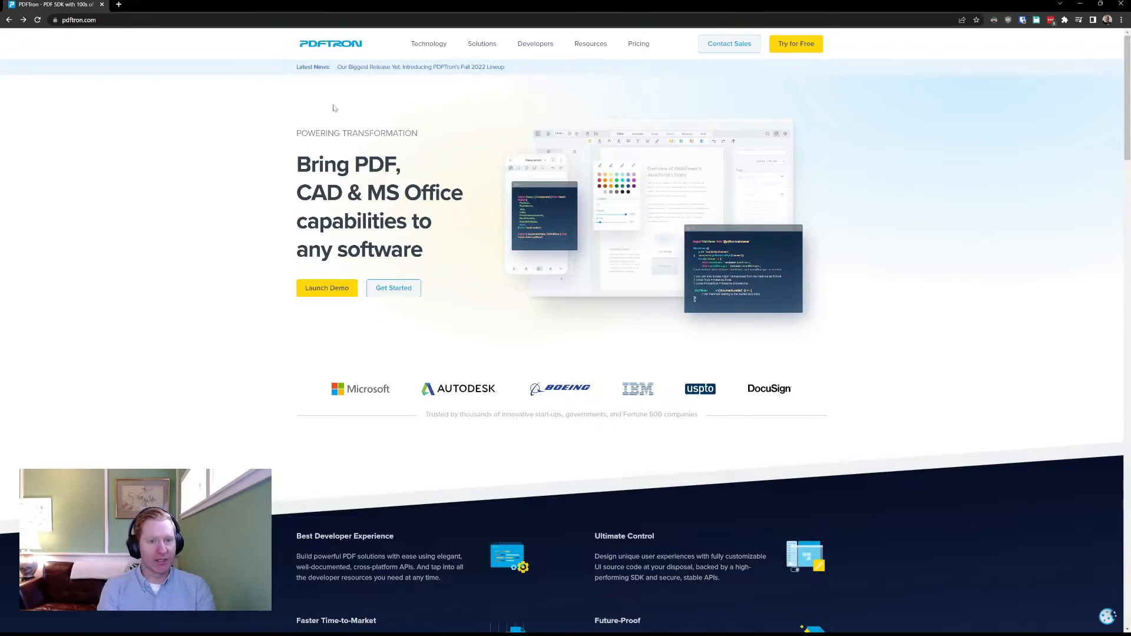
Open the 'Our Biggest Release Yet' release page and scroll down to the Introducing WebViewer BIM section
click(420, 66)
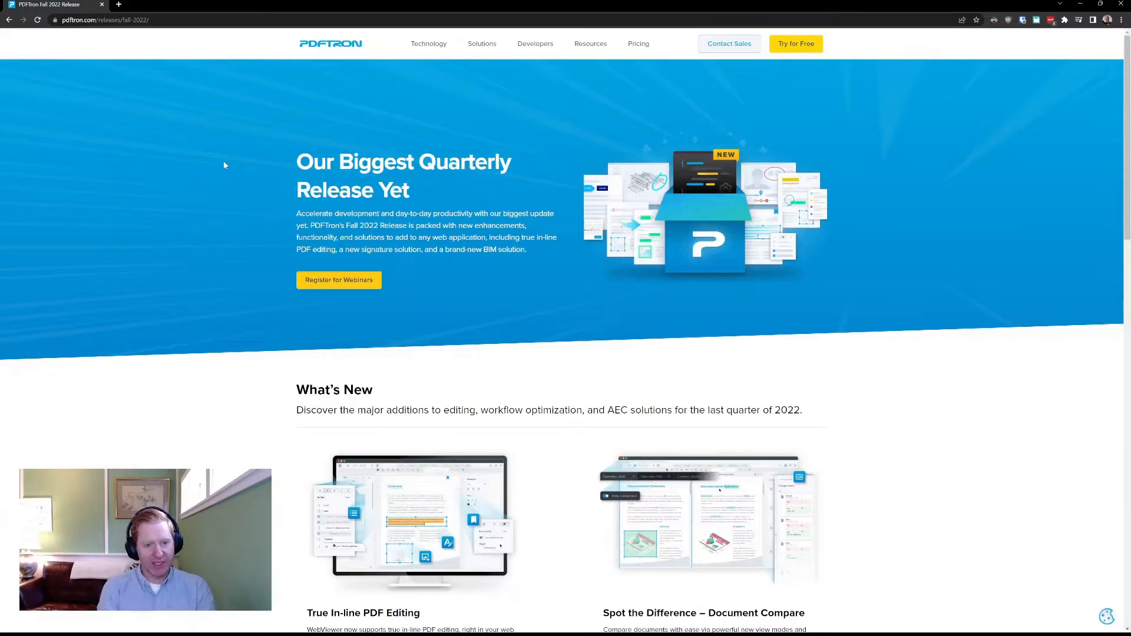
scroll(down, 3)
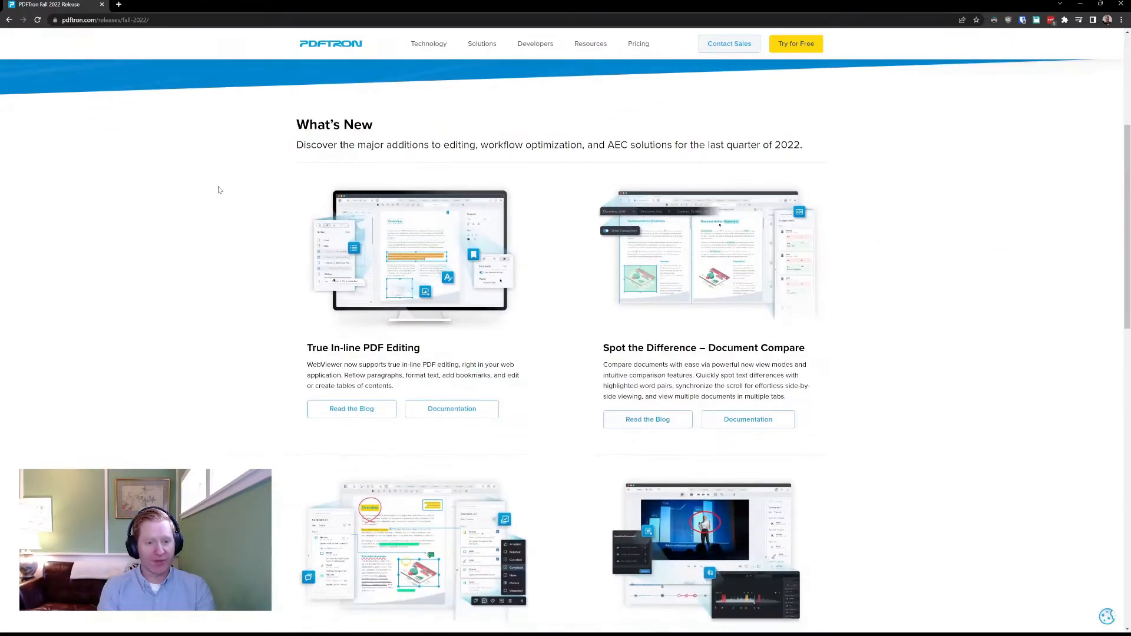
mouse_move(259, 309)
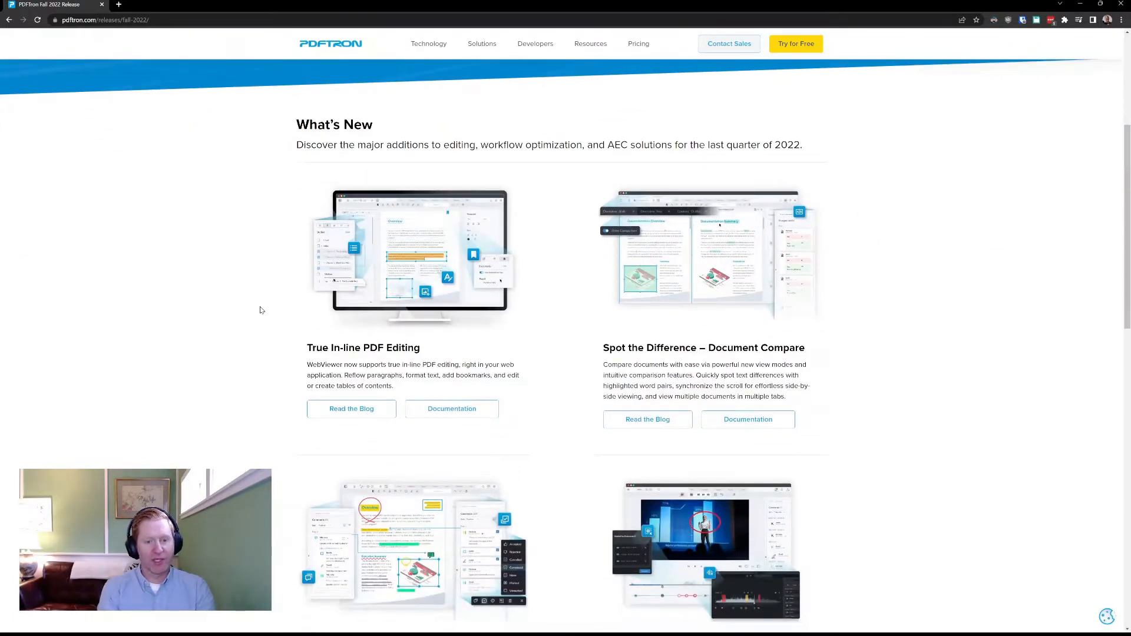
scroll(down, 3)
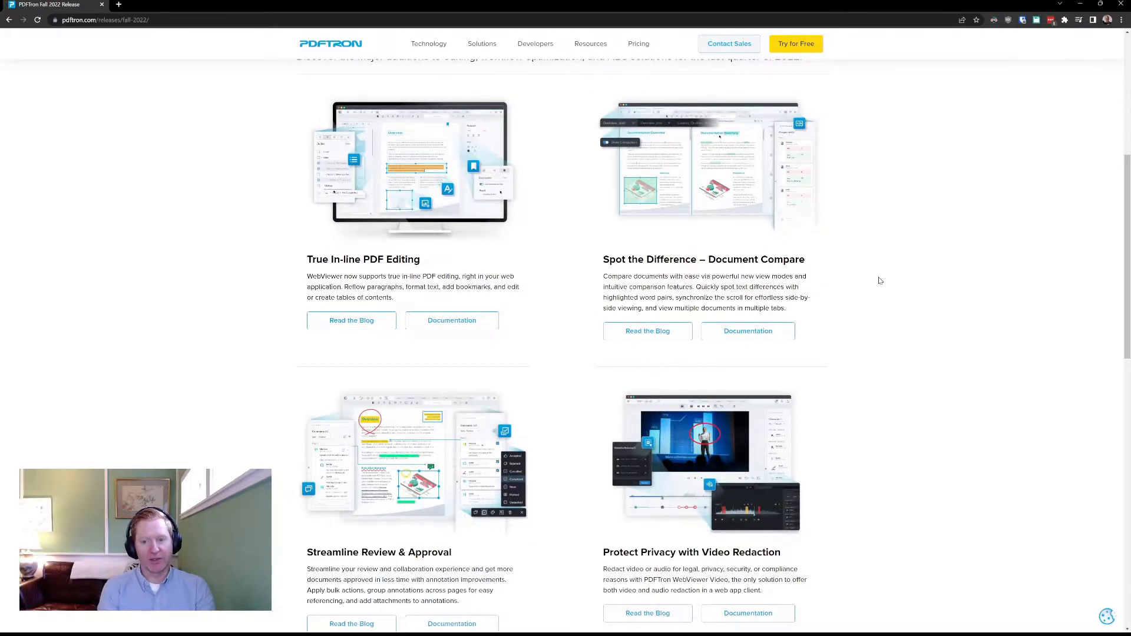
scroll(down, 3)
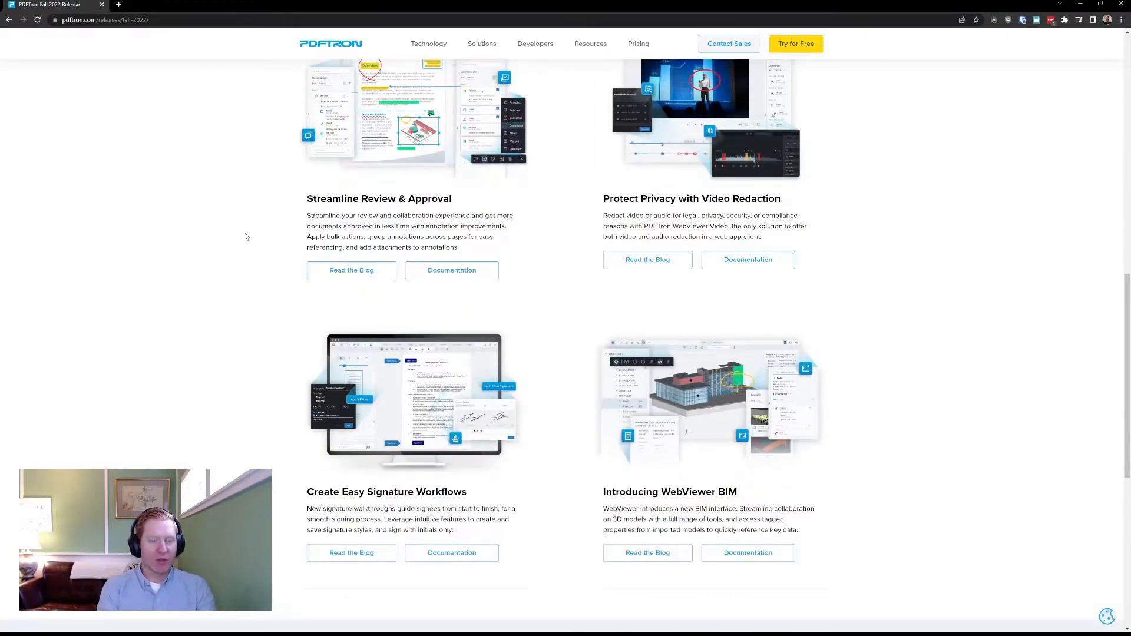
scroll(down, 3)
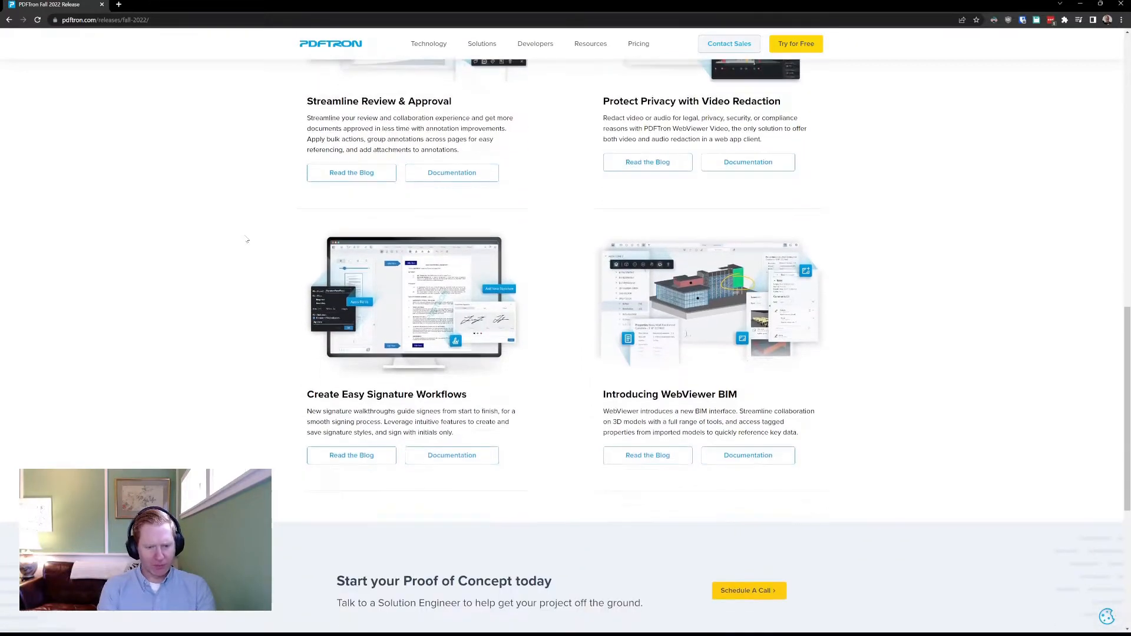
scroll(down, 3)
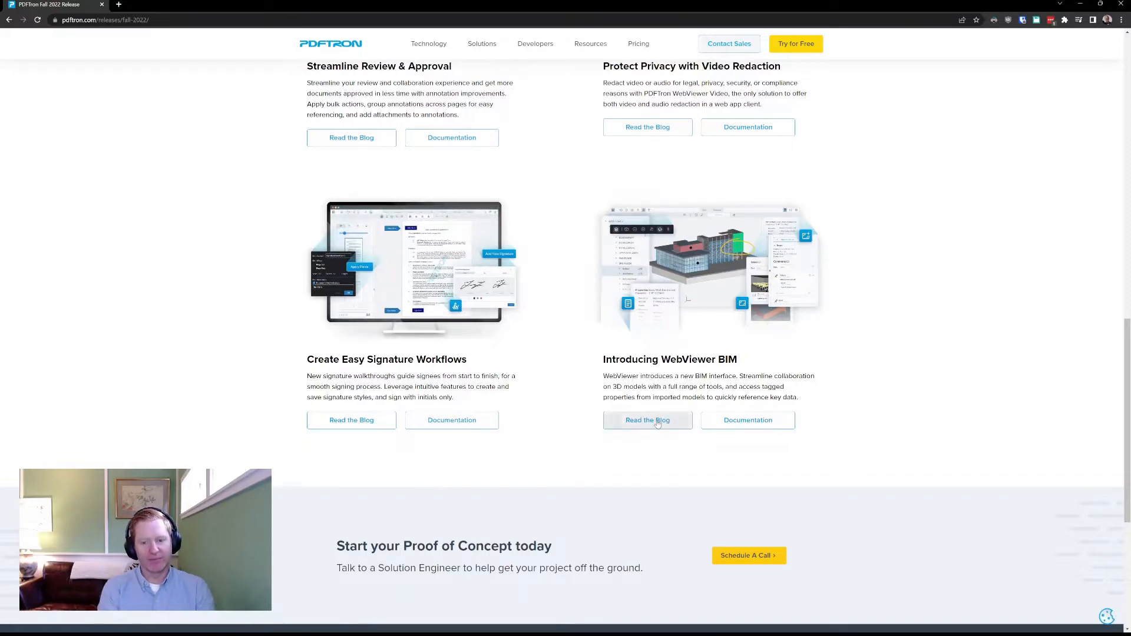
click(647, 419)
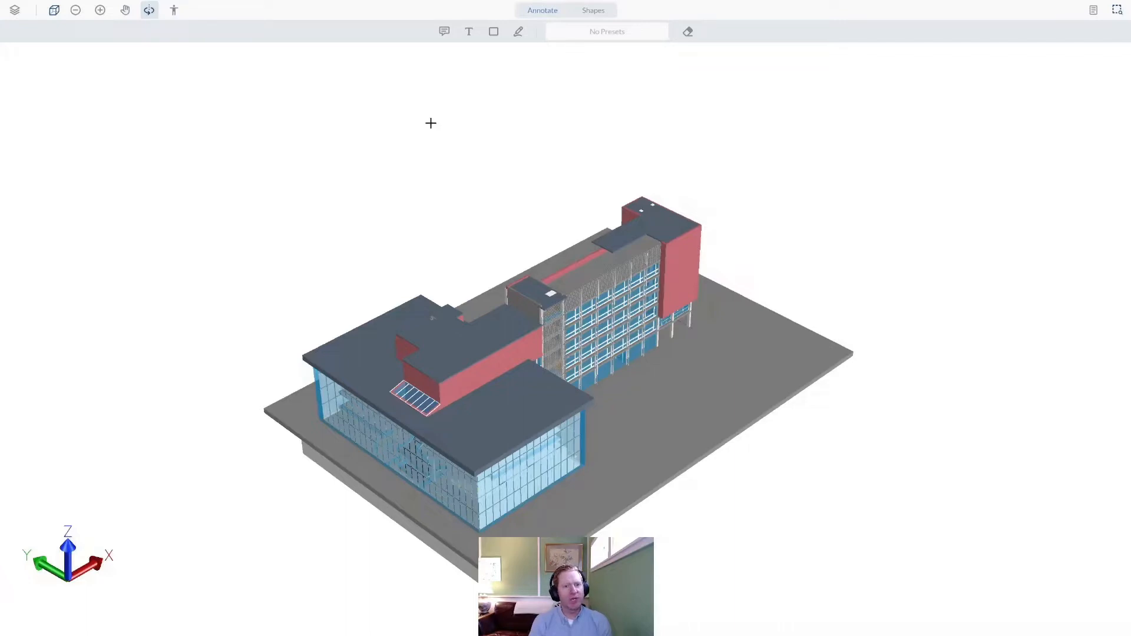
mouse_move(444, 134)
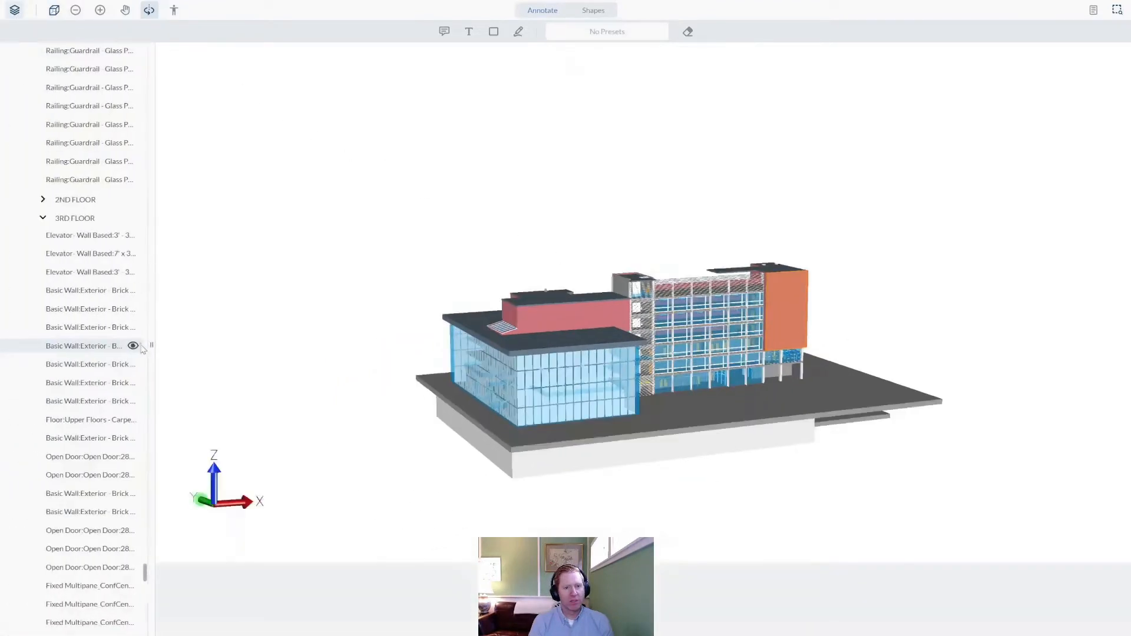
click(133, 345)
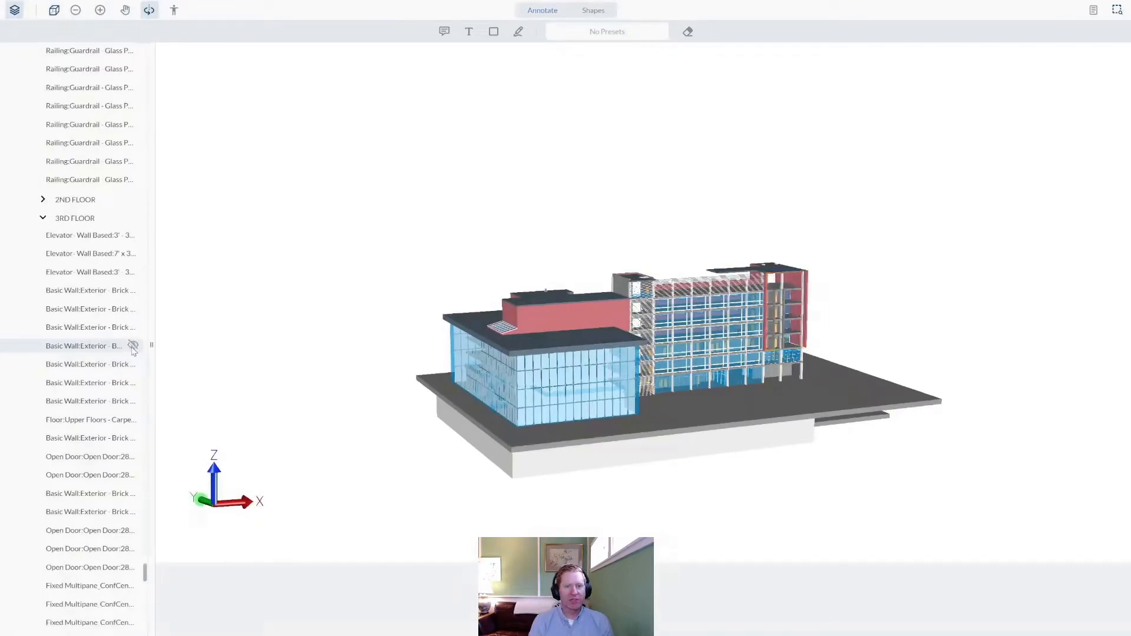
click(133, 345)
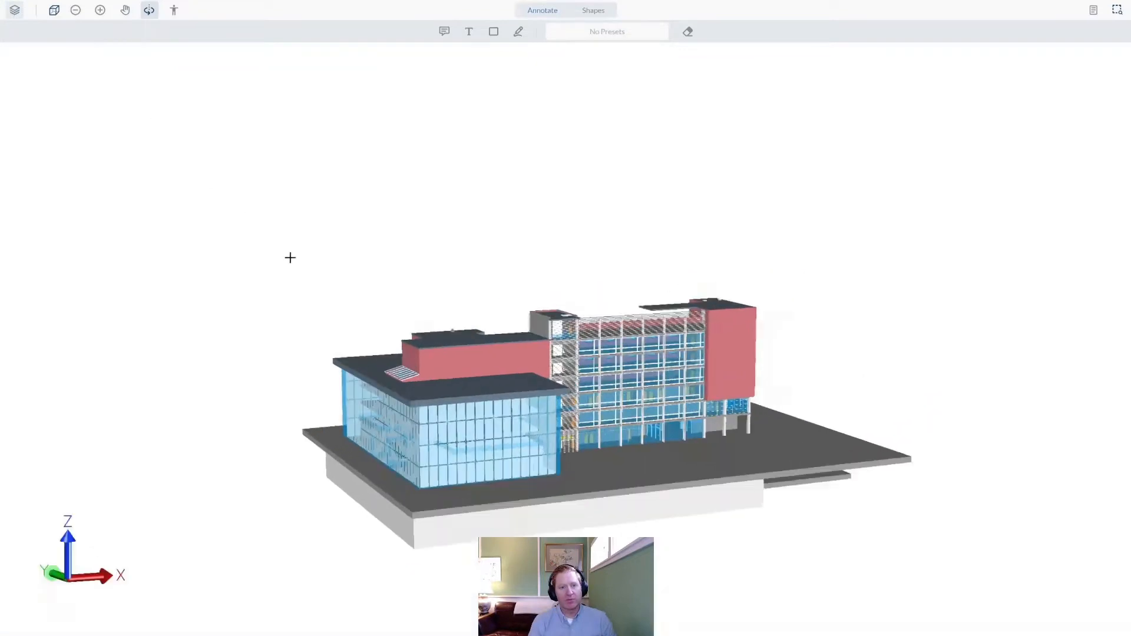
click(732, 349)
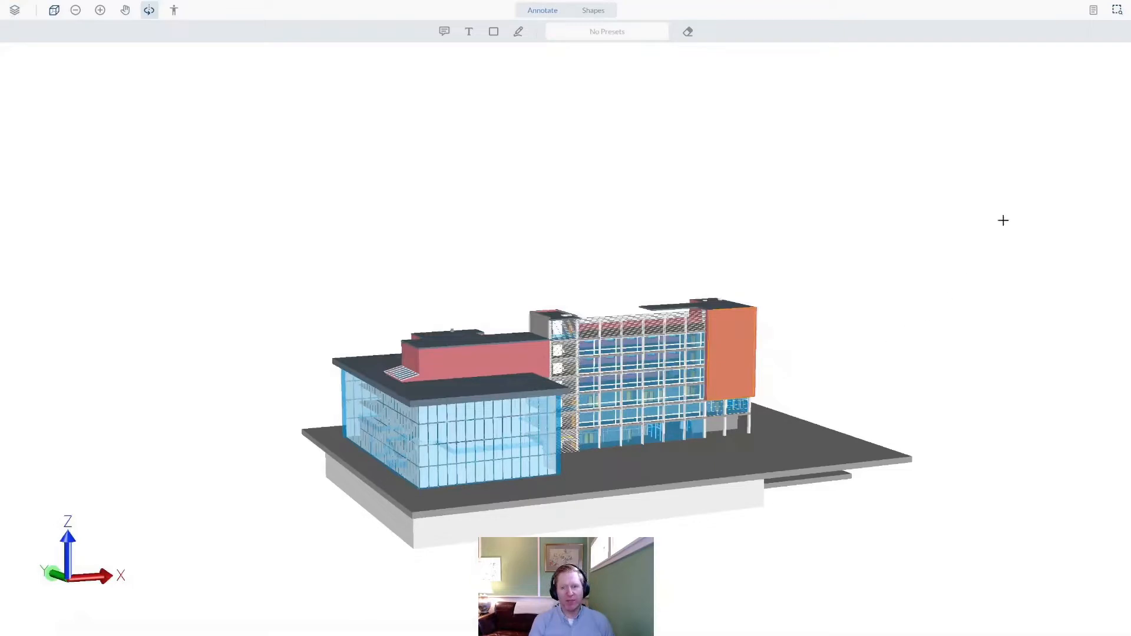
click(1093, 9)
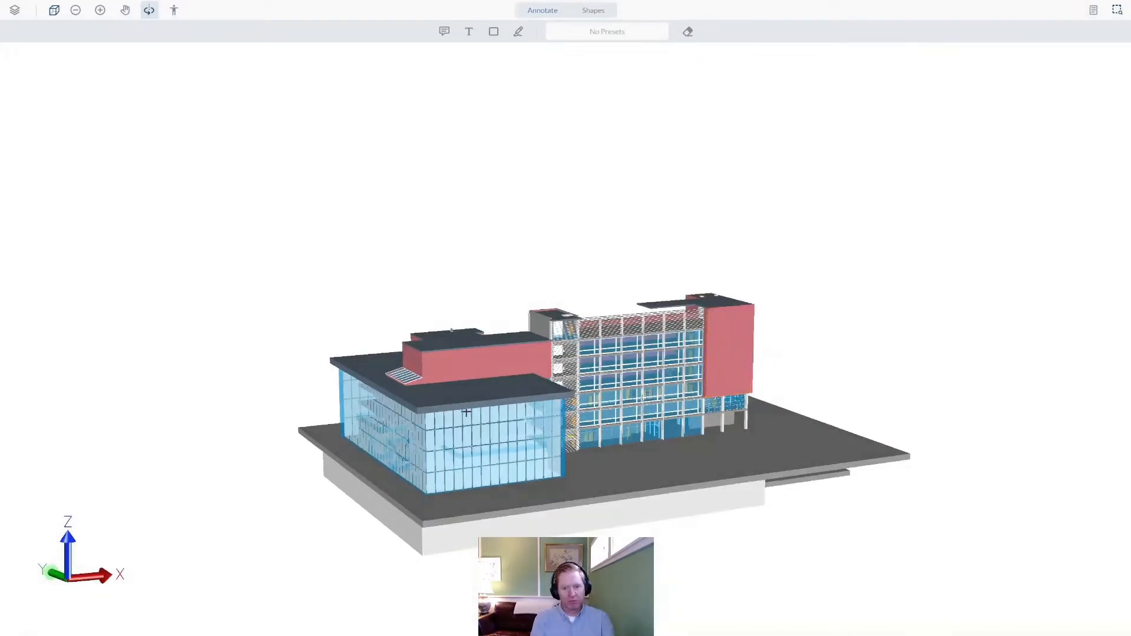
Use walk, orbit and pan navigation to frame the white rooftop unit on the small tower roof
click(125, 10)
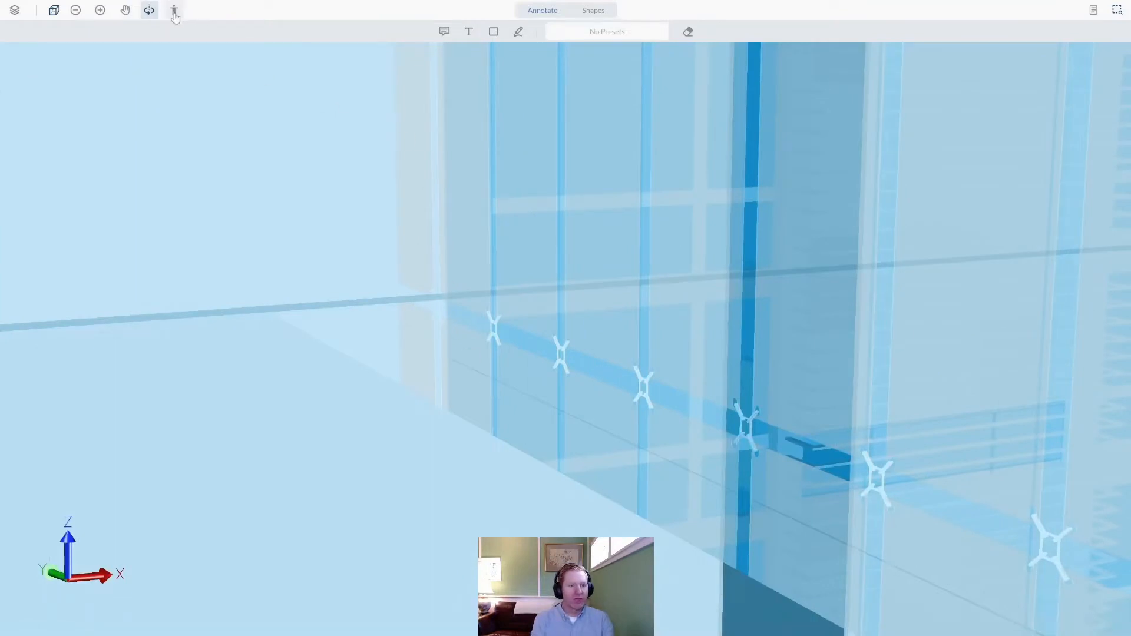
click(173, 11)
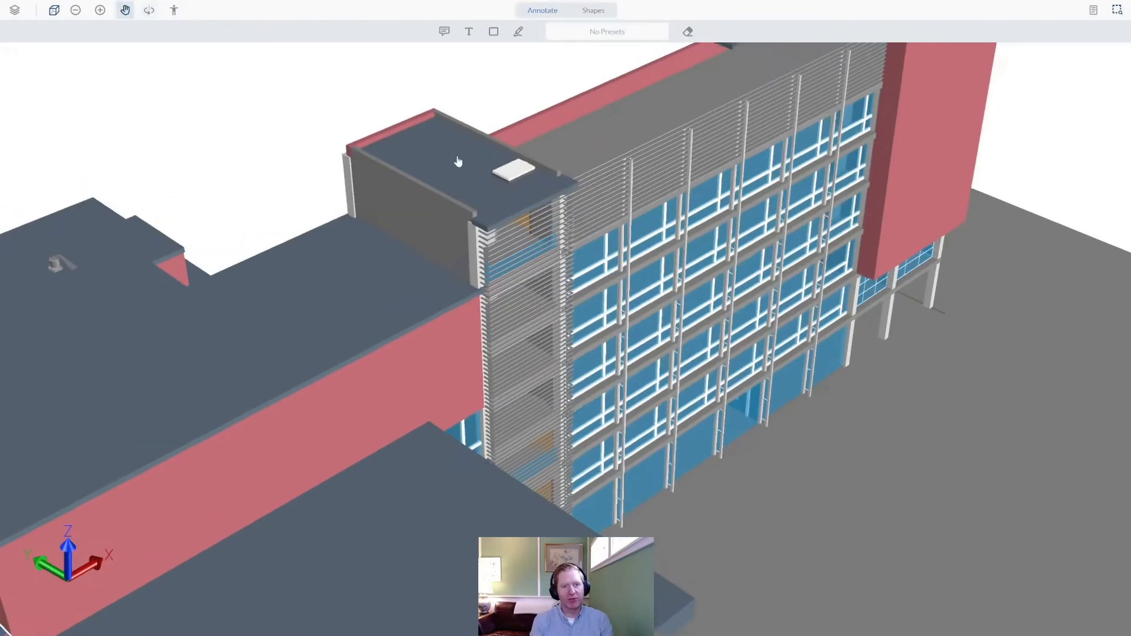
drag(459, 162, 530, 250)
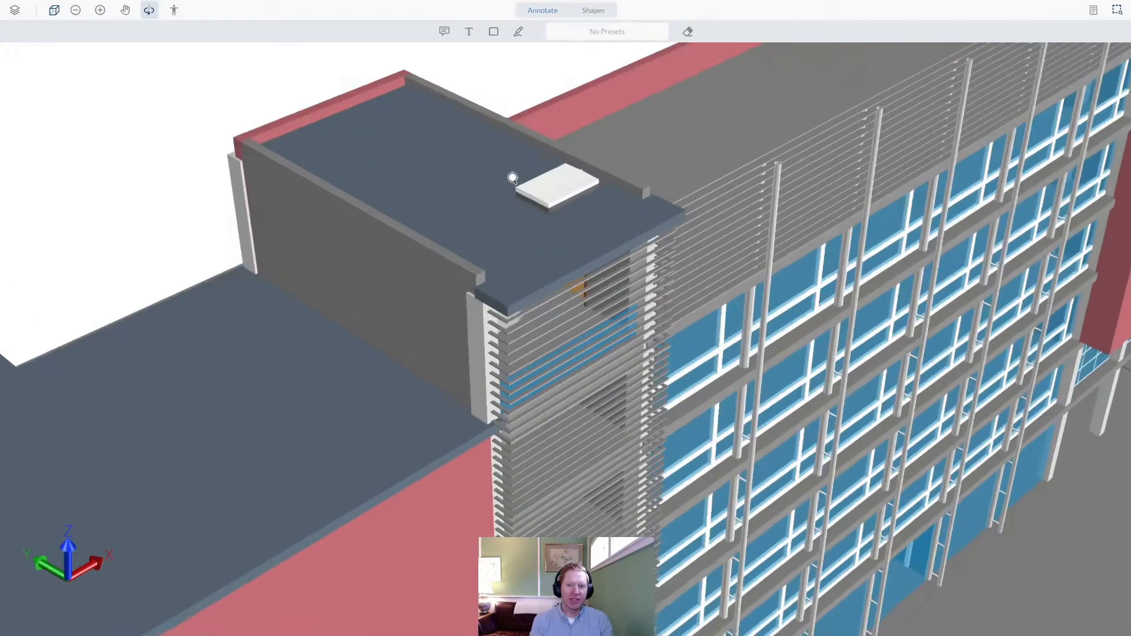
click(125, 9)
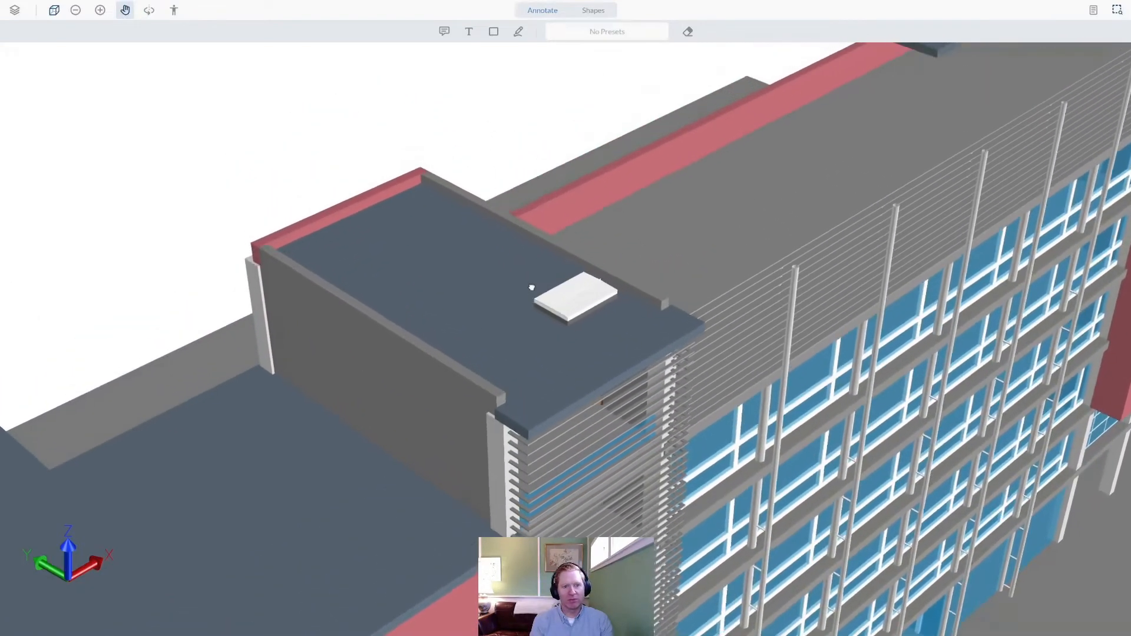
click(149, 11)
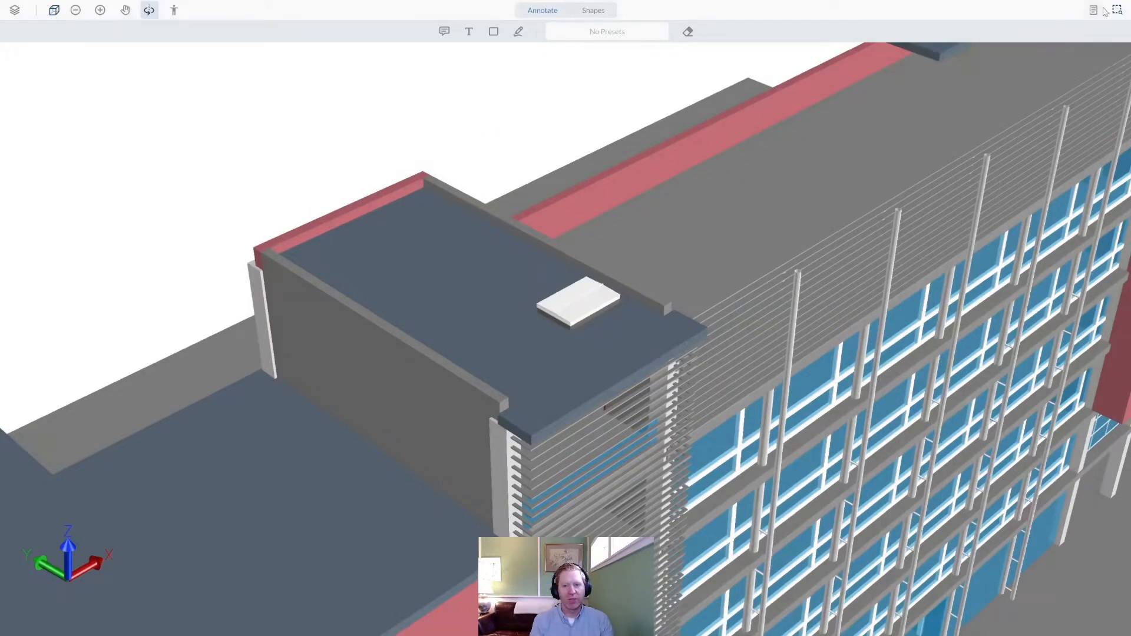
mouse_move(1117, 9)
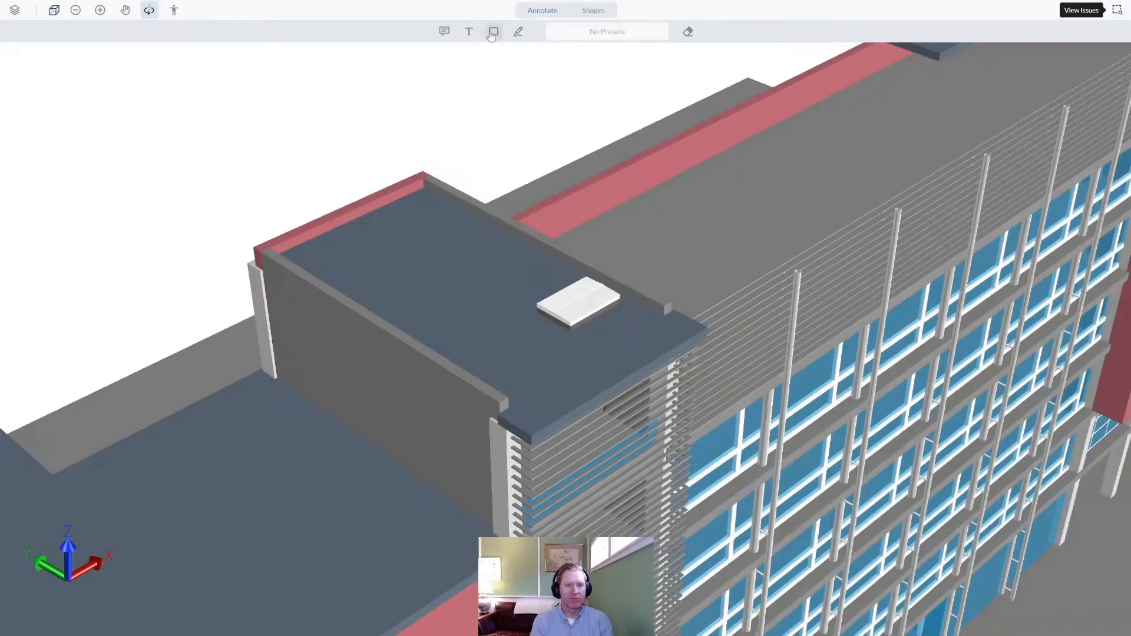
Draw a red rectangle markup around the white rooftop unit and show the model's issues list
click(494, 31)
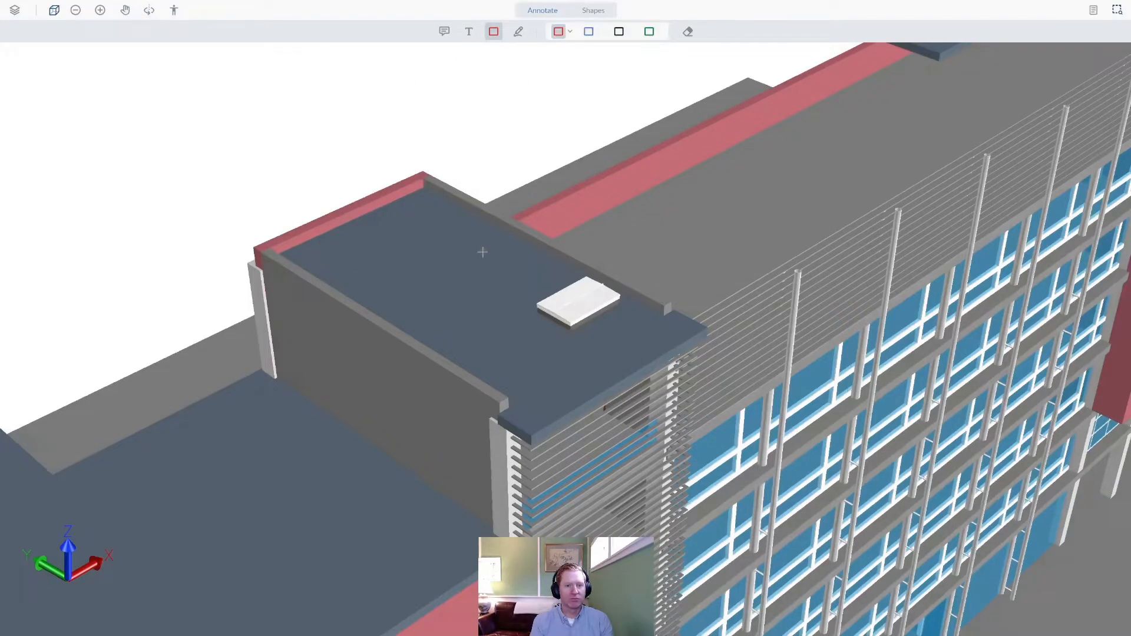
drag(483, 237, 664, 347)
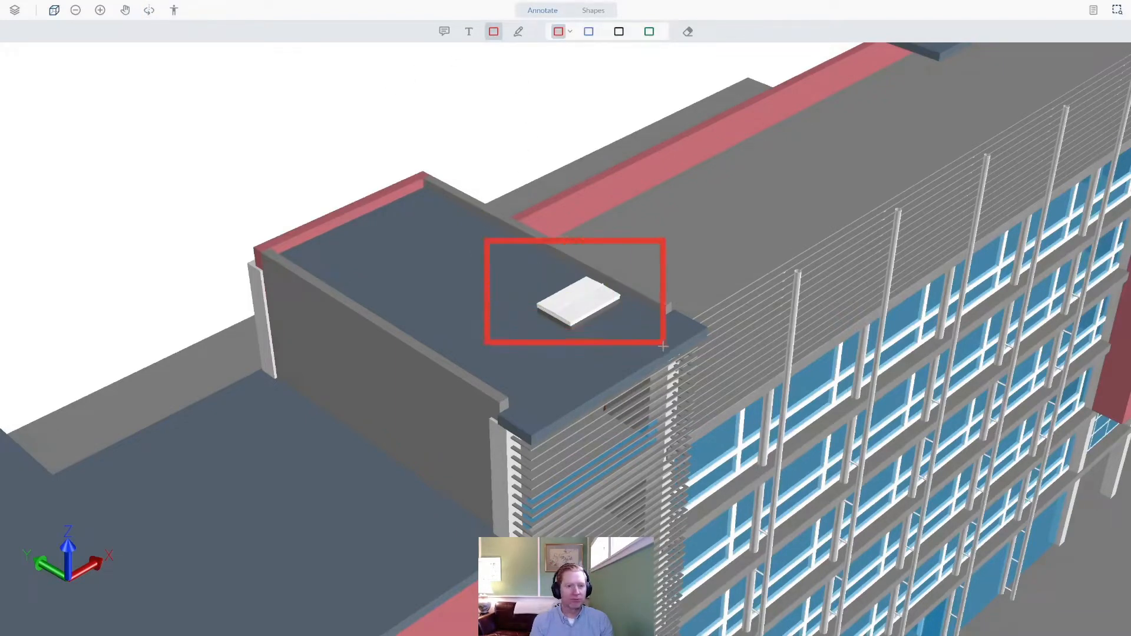
click(1116, 9)
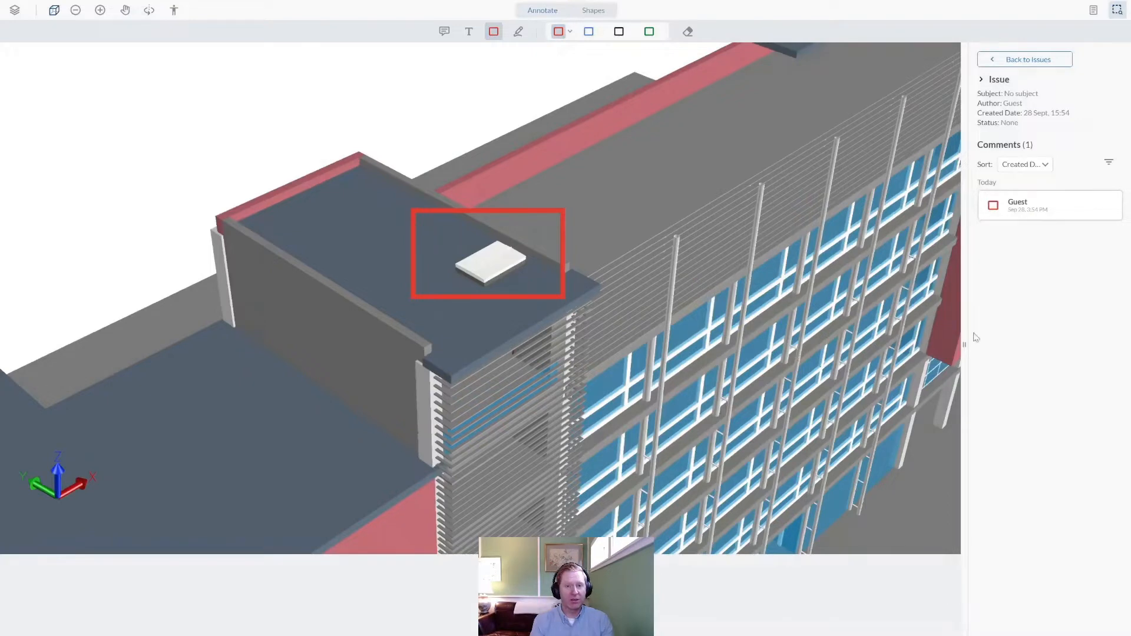
mouse_move(1008, 275)
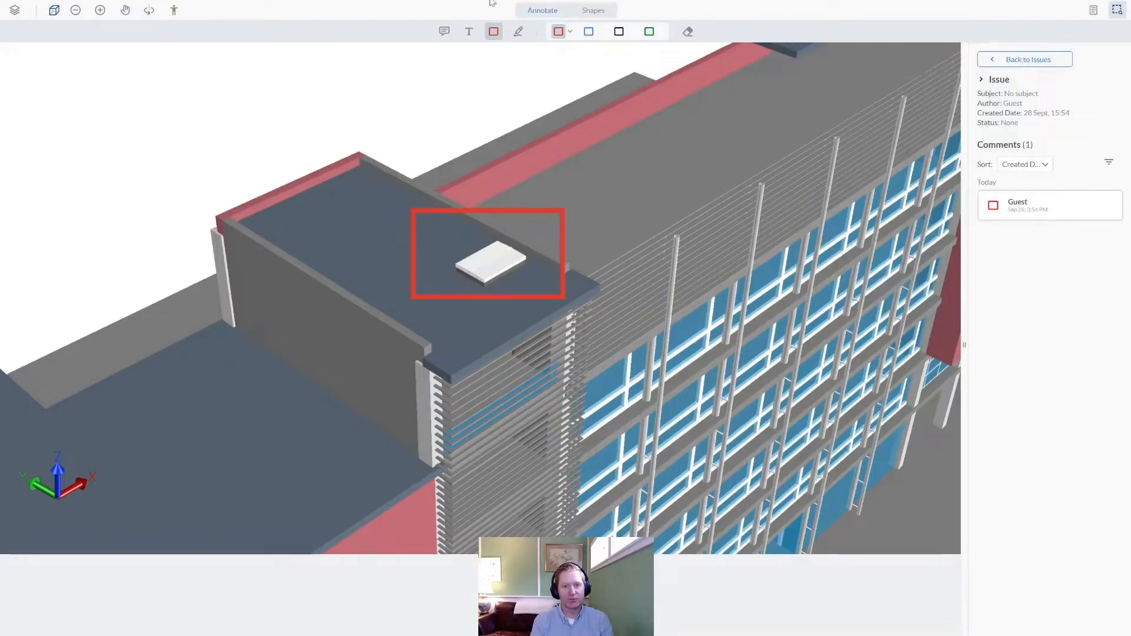
Add a text note below the rectangle, then return to the issues list showing the Hatch Problem entry
click(519, 31)
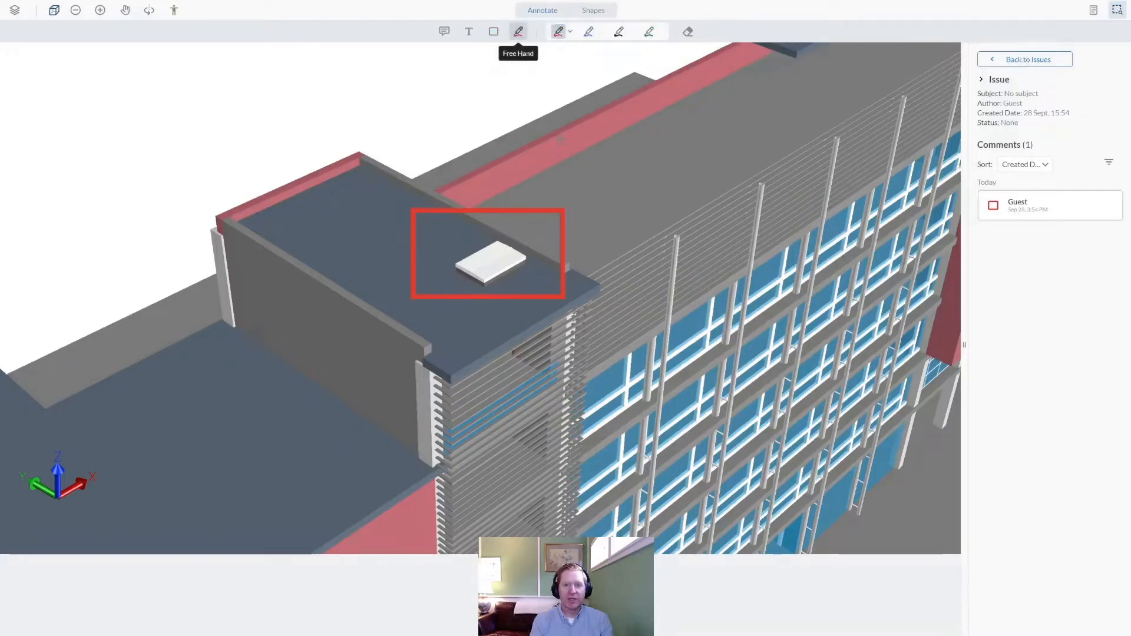
click(468, 31)
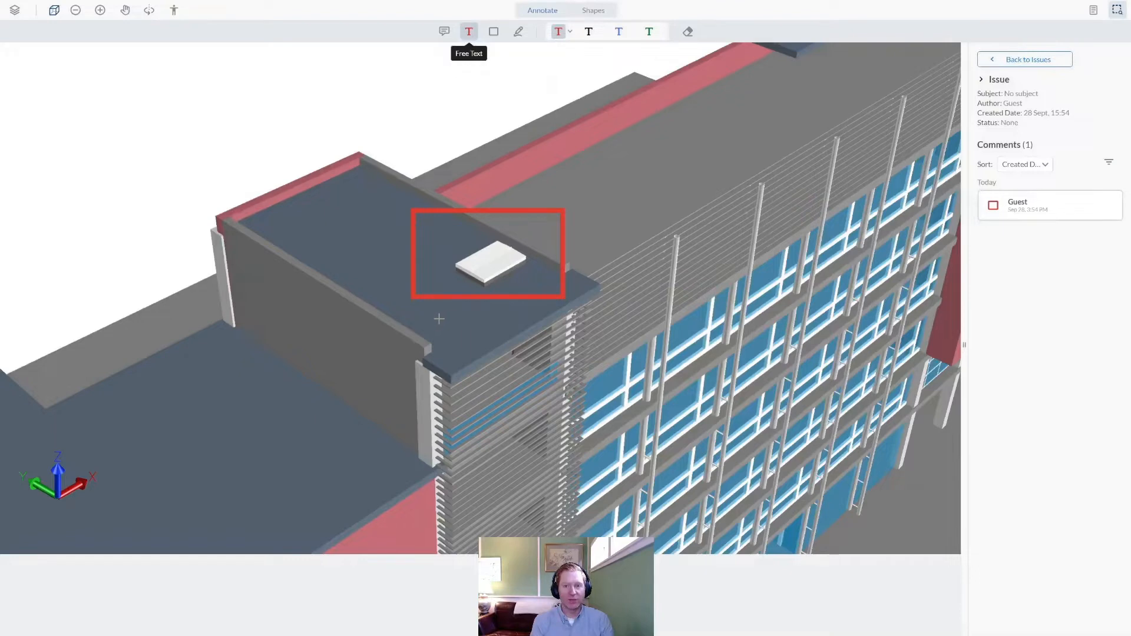
click(438, 320)
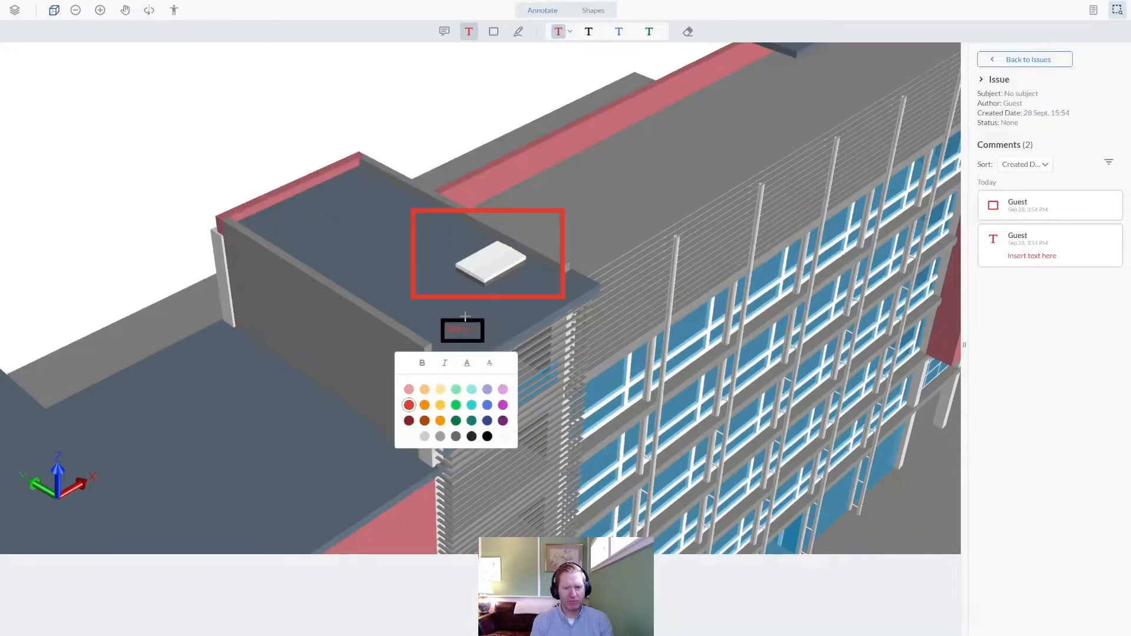
text(Insert text here)
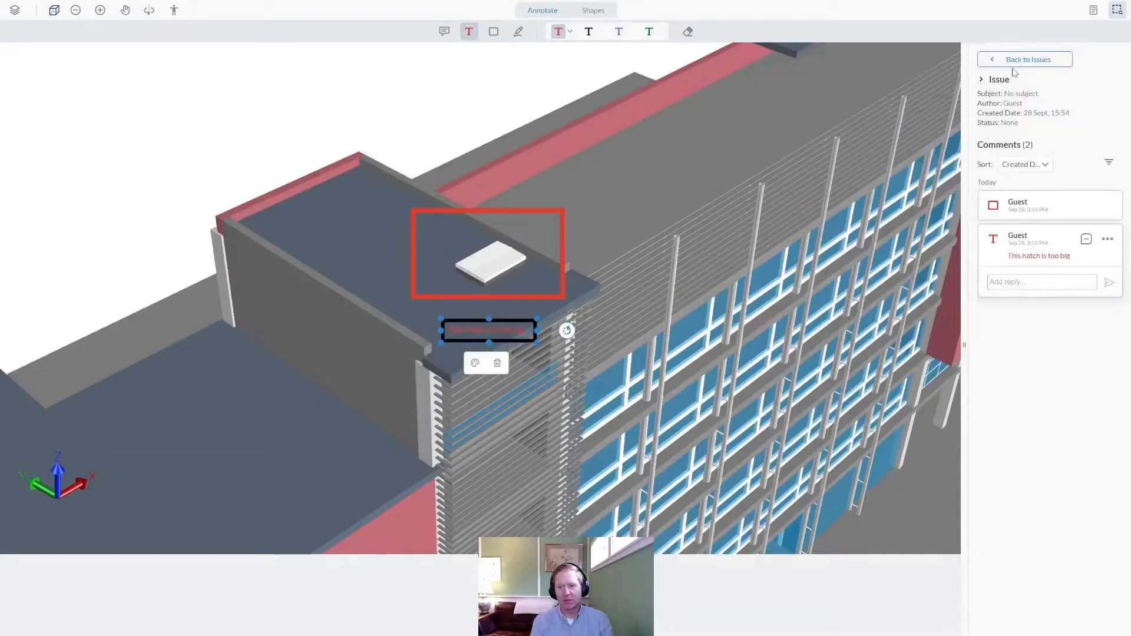
click(1023, 59)
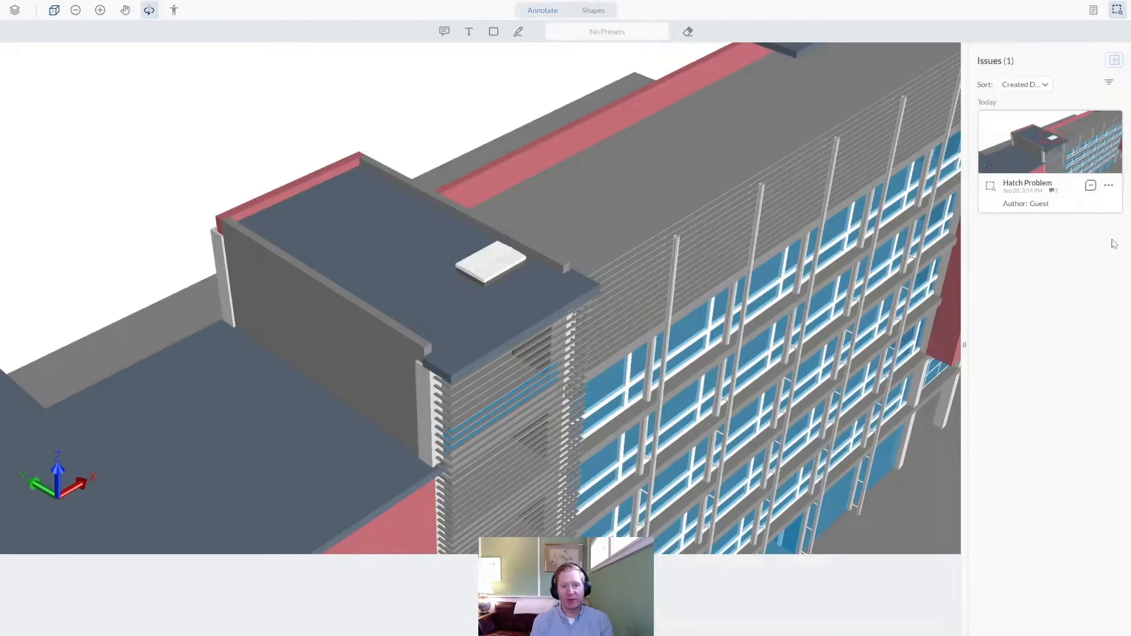
click(1091, 185)
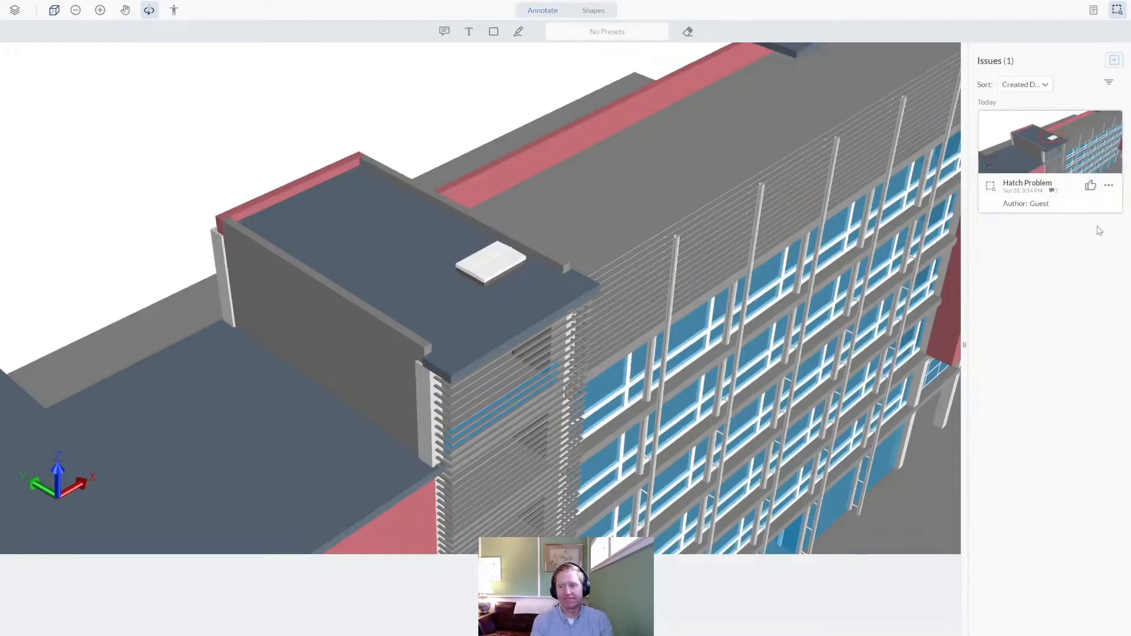
mouse_move(992, 492)
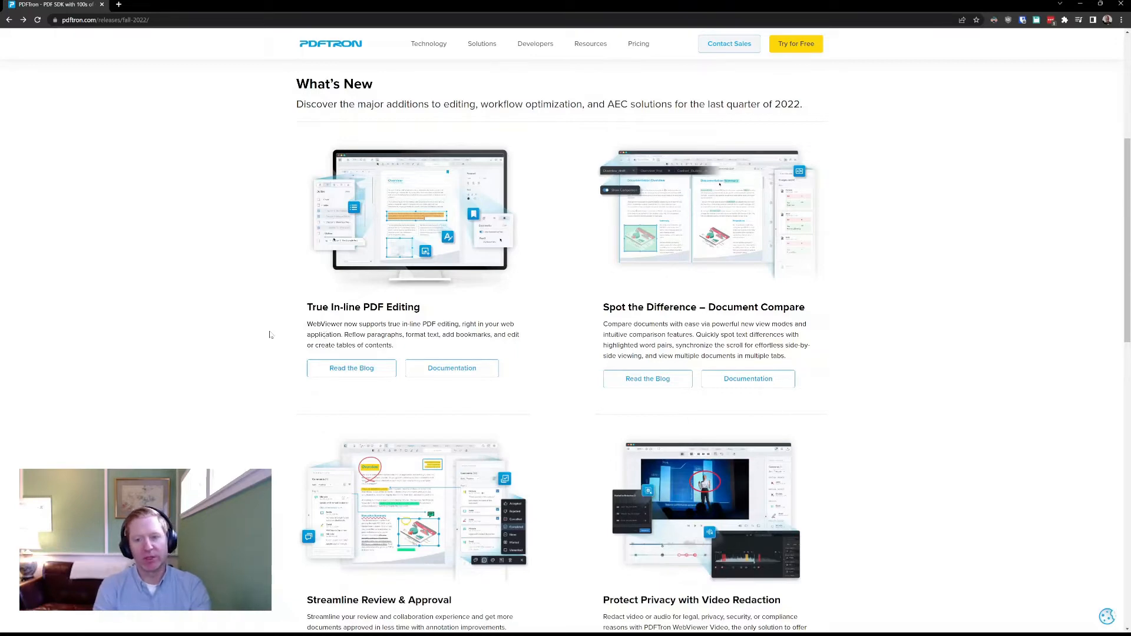
Scroll the release notes toward the WebViewer demo link
scroll(down, 3)
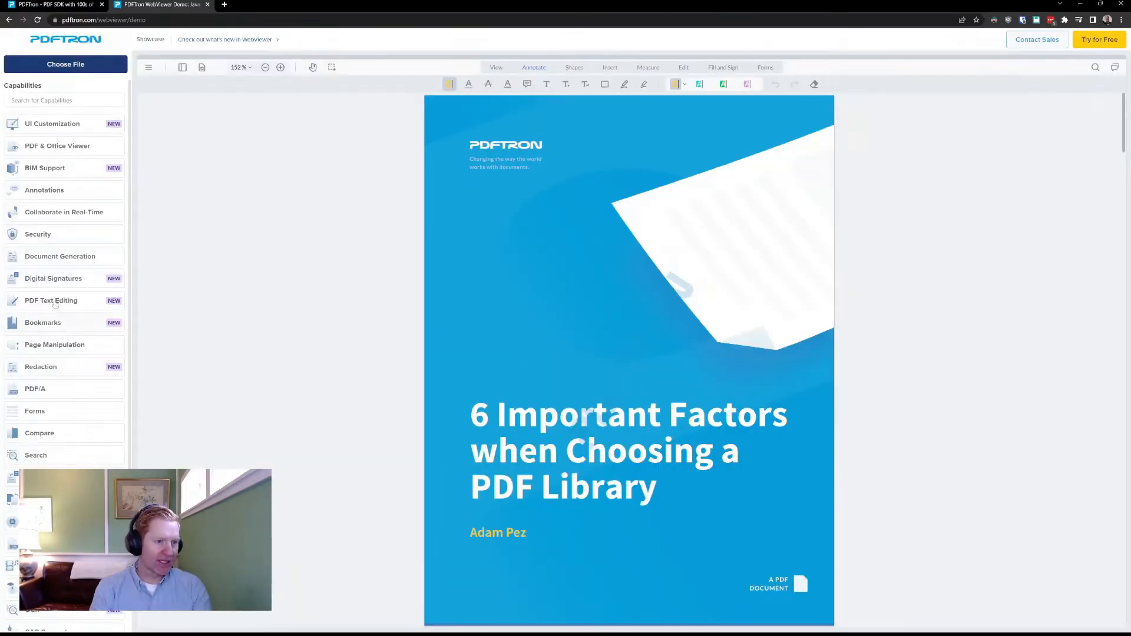
Show two PDFs in the Side-by-Side View demo with Synchronize Scroll and Zoom on, zooming both together
click(52, 123)
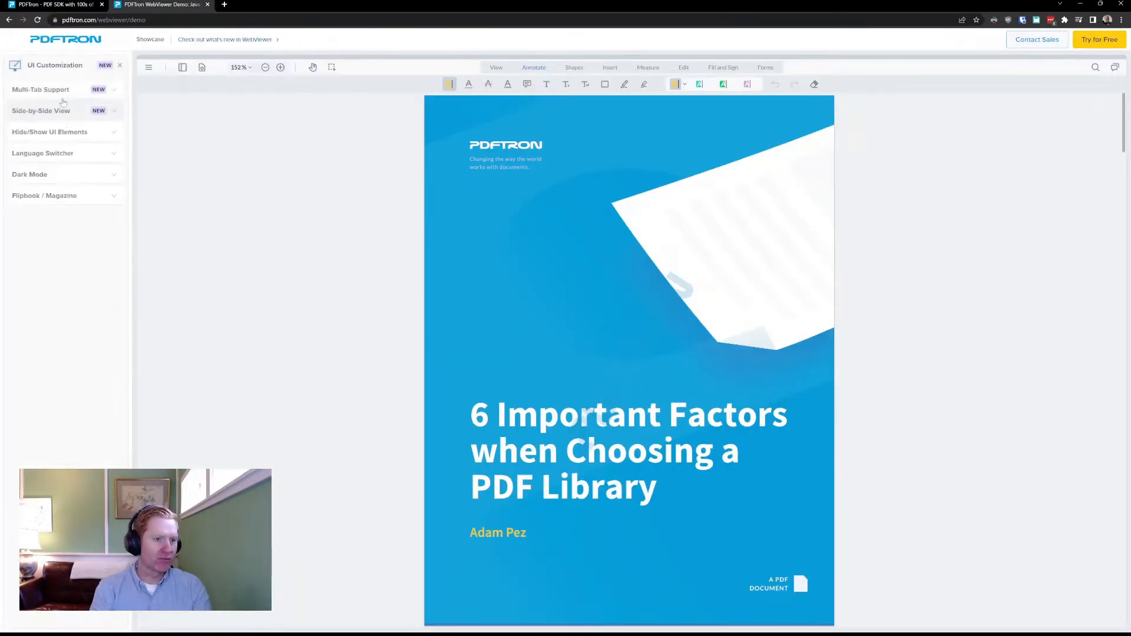
click(41, 111)
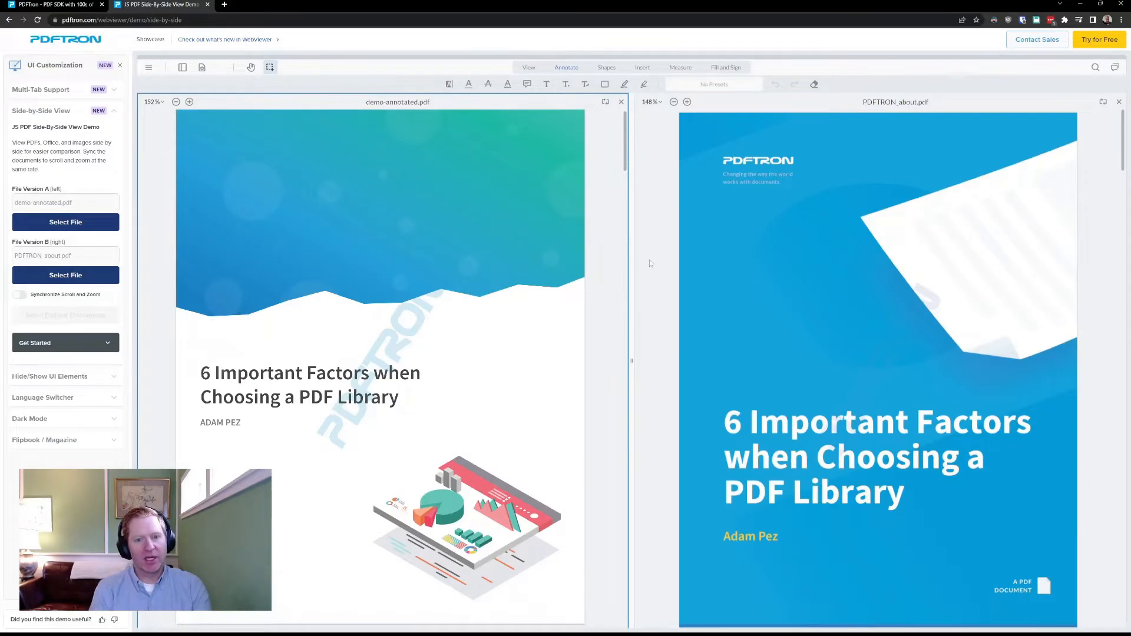
mouse_move(656, 339)
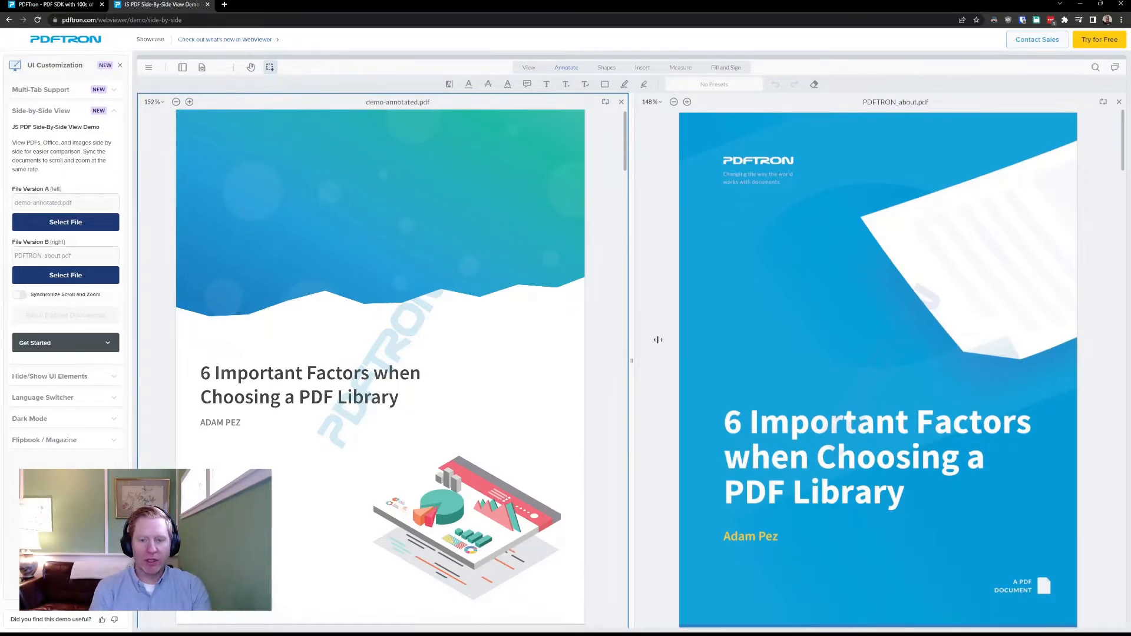
mouse_move(506, 169)
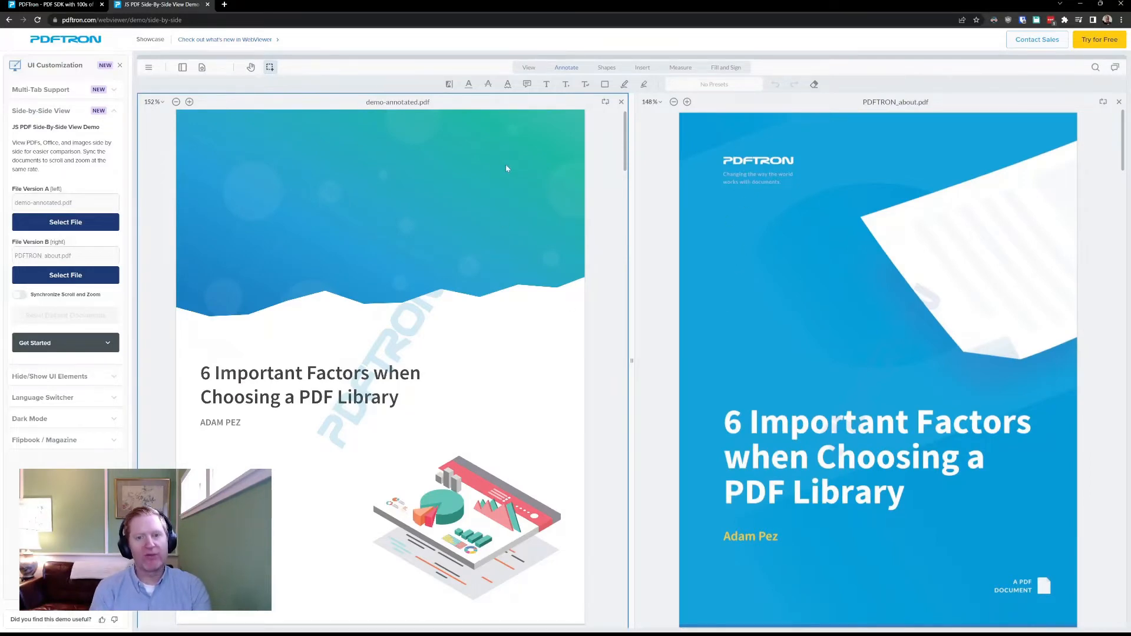
mouse_move(564, 259)
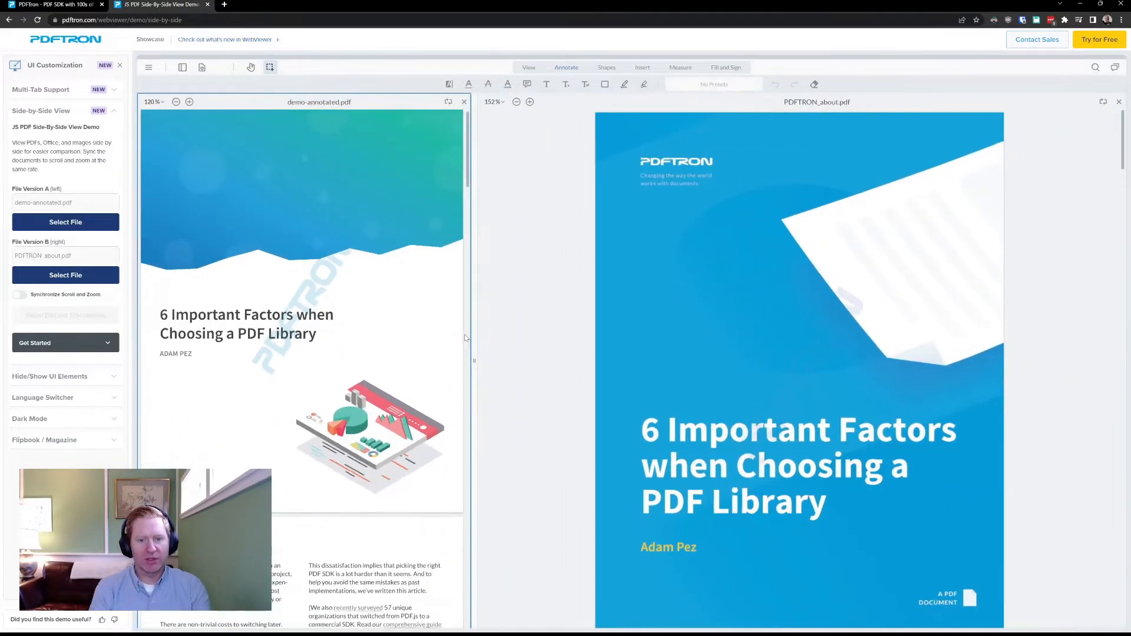
click(176, 101)
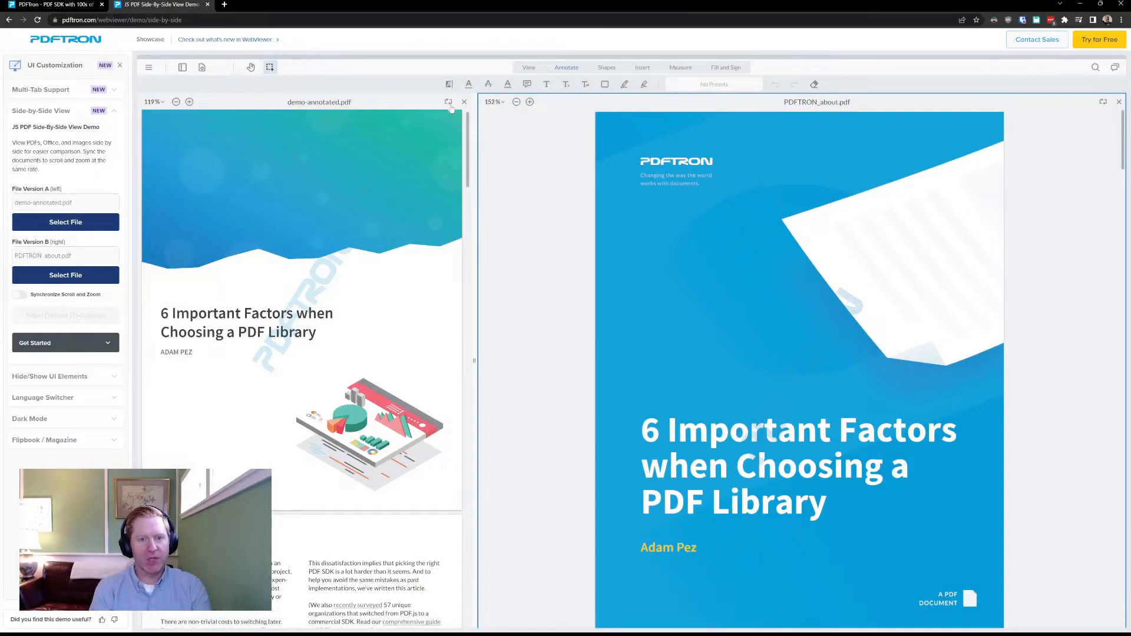
click(20, 295)
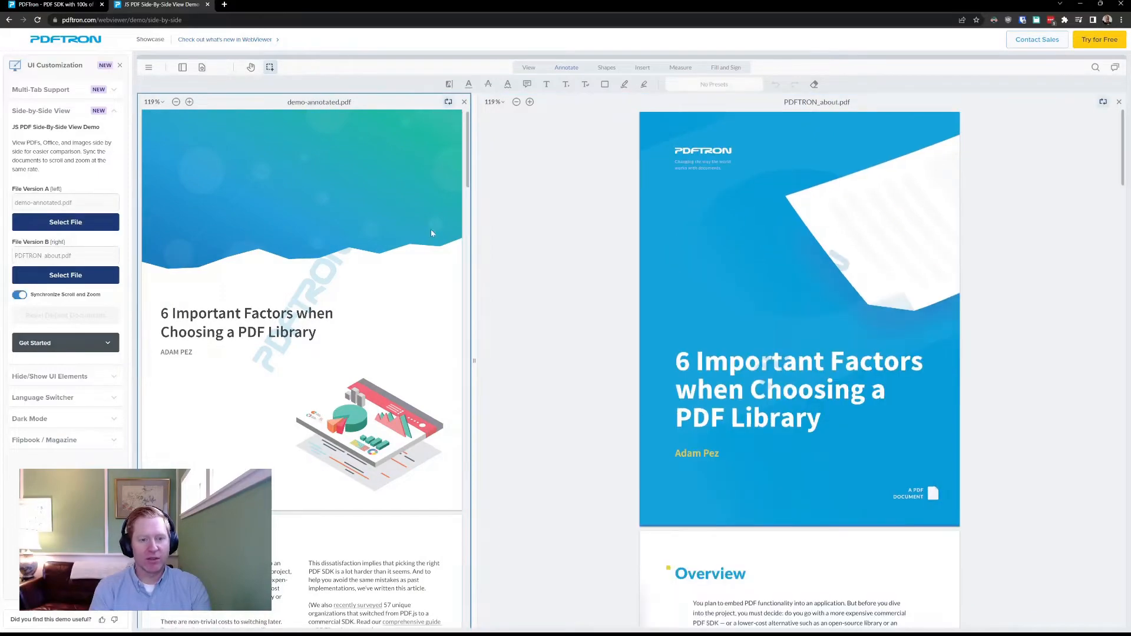
scroll(down, 3)
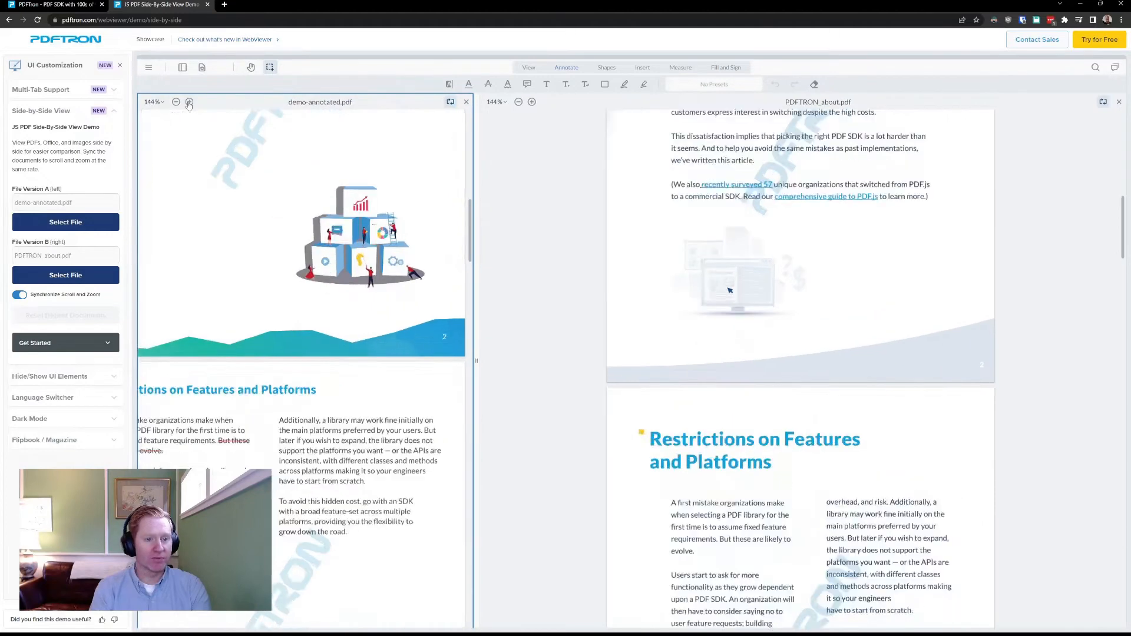
click(188, 101)
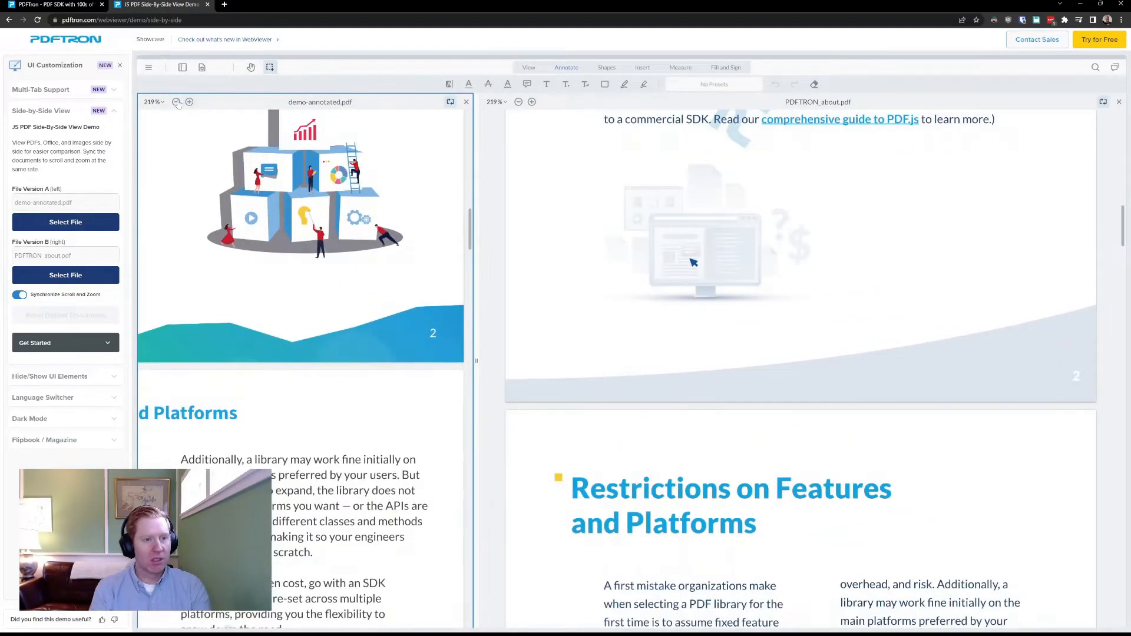
click(177, 102)
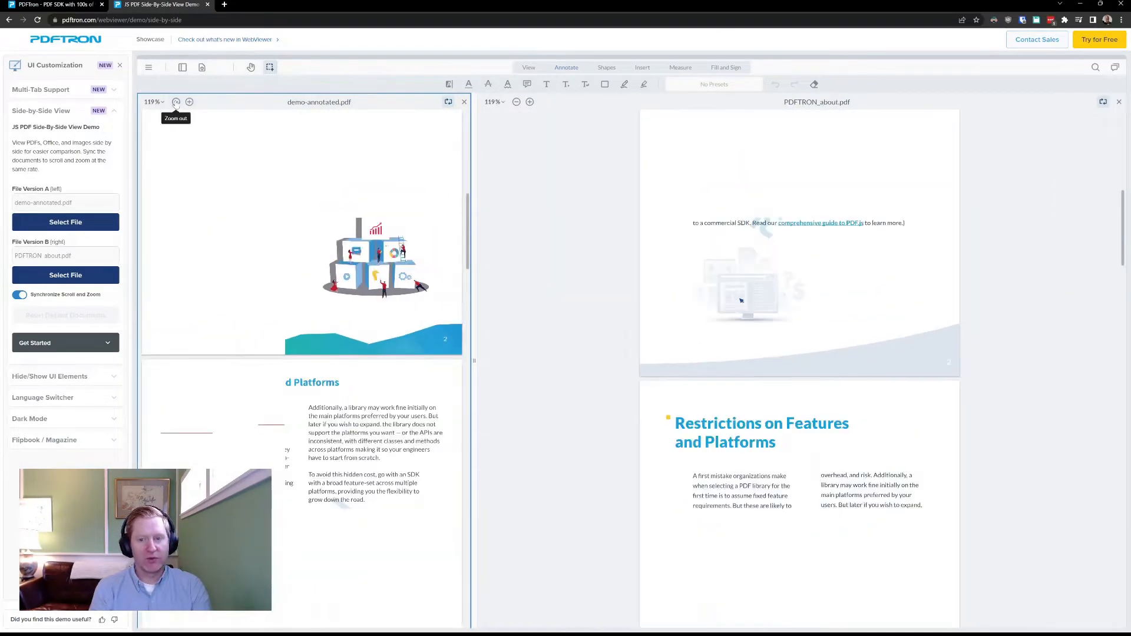
click(176, 101)
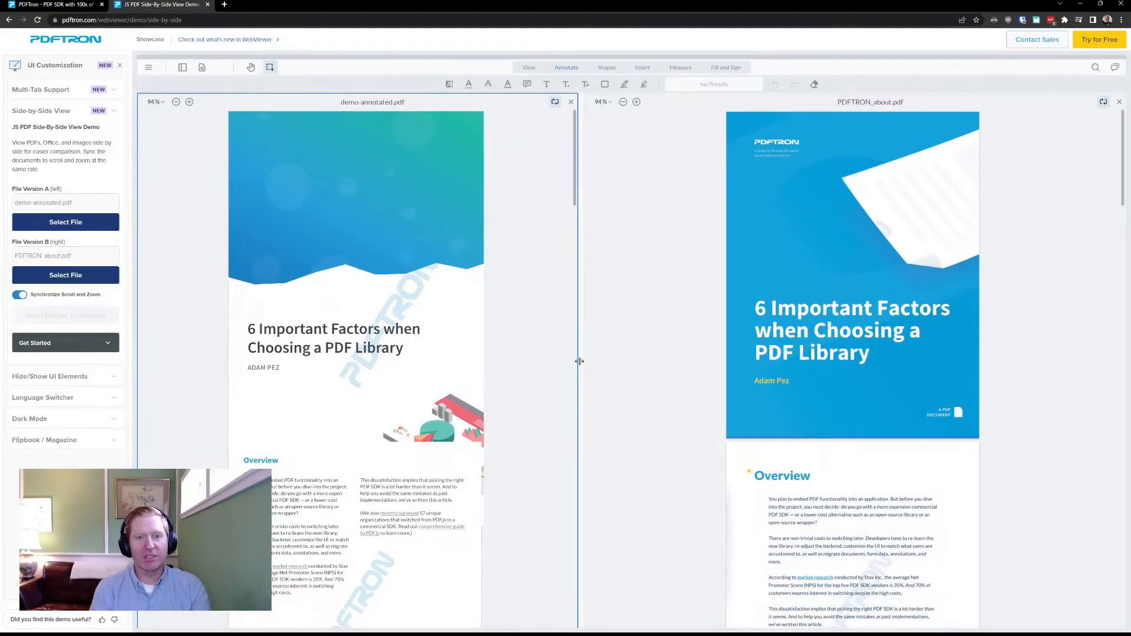
mouse_move(432, 201)
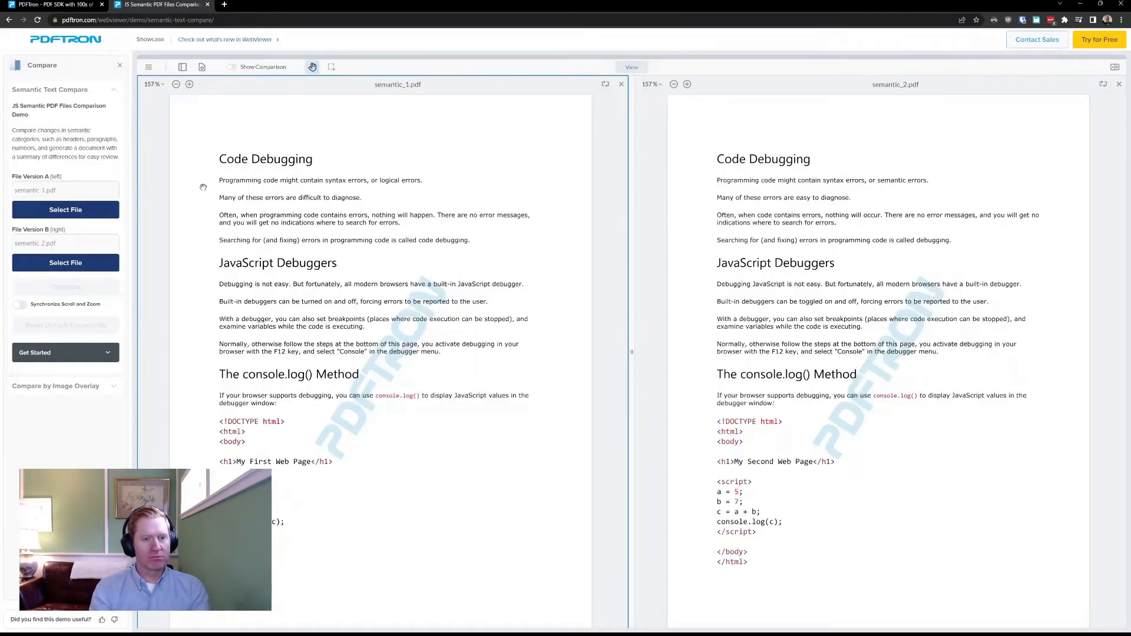
mouse_move(1114, 68)
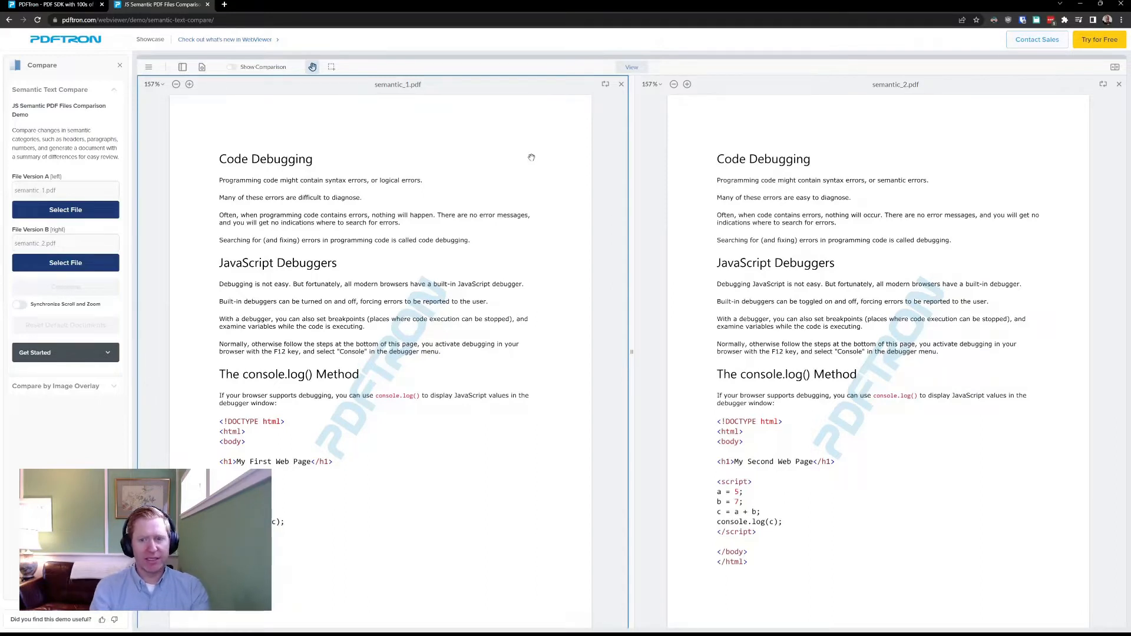
mouse_move(286, 228)
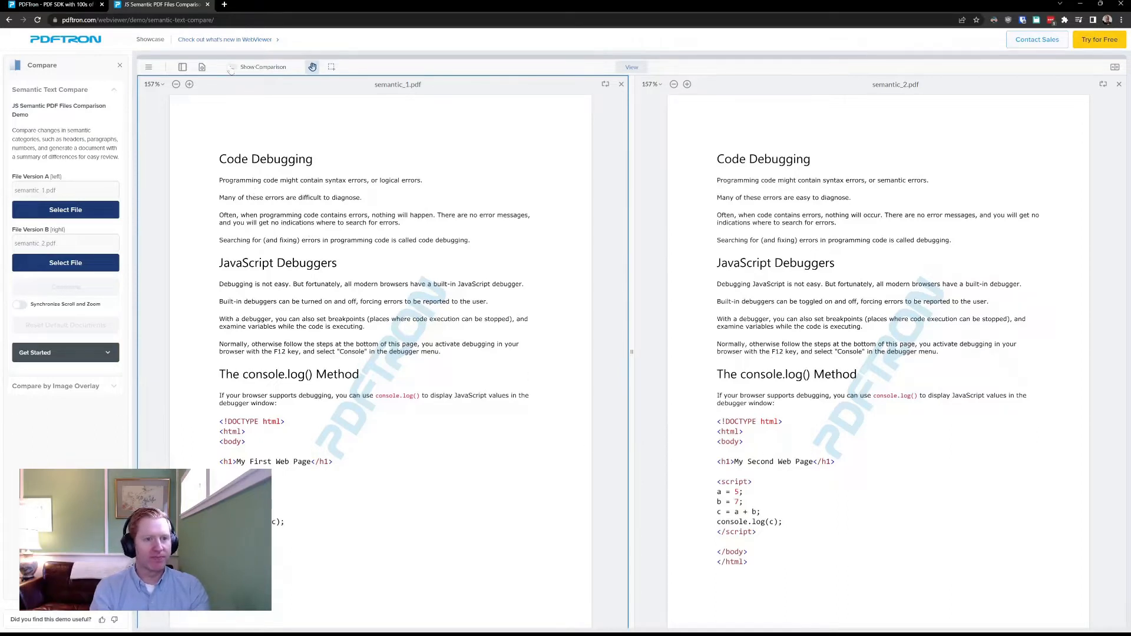
Turn on Show Comparison for the two Code Debugging documents and scroll through the ten highlighted word changes
click(232, 66)
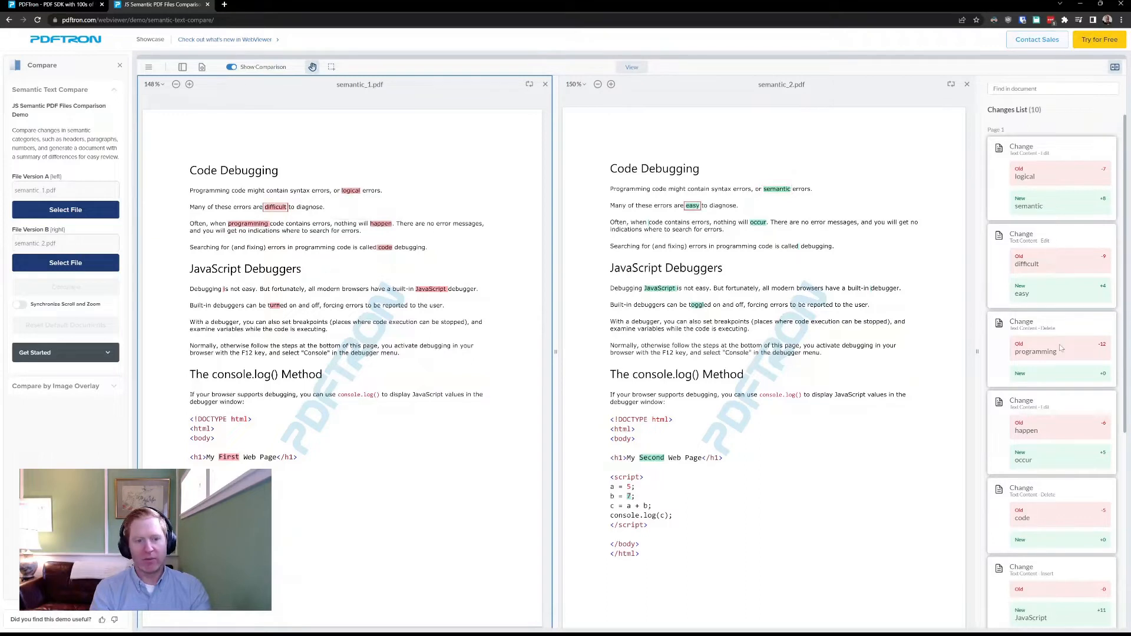
scroll(down, 3)
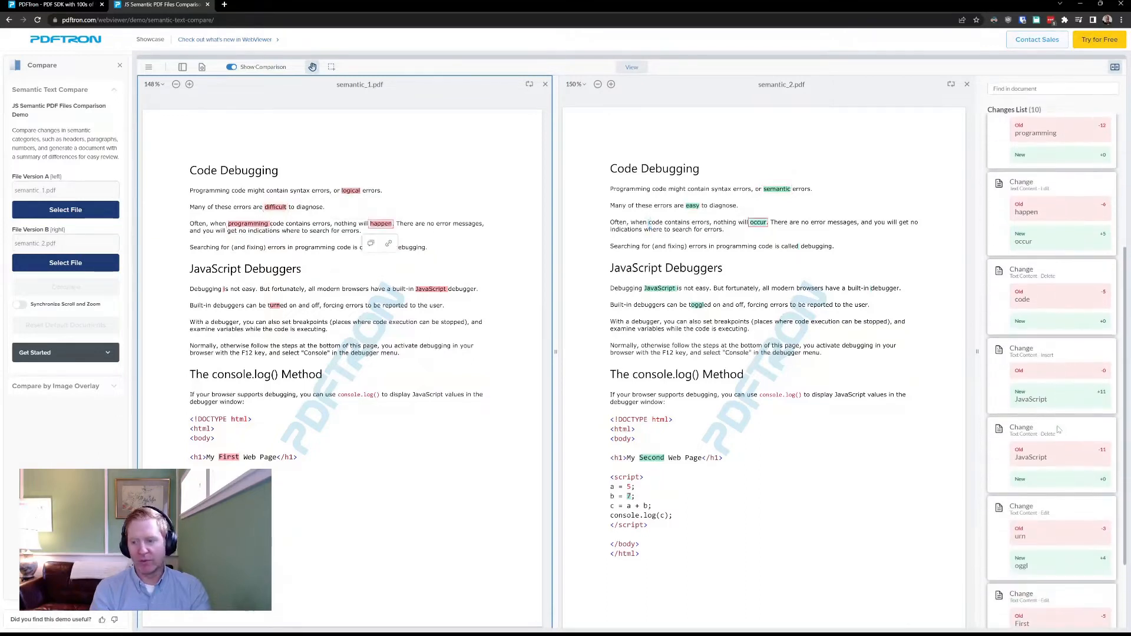
scroll(down, 3)
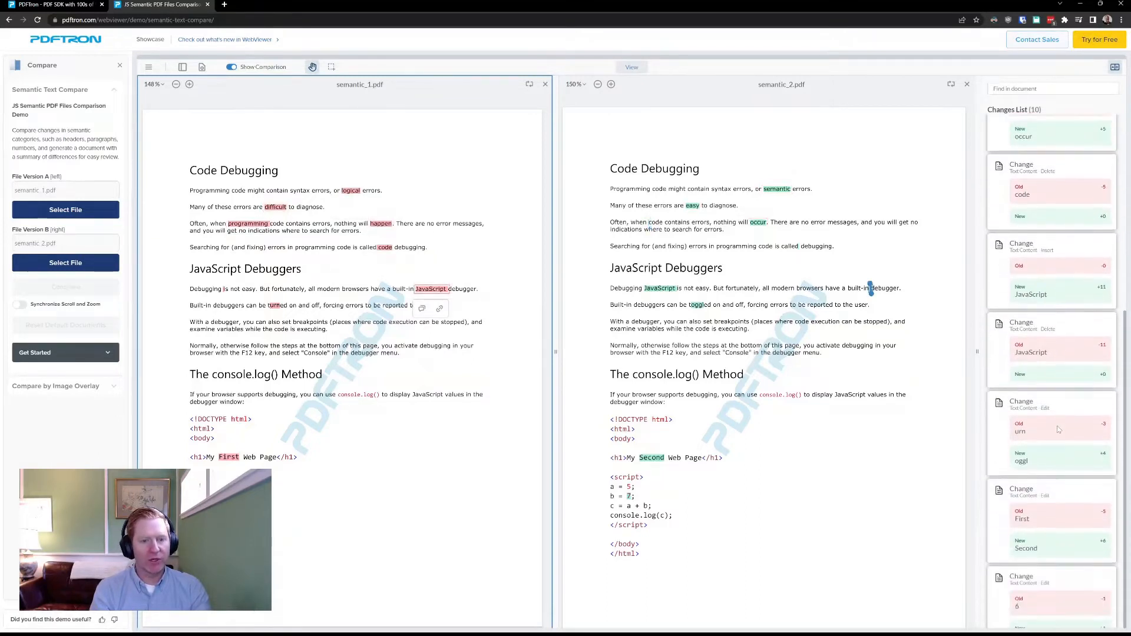
scroll(down, 3)
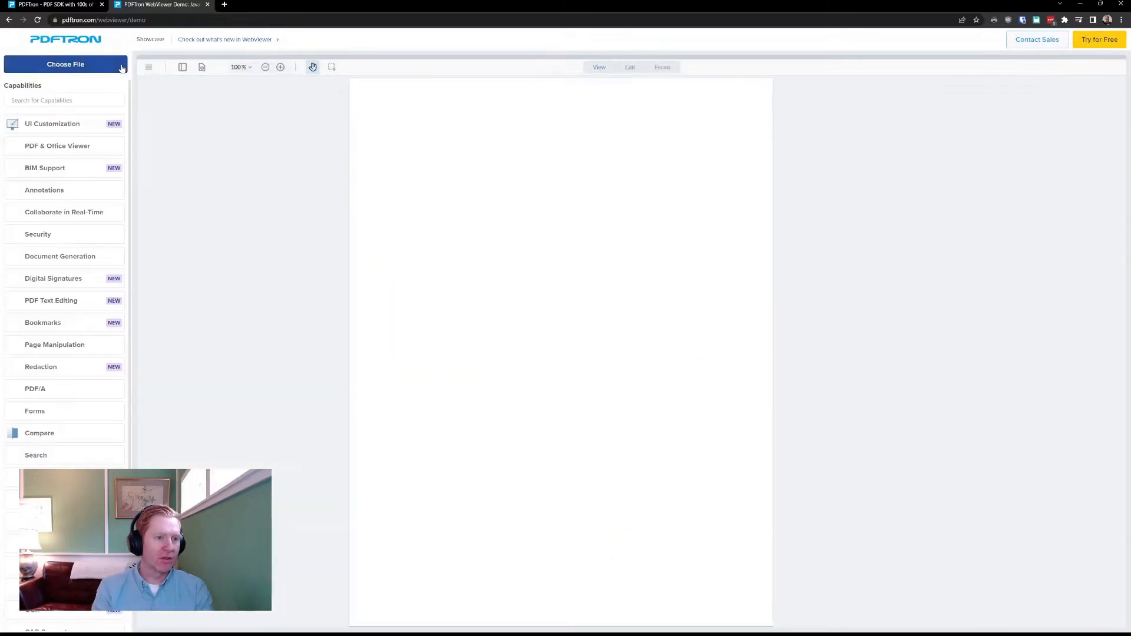
Launch the Multi-Tab Support demo and switch between the PDF, the MS Excel sheet and the Jupiter Poster image
click(51, 123)
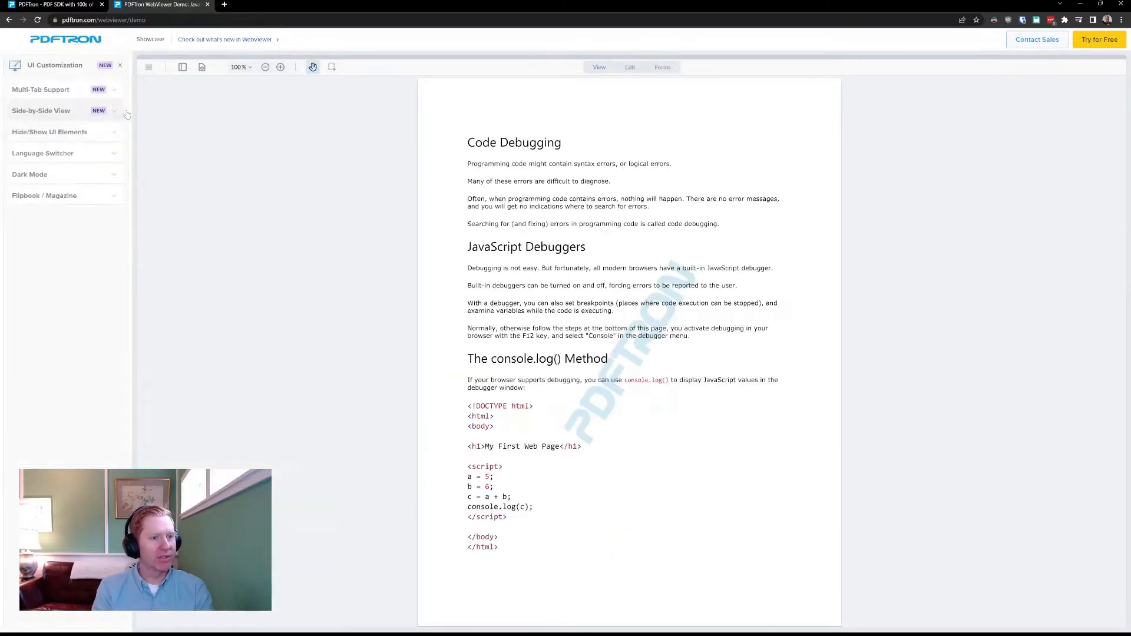
click(40, 90)
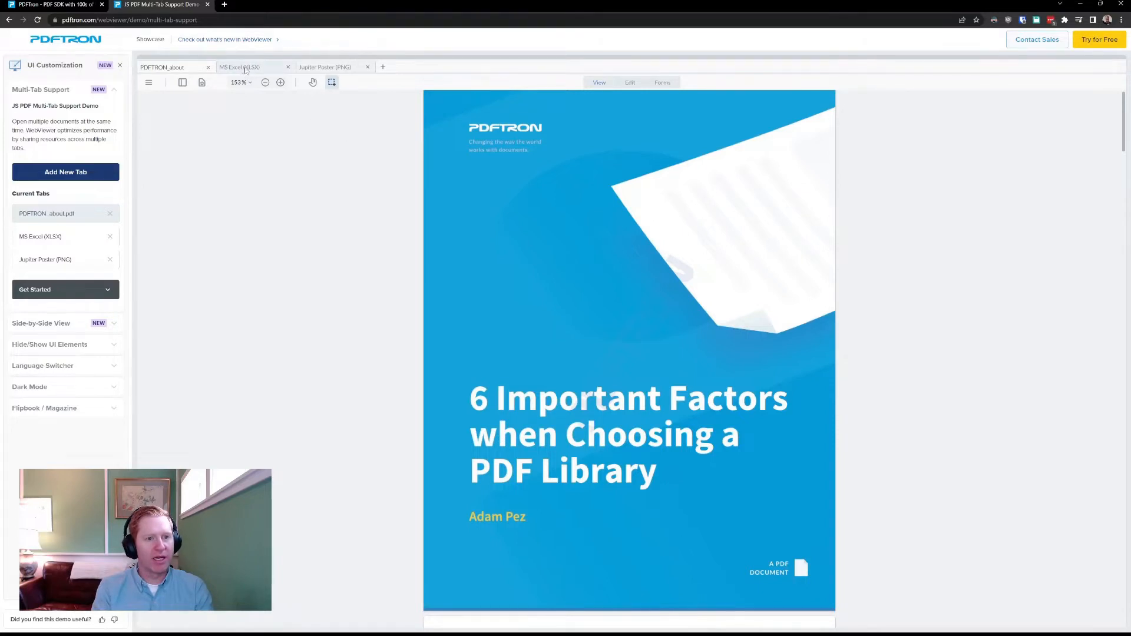
click(239, 66)
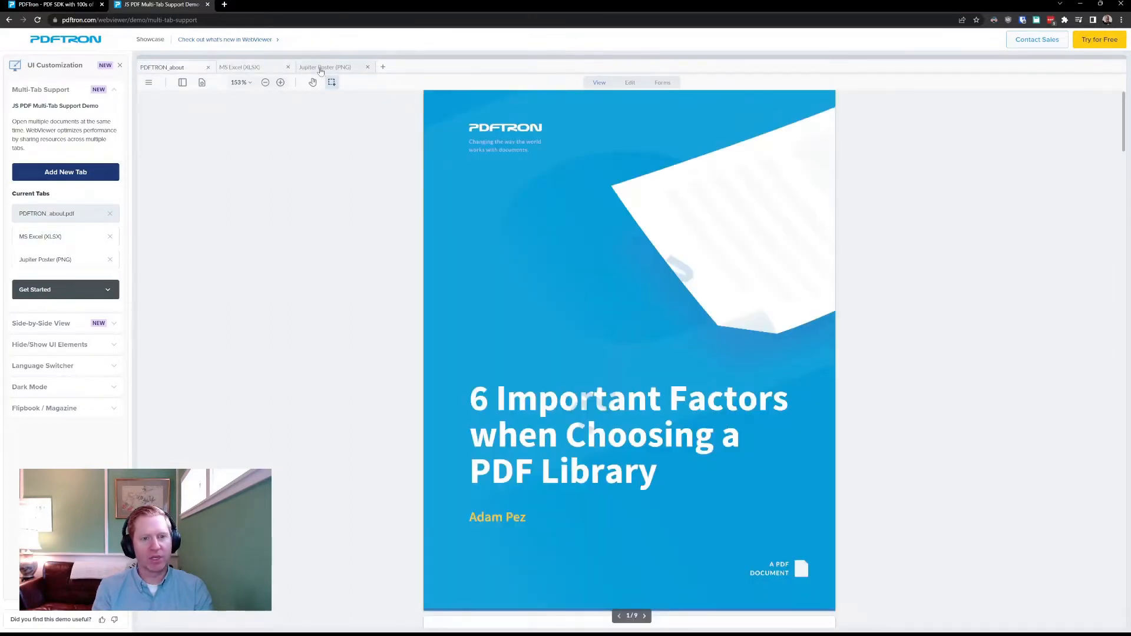
click(325, 67)
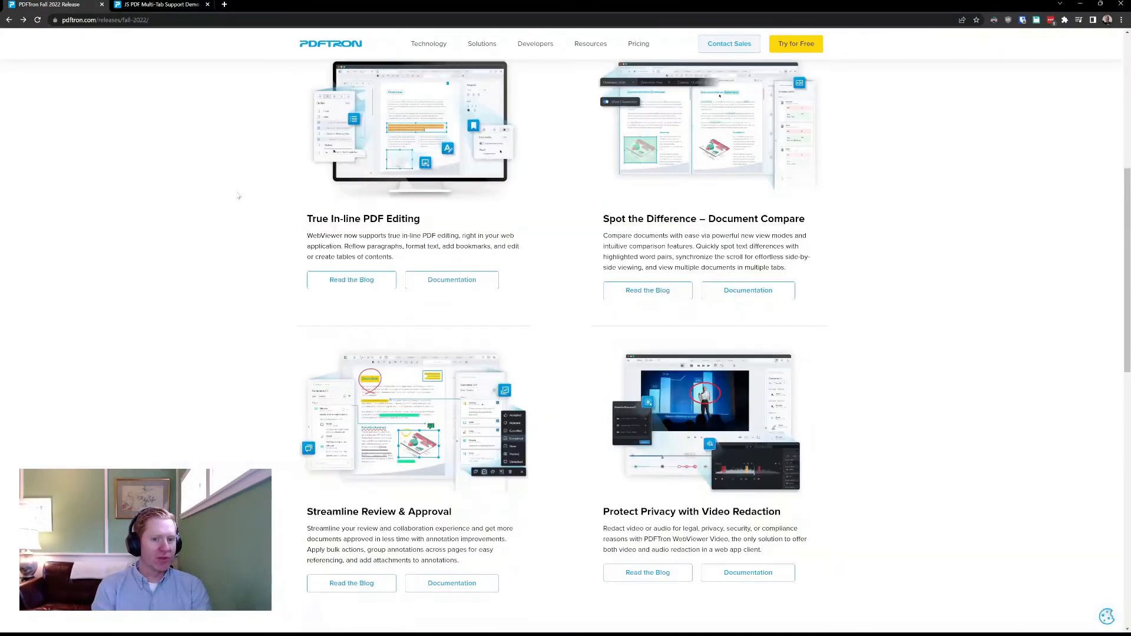
Scroll to Streamline Review & Approval, open its Read the Blog post and scroll through the article
scroll(down, 3)
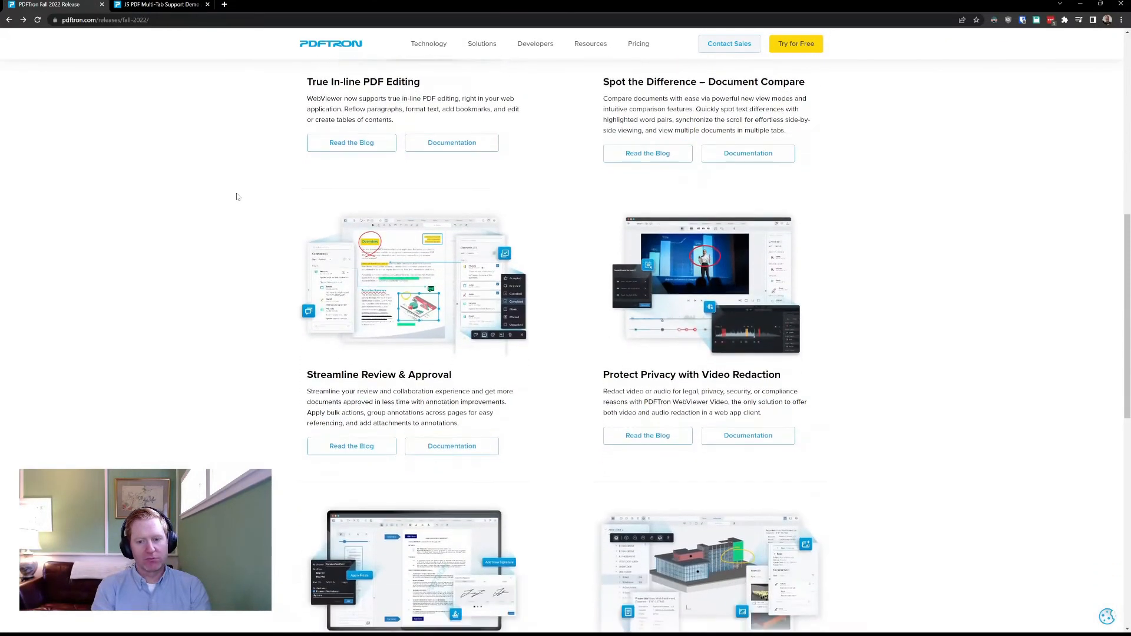
scroll(down, 3)
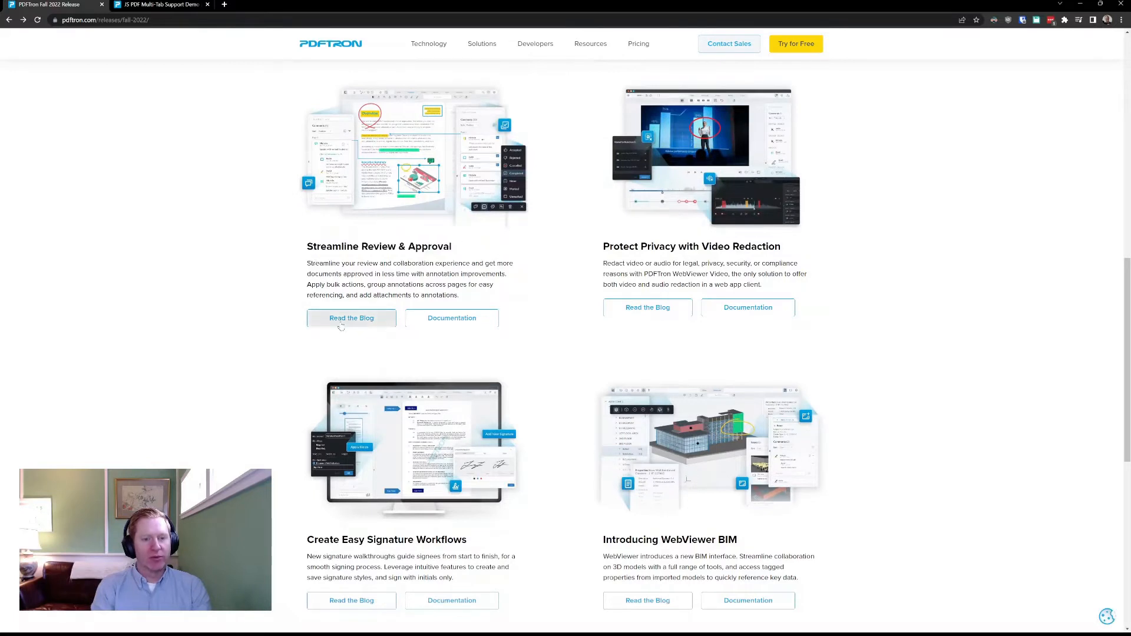
click(351, 318)
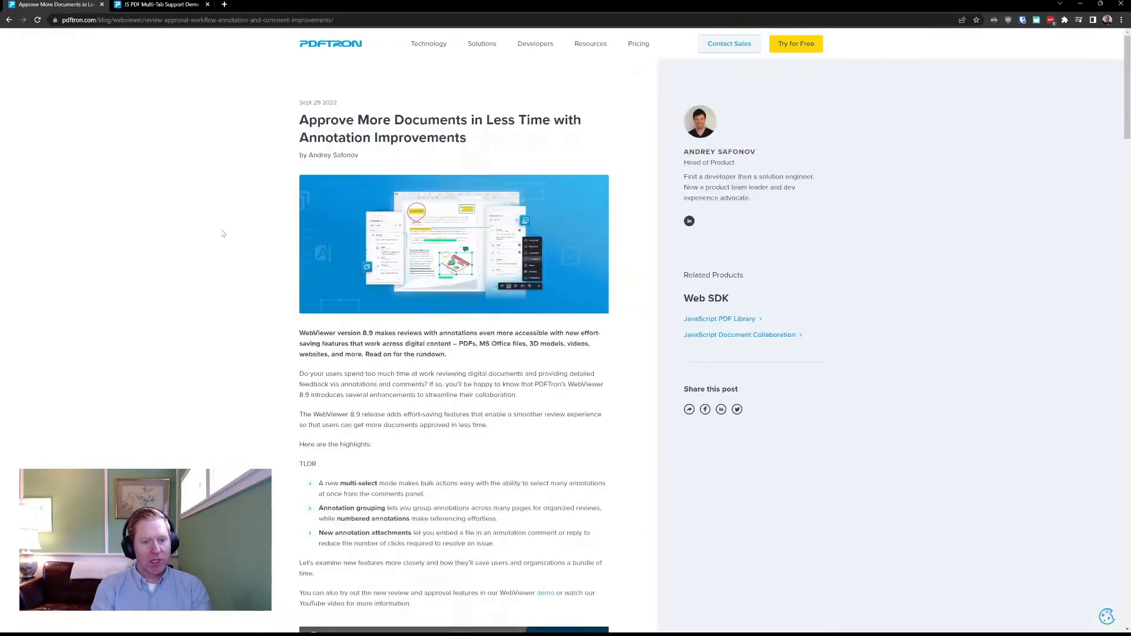
scroll(down, 3)
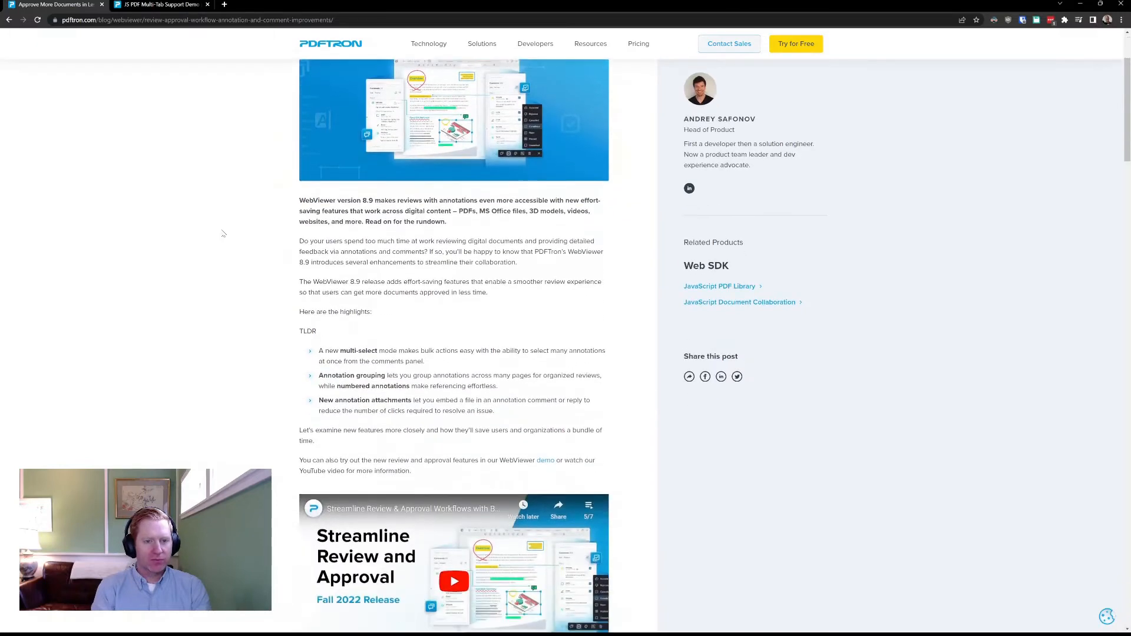
scroll(down, 3)
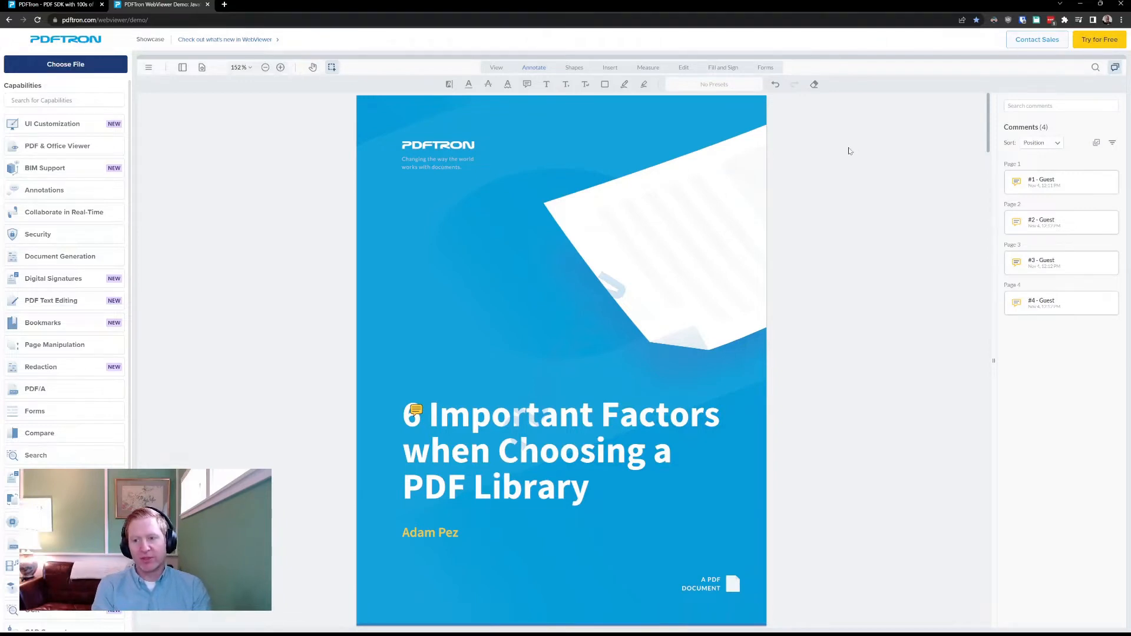
mouse_move(442, 346)
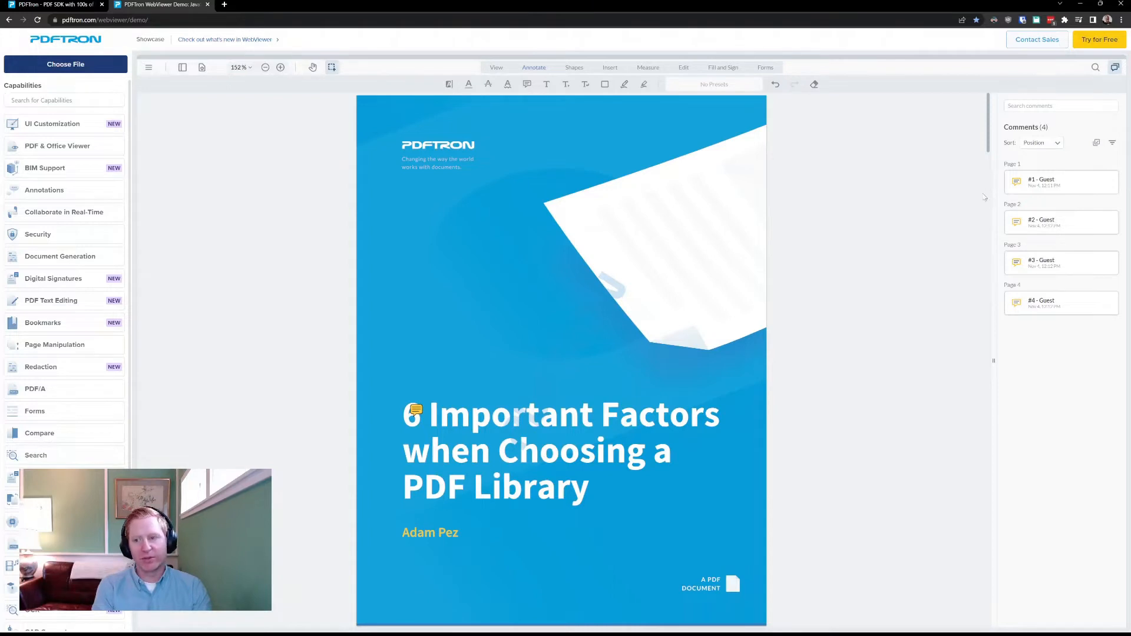
mouse_move(1096, 142)
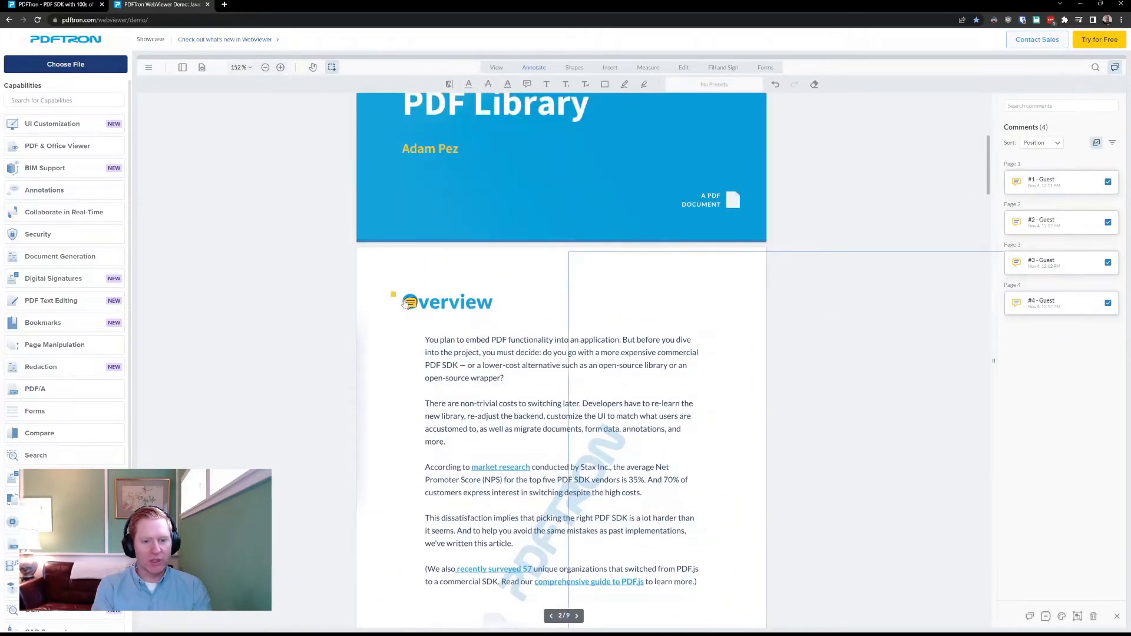
Scroll through the pages while ticking all four guest comments in multi-select mode
scroll(down, 3)
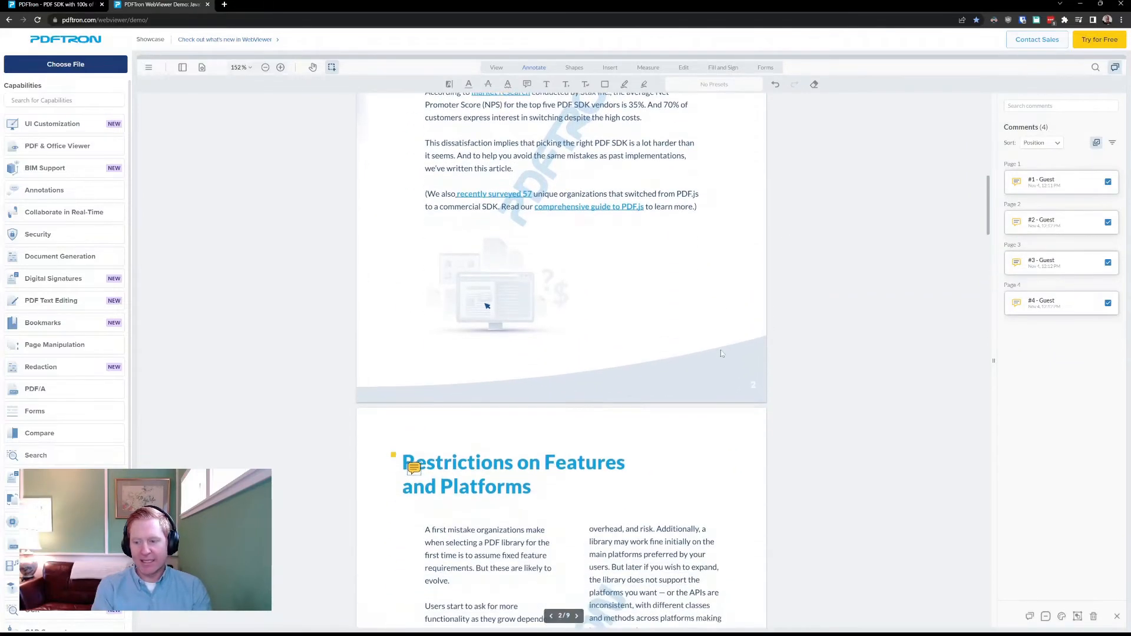
scroll(down, 3)
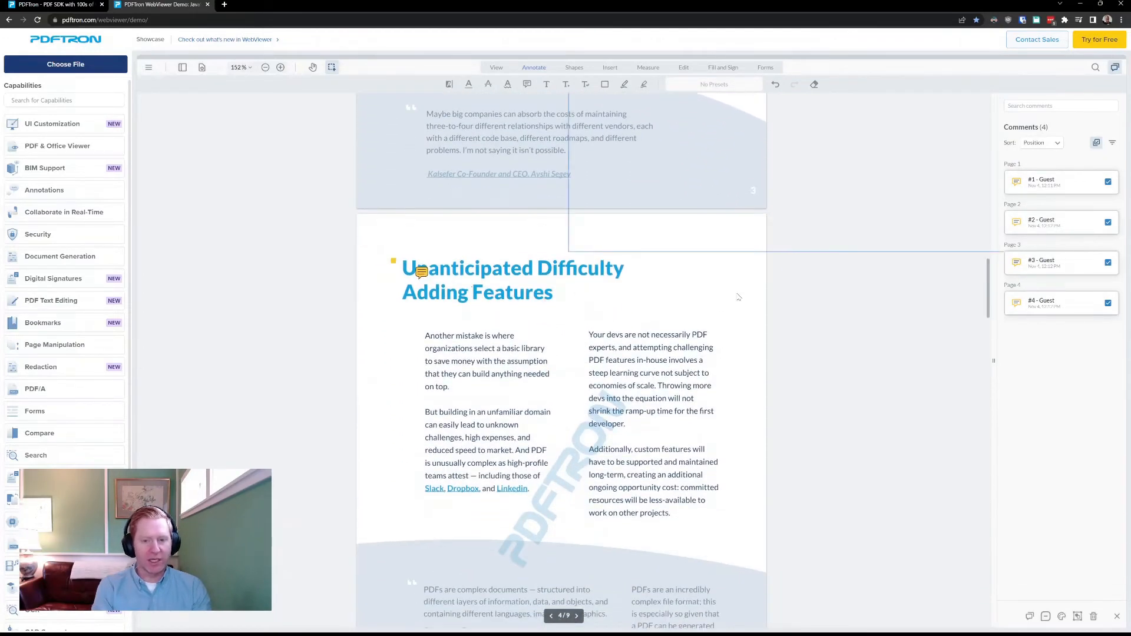
scroll(down, 3)
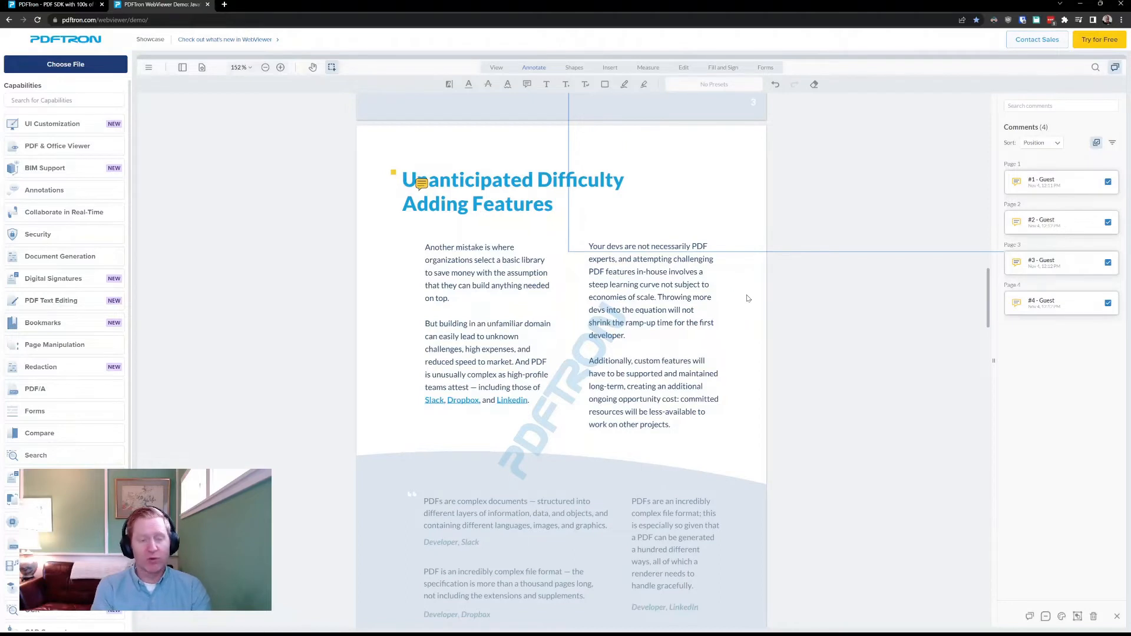
mouse_move(1040, 561)
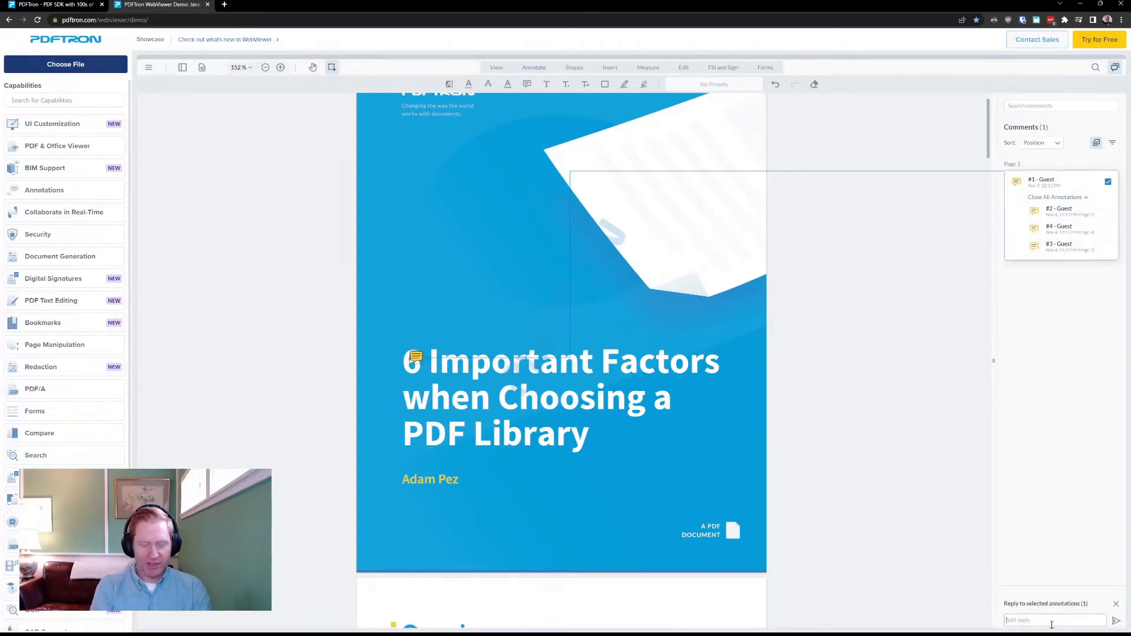
Reply to the grouped comments with 'This is the wrong font, please adjust' and add a PDF attachment
text(This is the wrong font. Please adj)
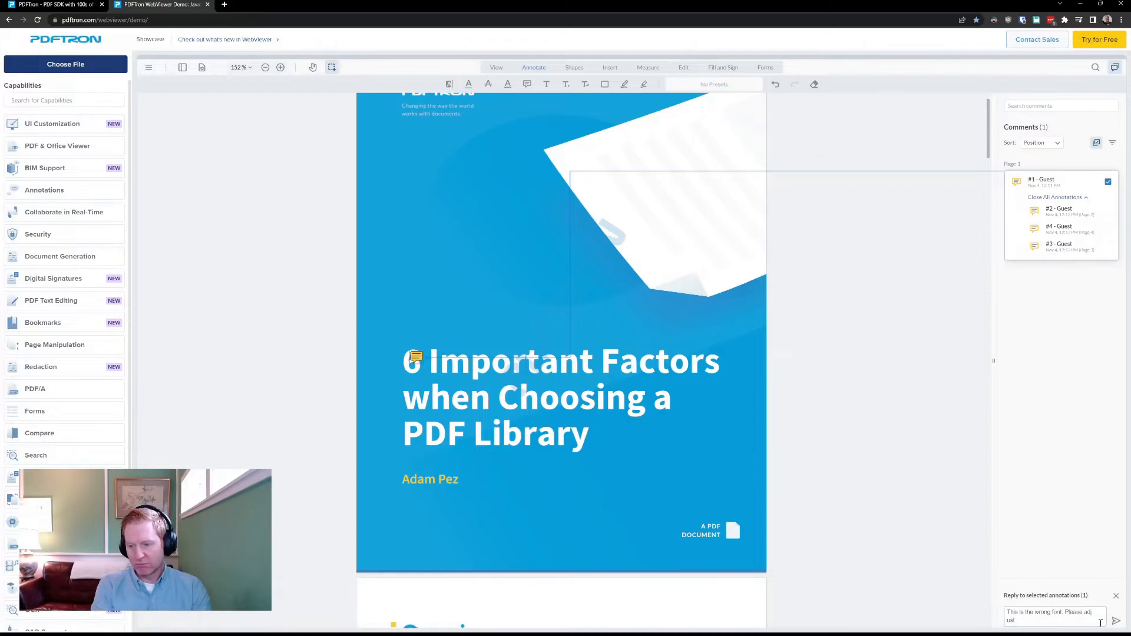
click(1116, 621)
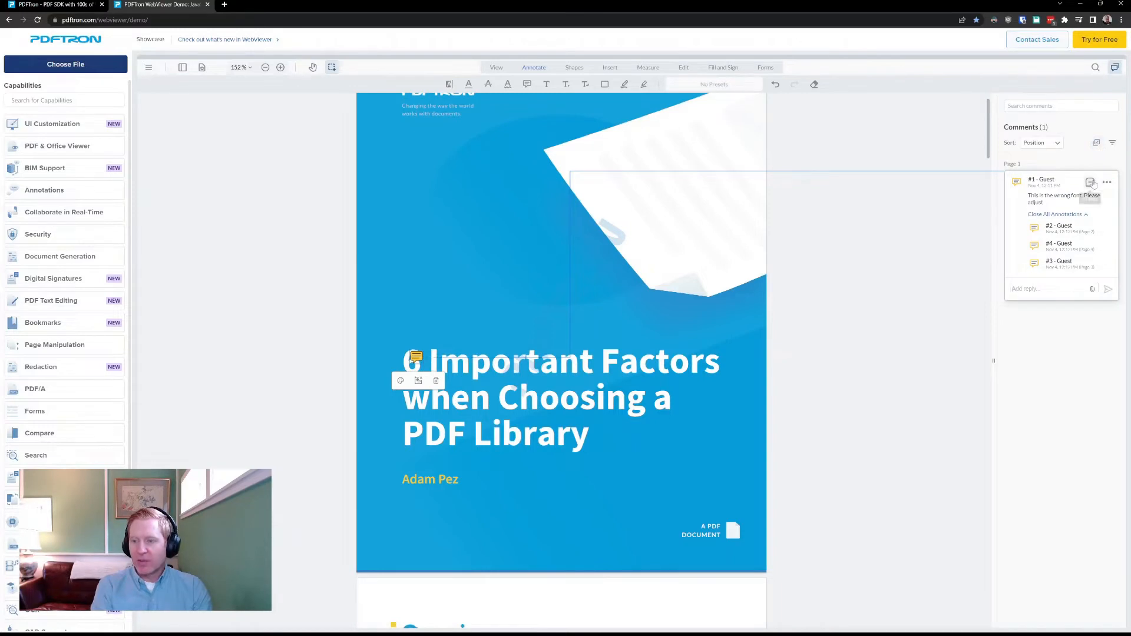
click(1107, 181)
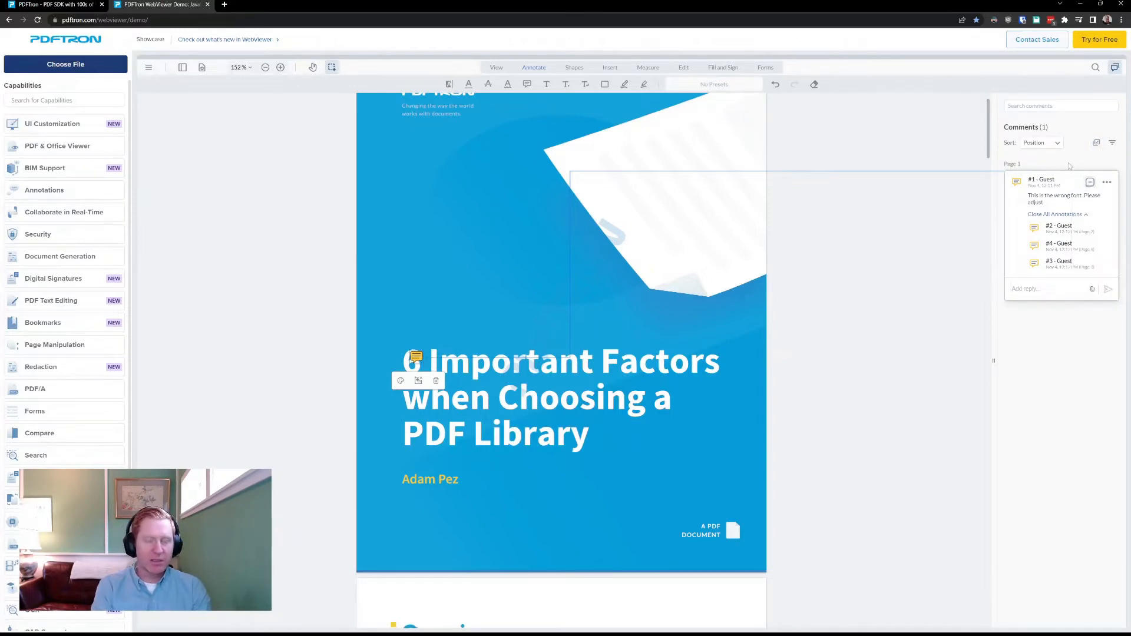
mouse_move(1031, 368)
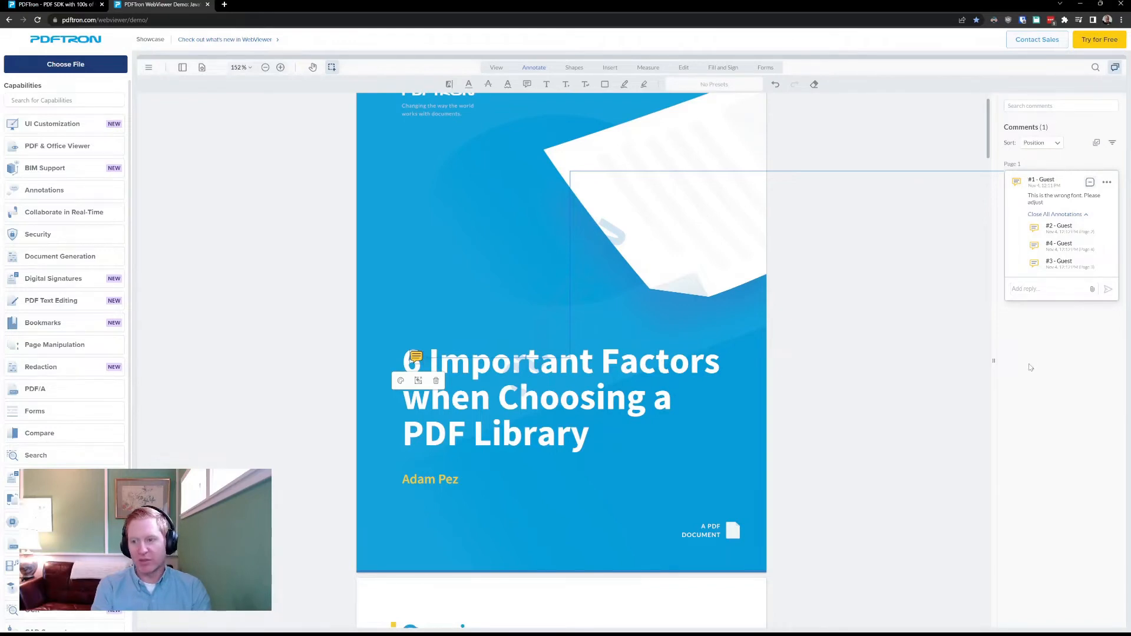
mouse_move(1036, 349)
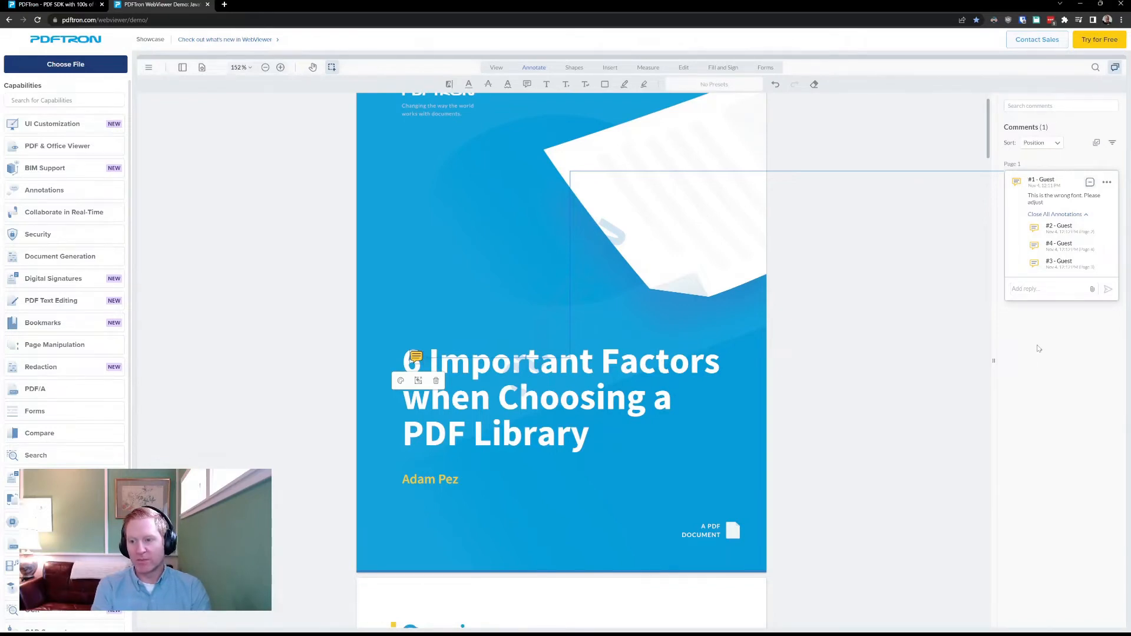
click(1046, 289)
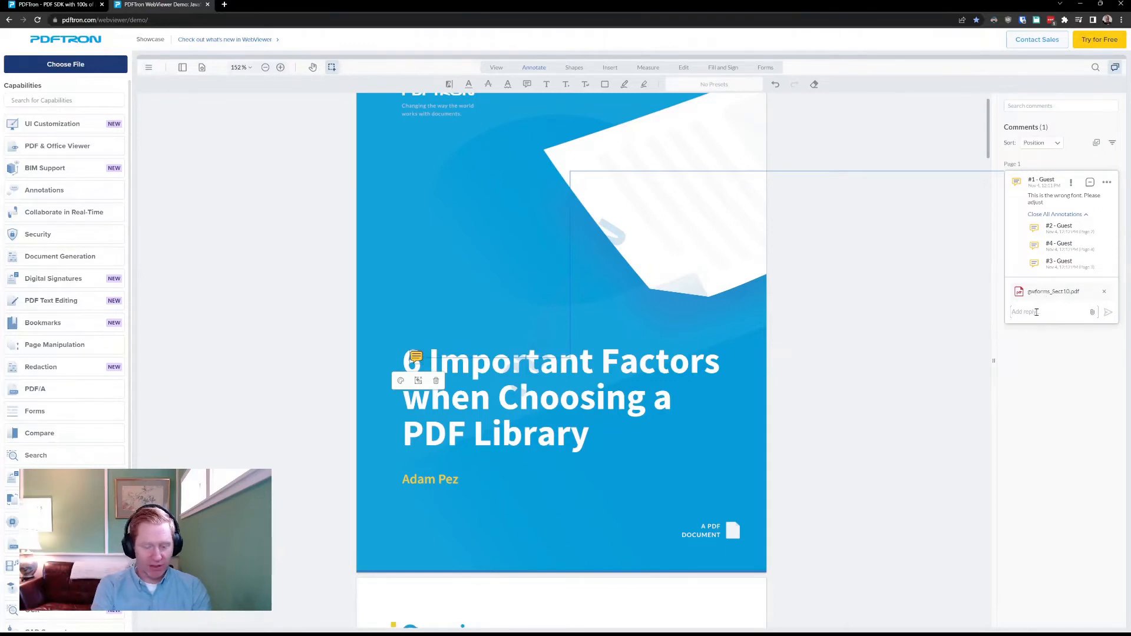
Post the reply 'This file has the' correct font with the PDF attached and show the grouped annotations
text(This file has the correct font)
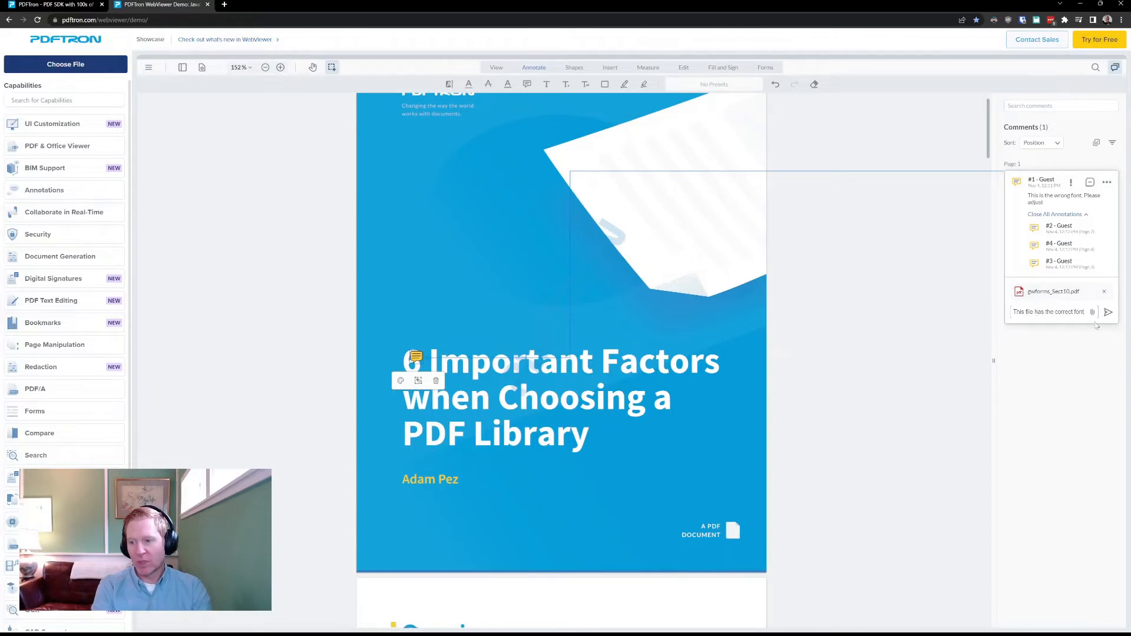
click(1109, 311)
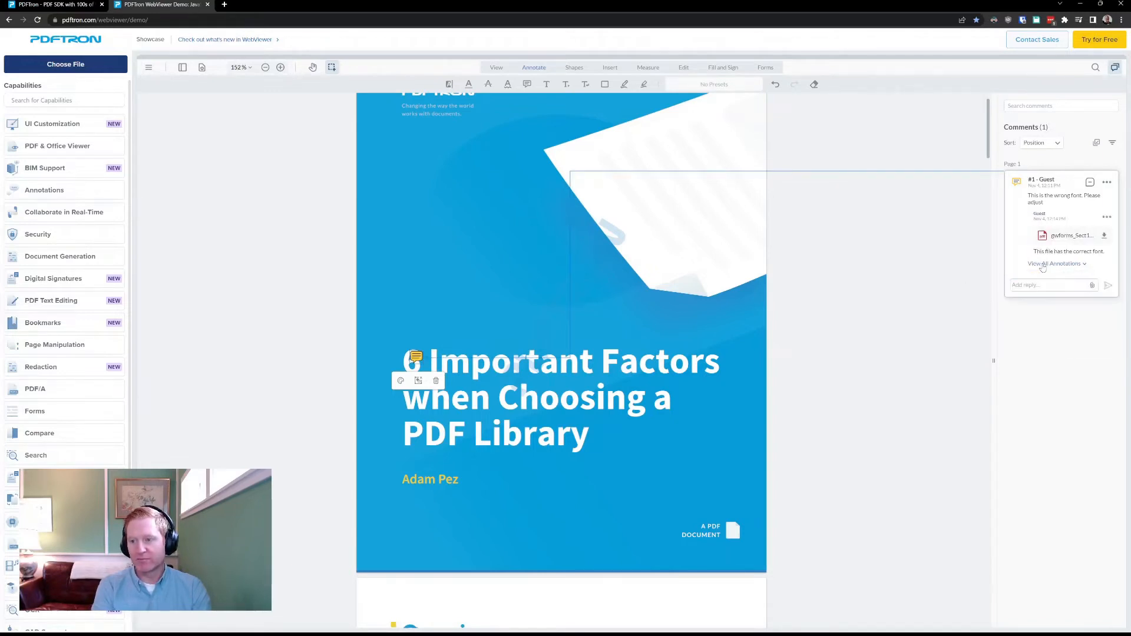
click(1106, 181)
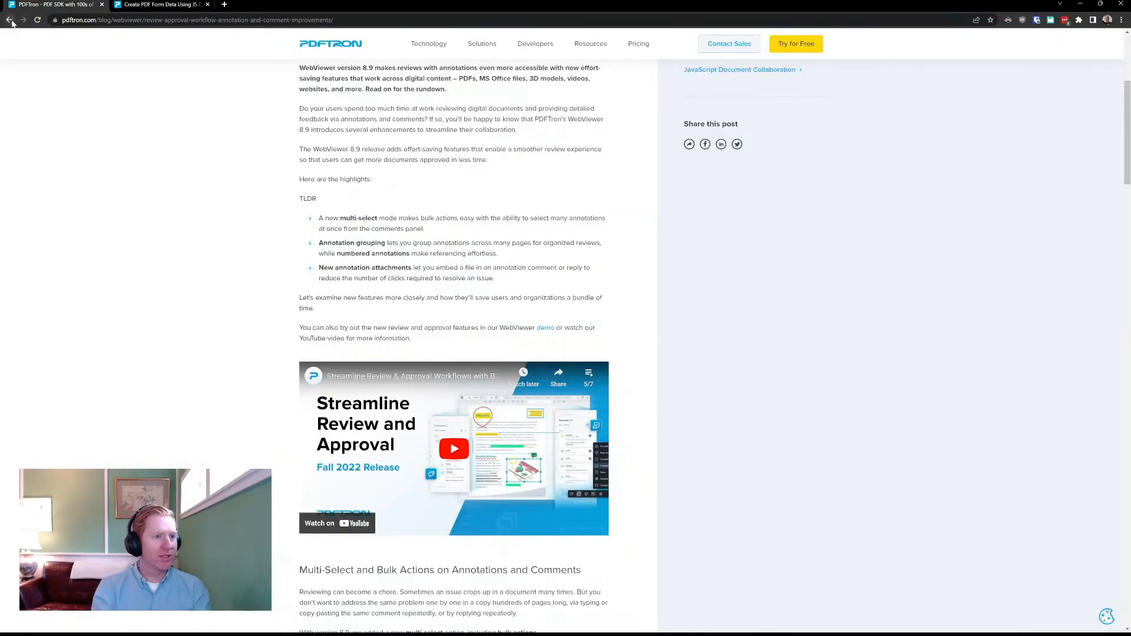
Return to the Fall 2022 release page and open the signature workflows blog post
click(11, 20)
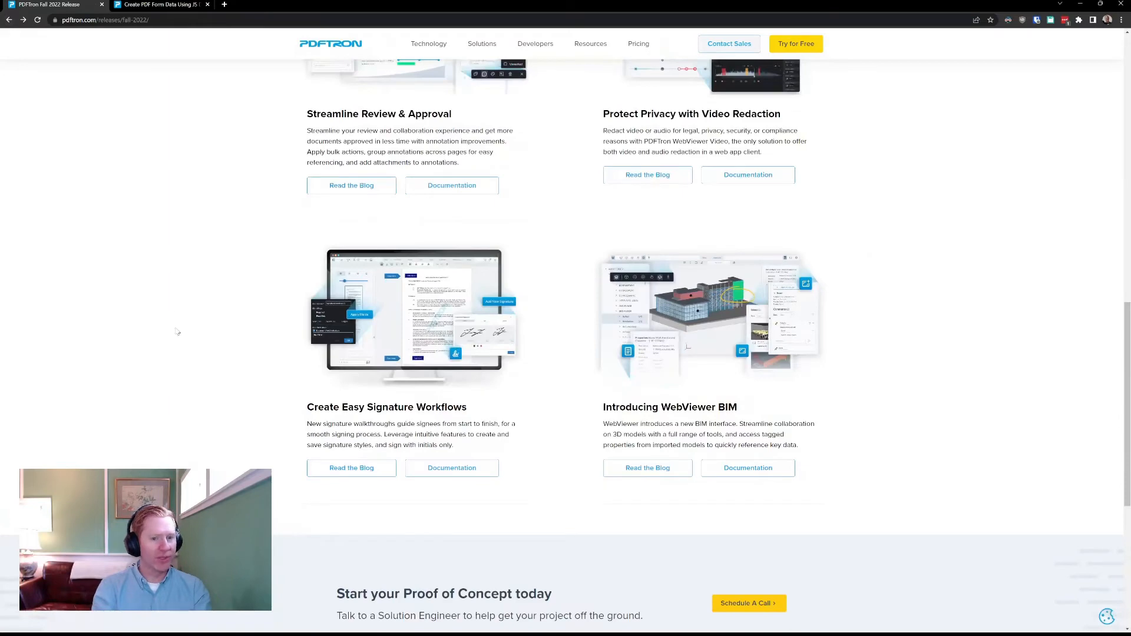
scroll(down, 3)
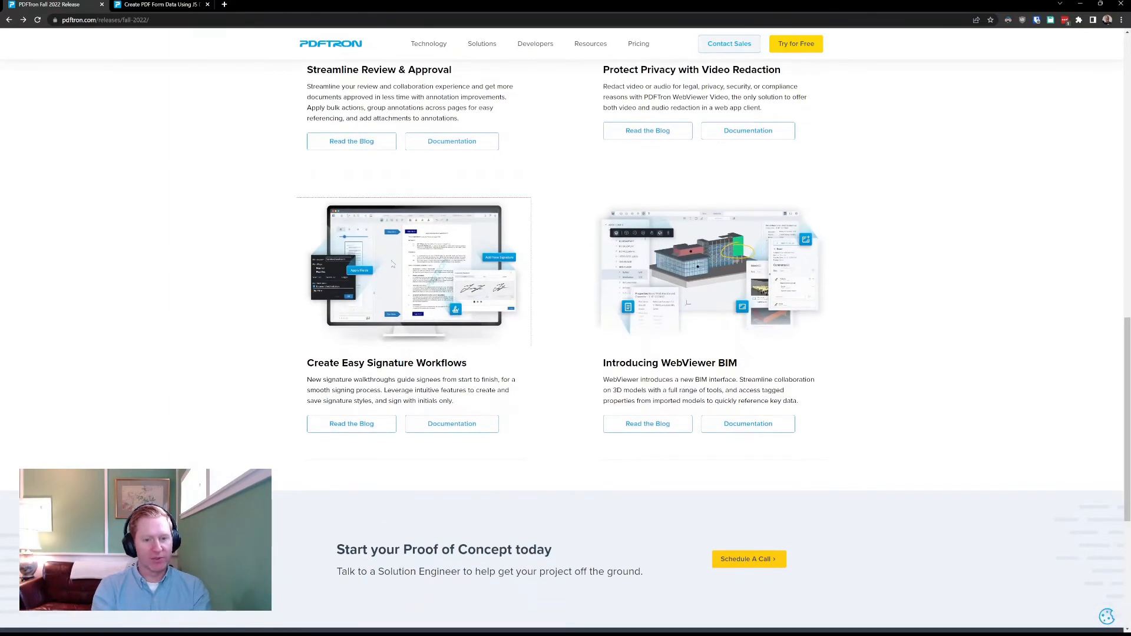
click(351, 423)
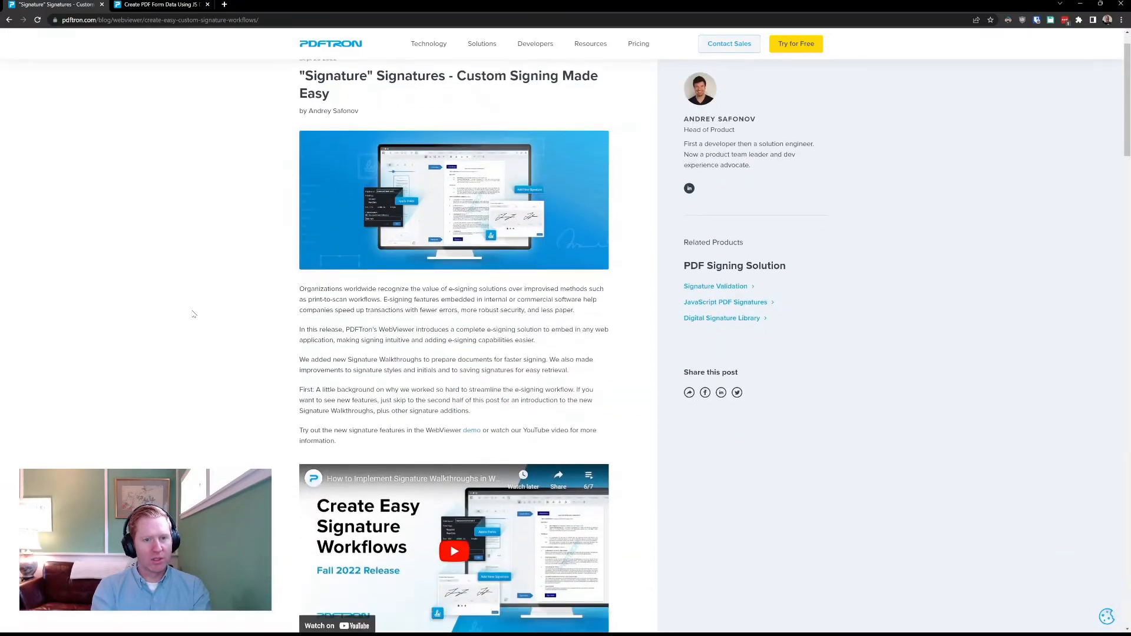
Scroll the post down to the Adding Initials heading and its screenshot
scroll(down, 3)
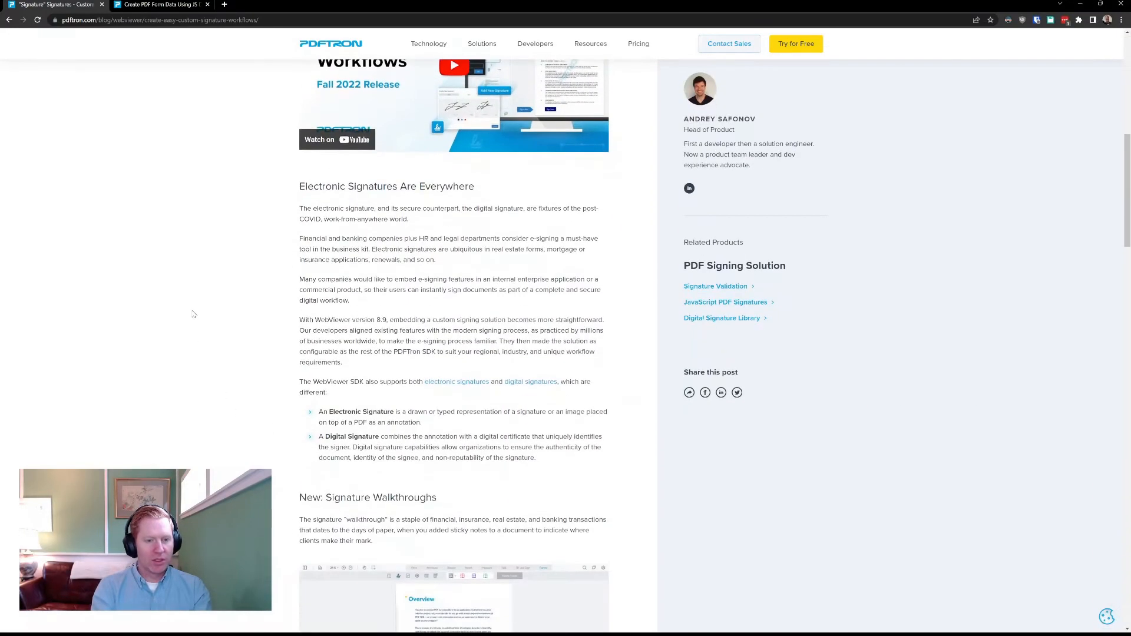
scroll(down, 3)
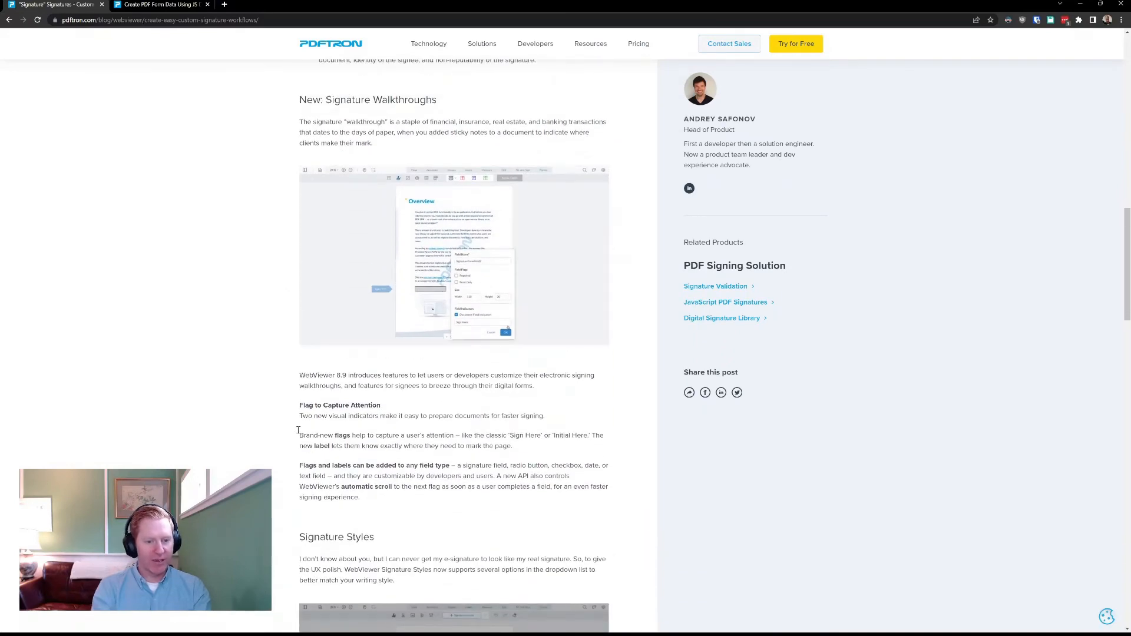
mouse_move(581, 426)
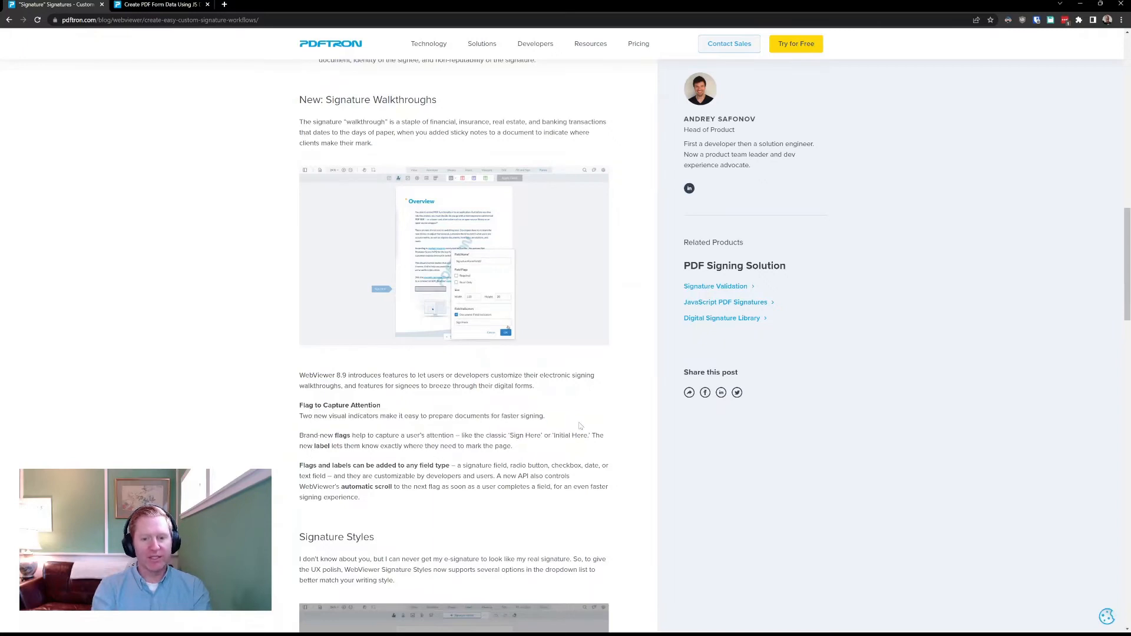
scroll(down, 3)
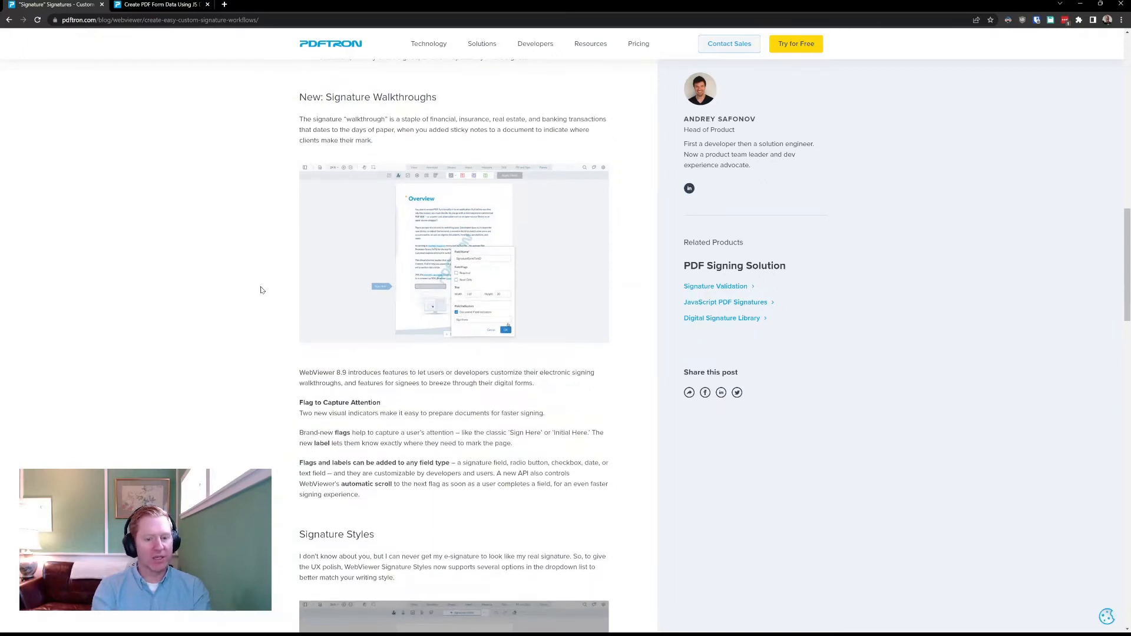
scroll(down, 3)
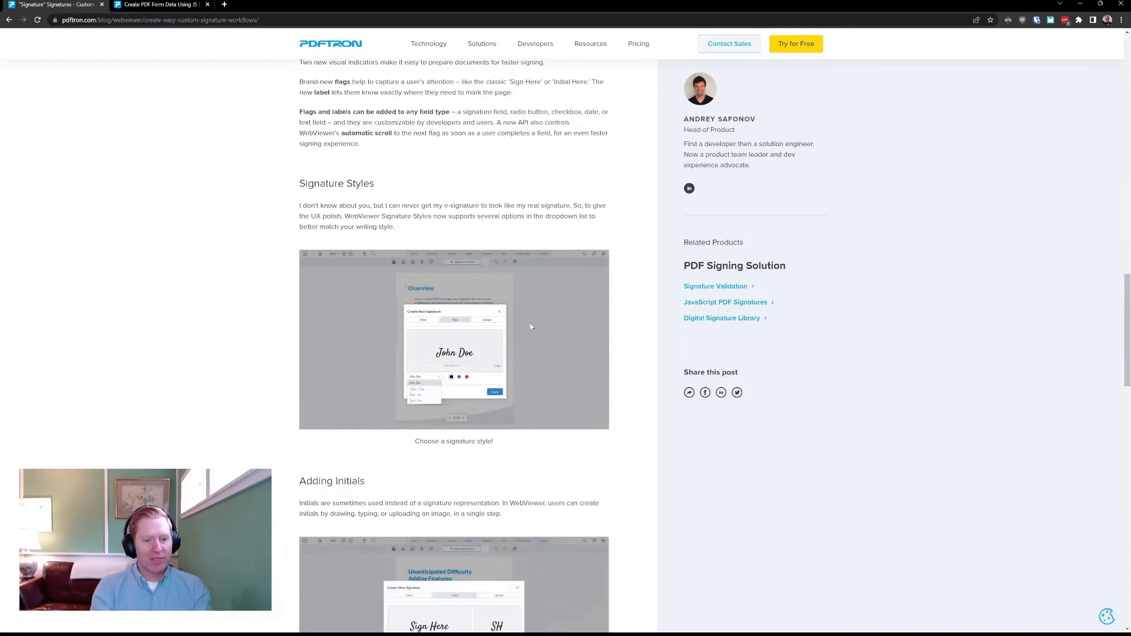
scroll(down, 3)
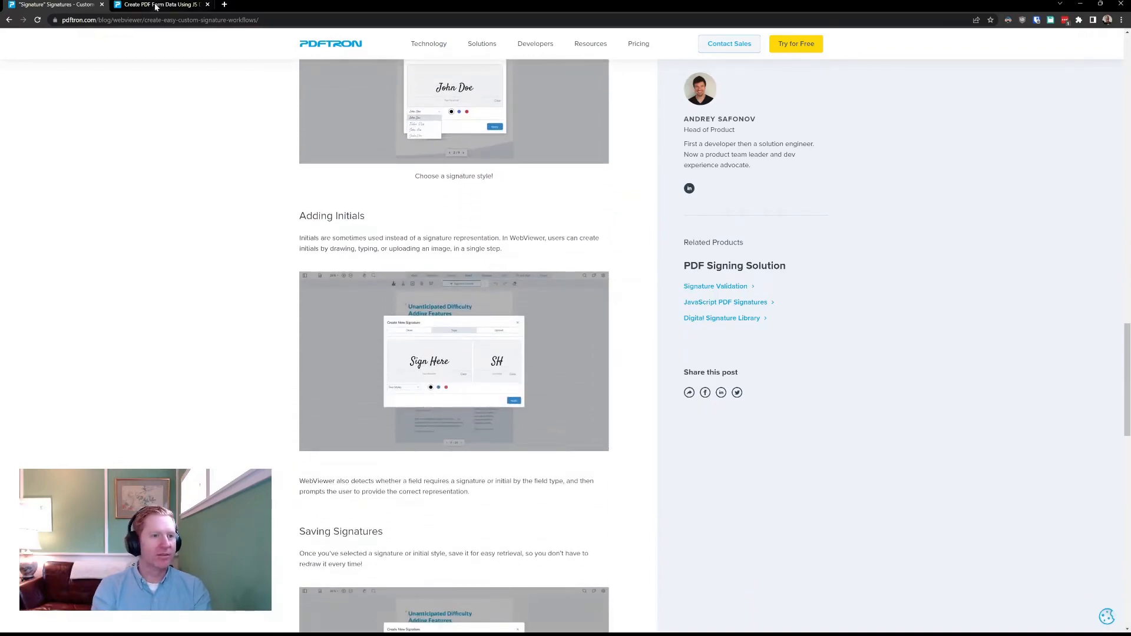
Switch to the digital signature demo and confirm the signature field's indicator settings
click(159, 4)
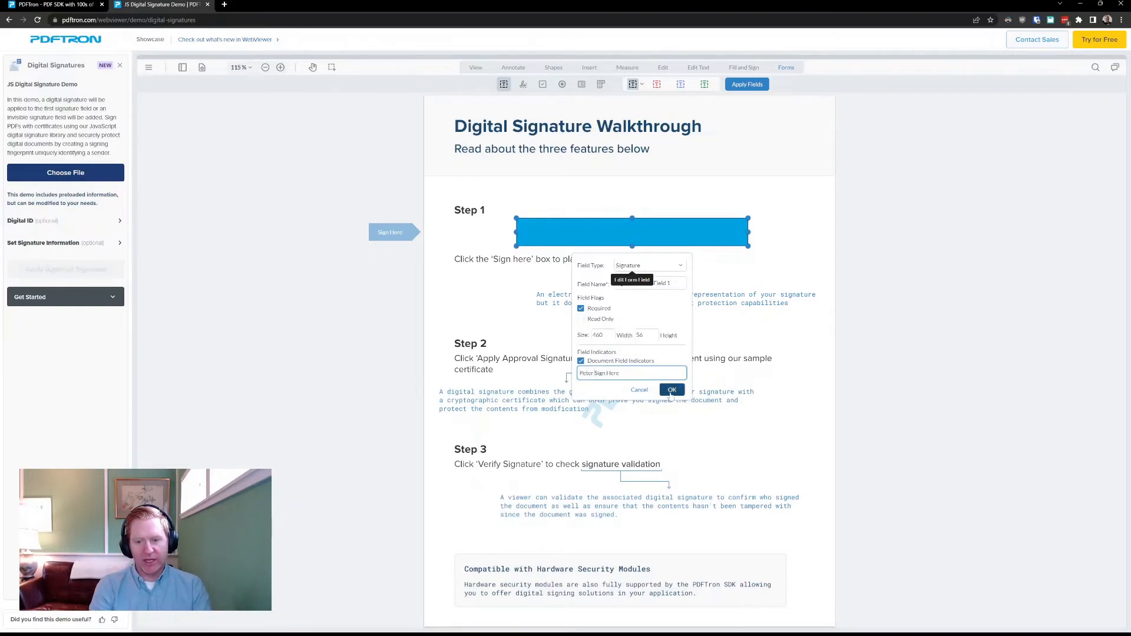
click(670, 390)
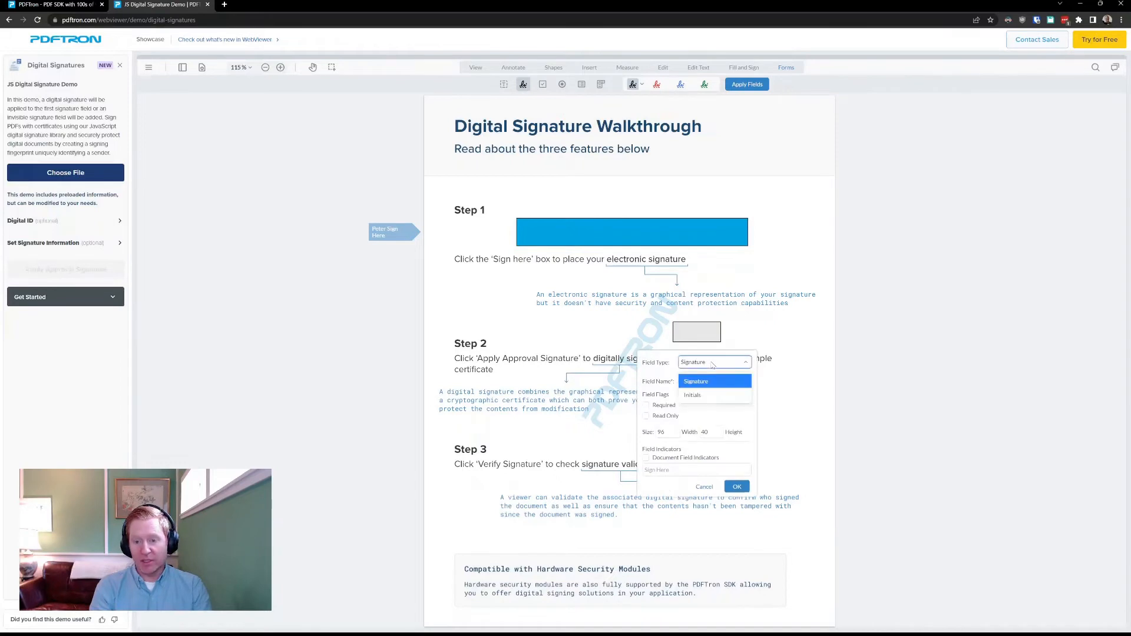
Make the new field an Initials field with an indicator flag and confirm it
click(691, 395)
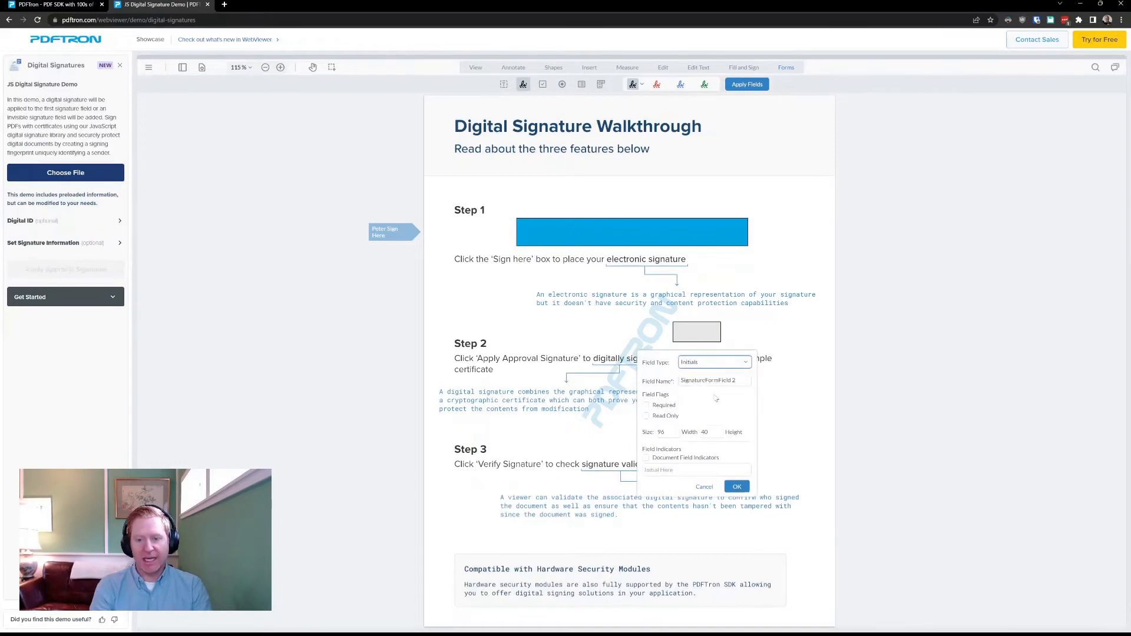
click(647, 457)
text(Peter )
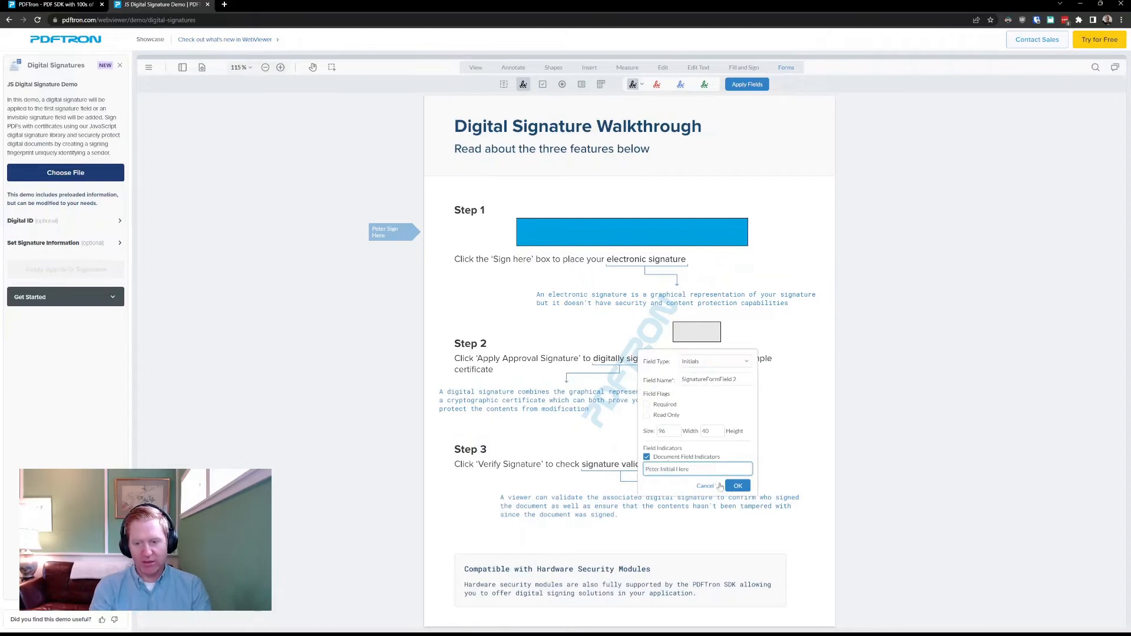
click(737, 484)
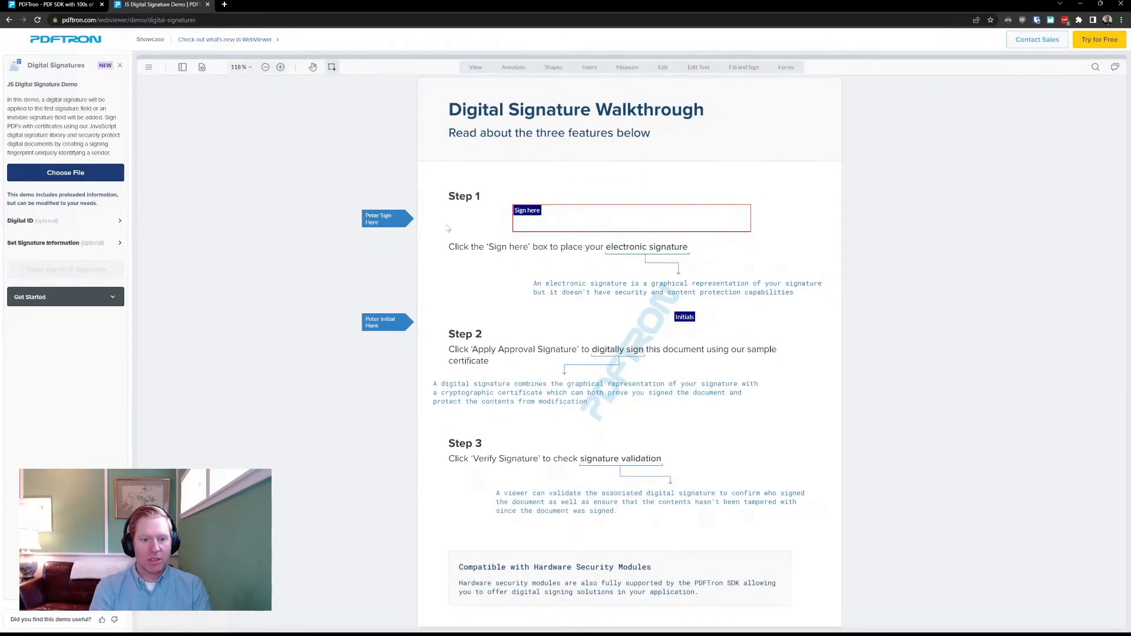
mouse_move(533, 312)
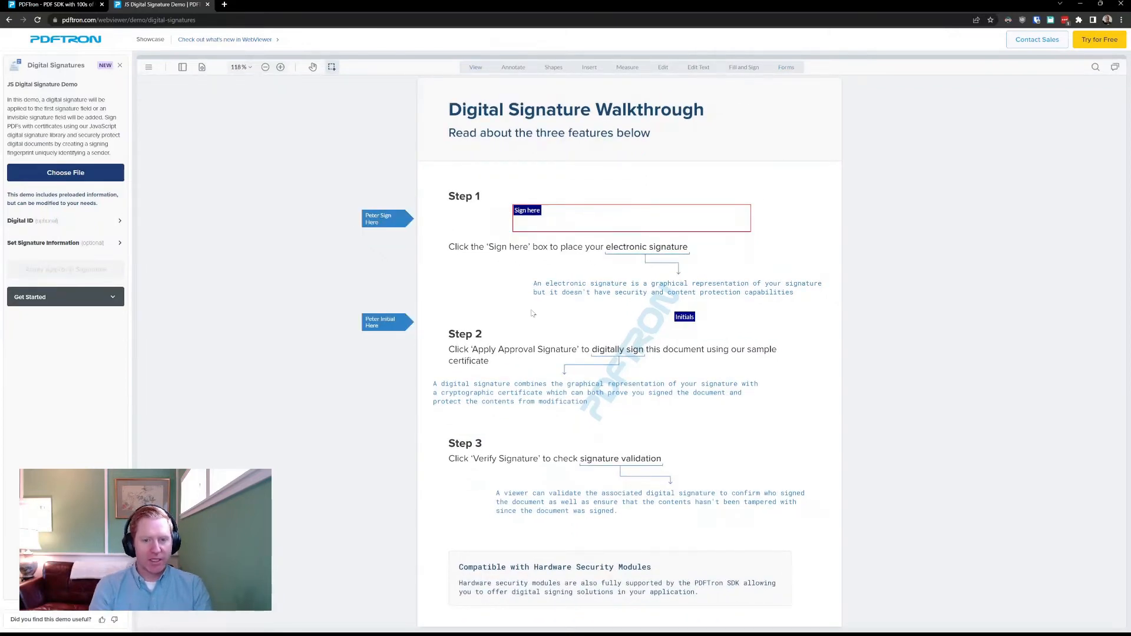
click(526, 209)
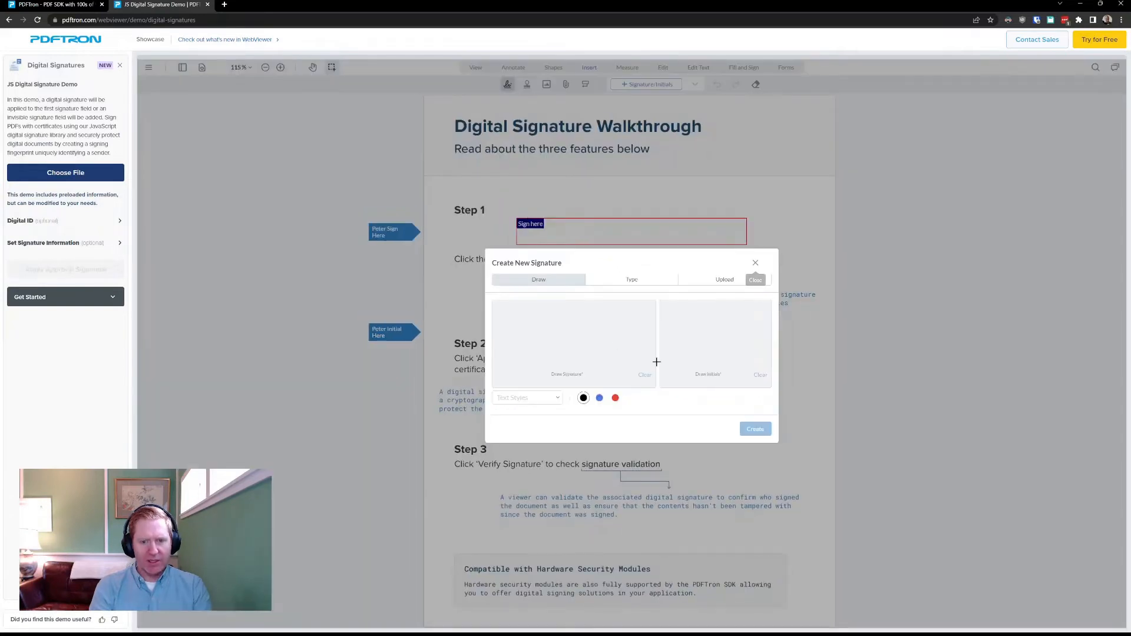
mouse_move(655, 257)
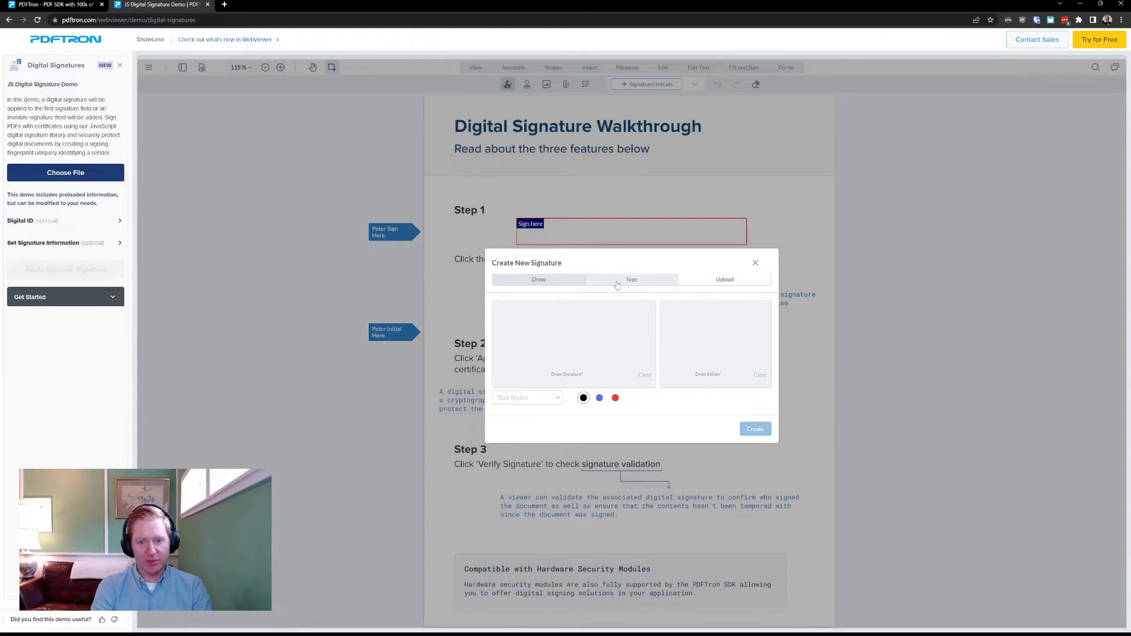
click(632, 279)
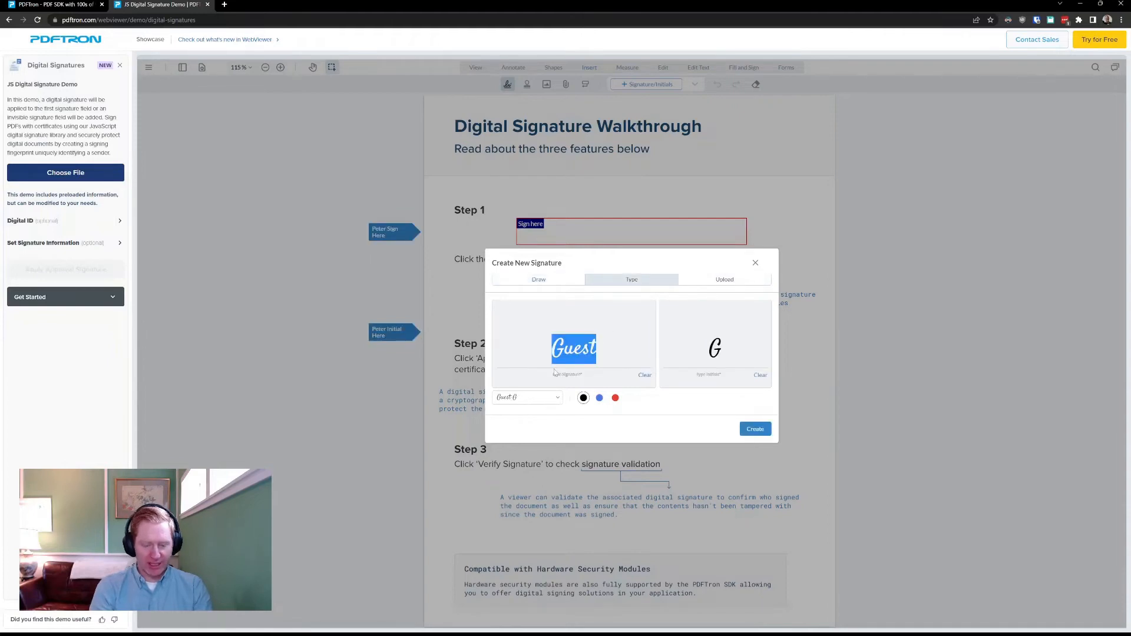
text(Peter H)
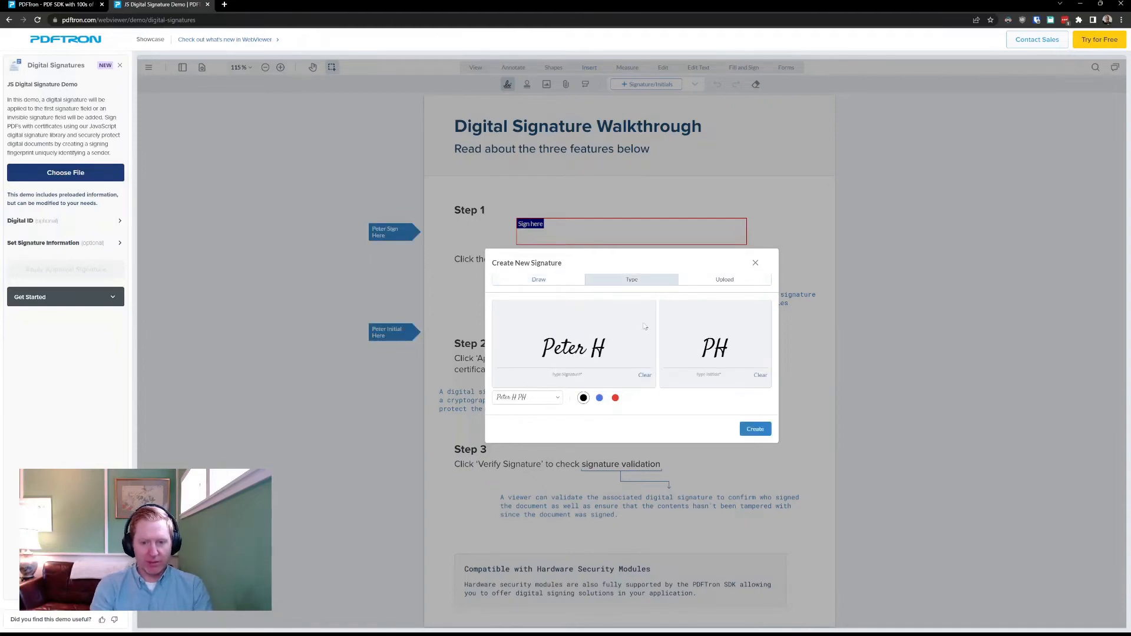
click(528, 397)
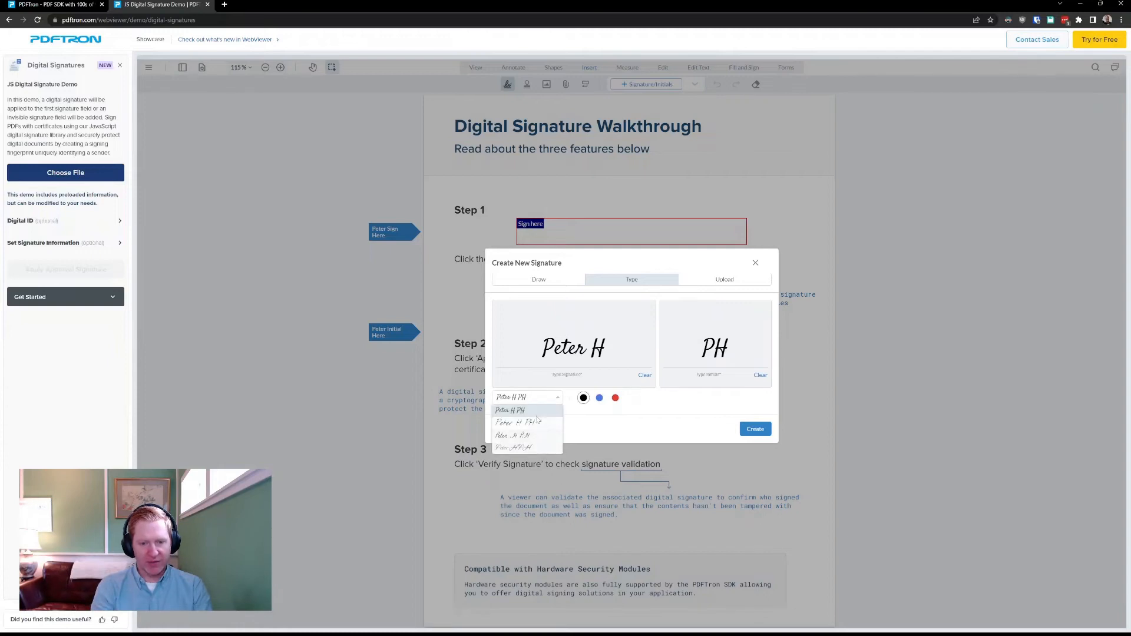
click(519, 422)
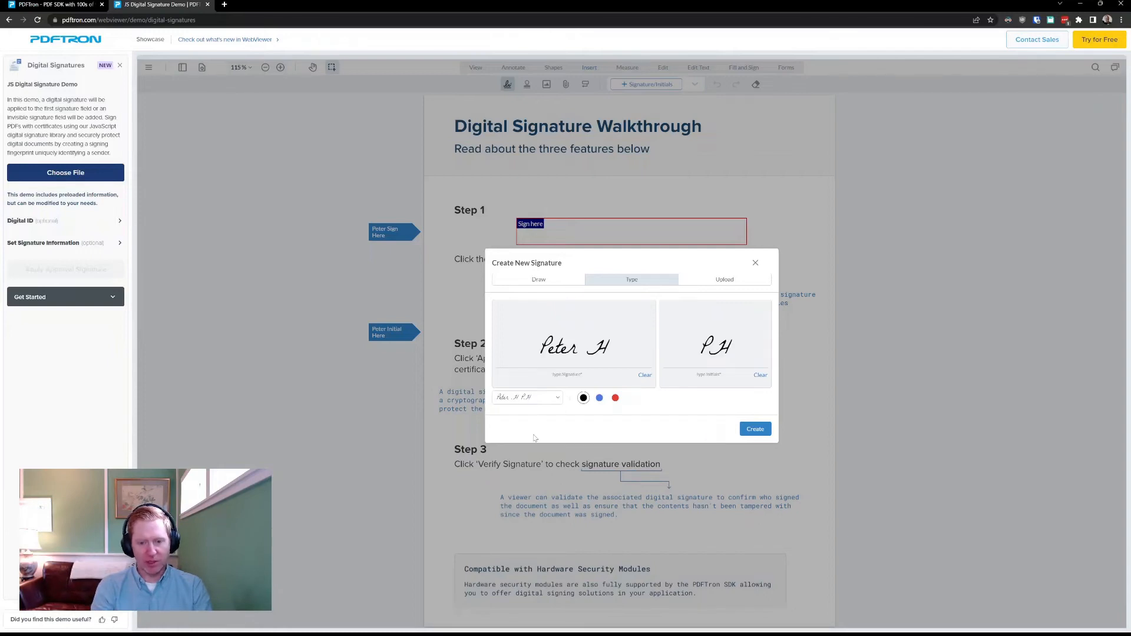
click(754, 429)
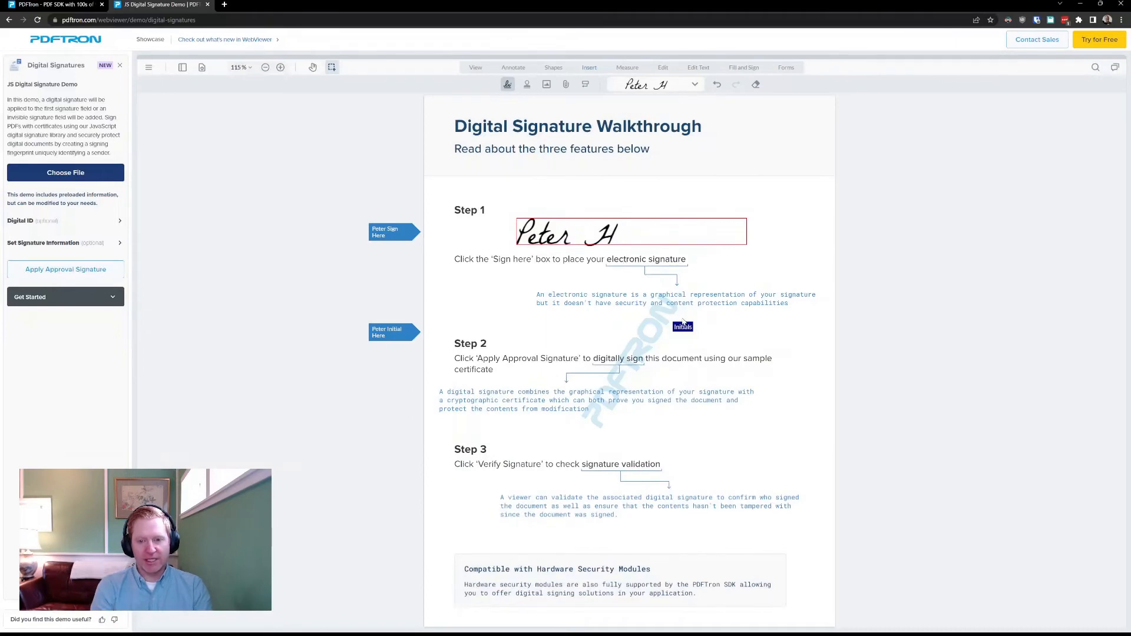
Place the matching 'PH' initials in the initials field
click(694, 85)
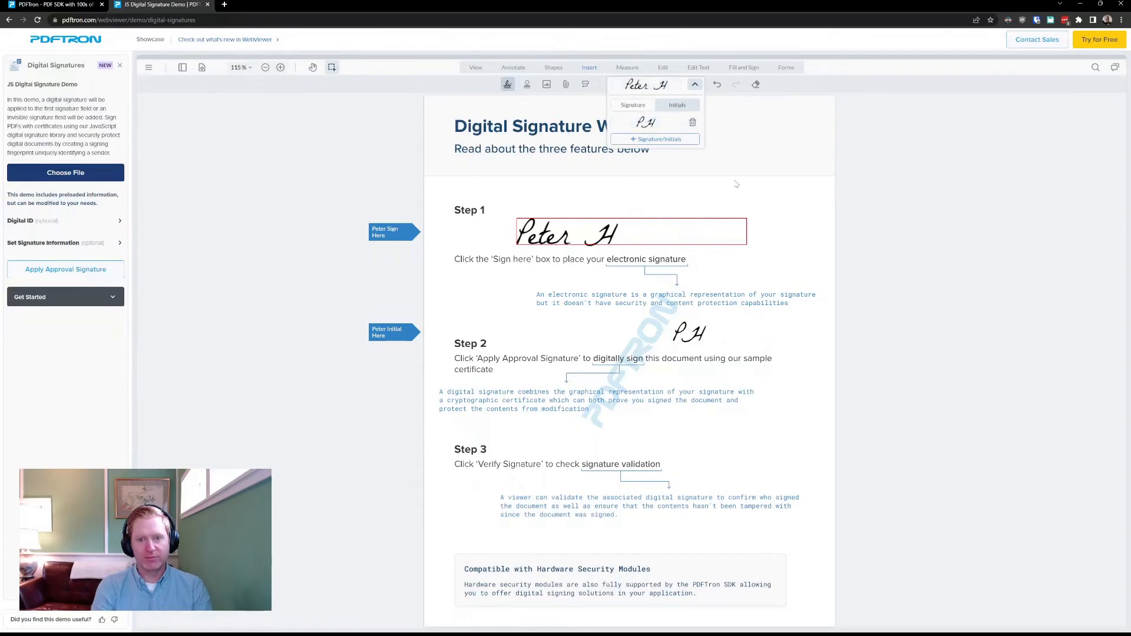
click(694, 85)
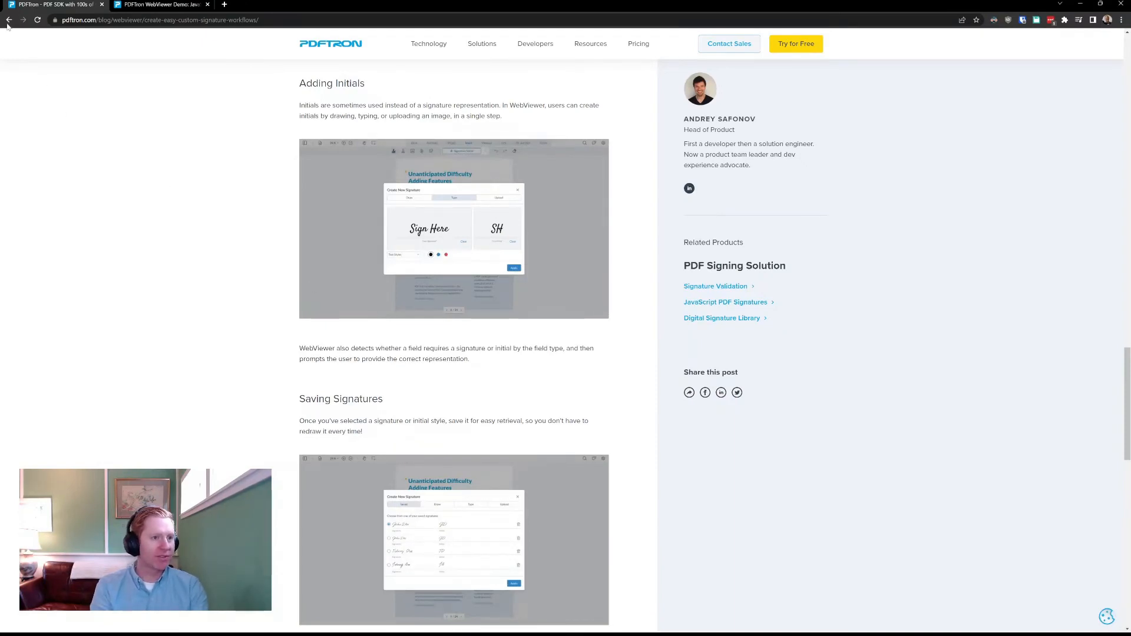
Go back over the Fall 2022 release overview page, then switch to the WebViewer showcase demo
click(8, 20)
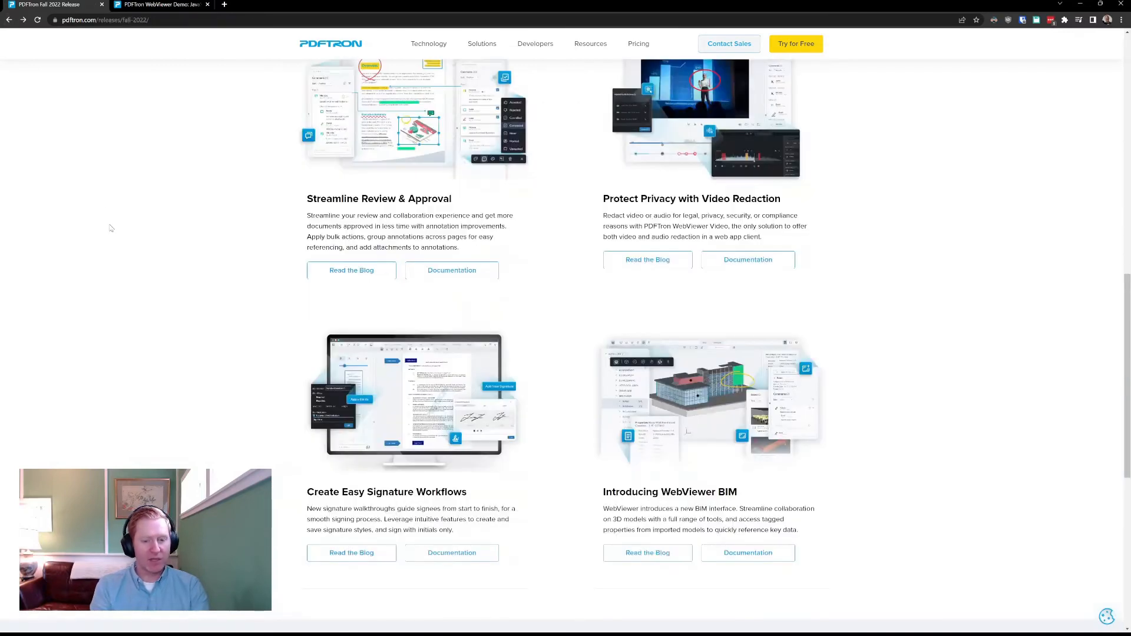
scroll(up, 3)
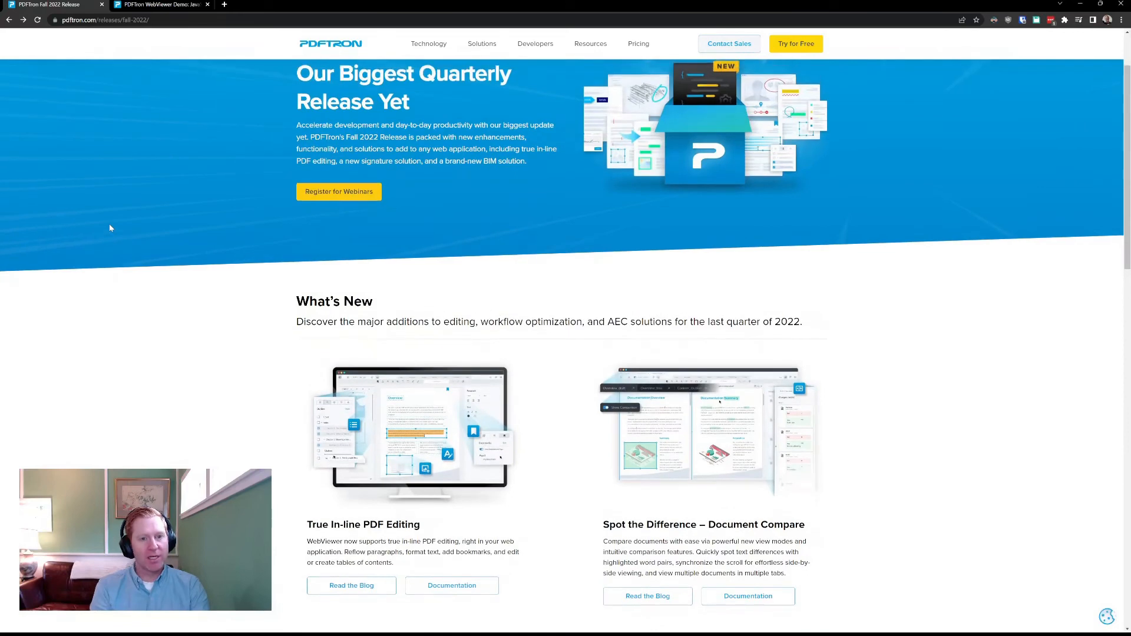
scroll(down, 3)
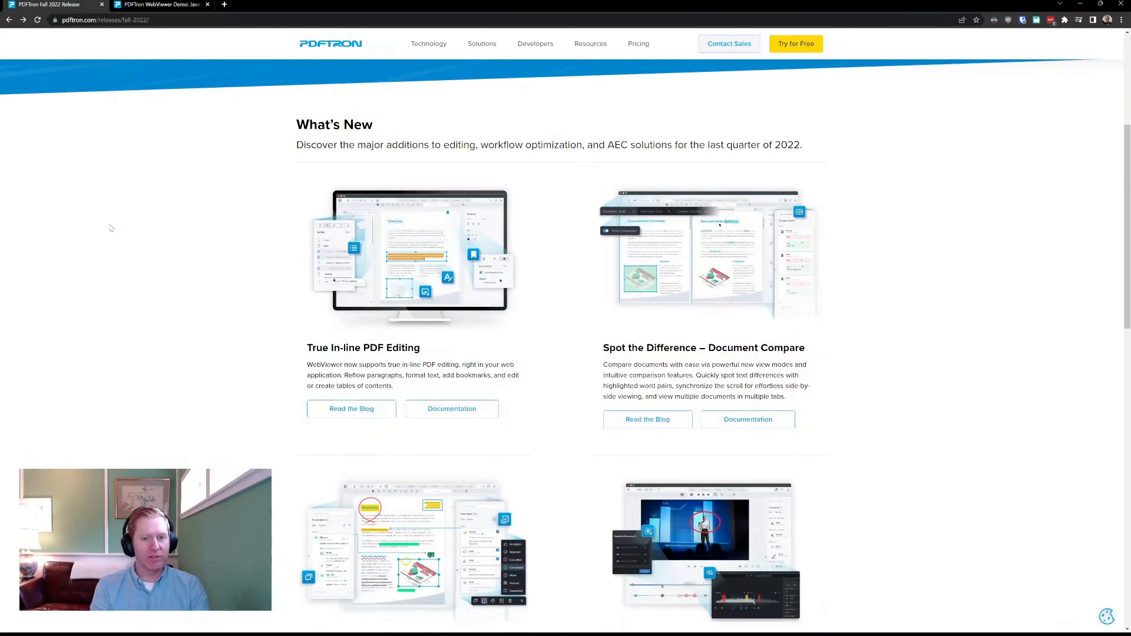
scroll(down, 3)
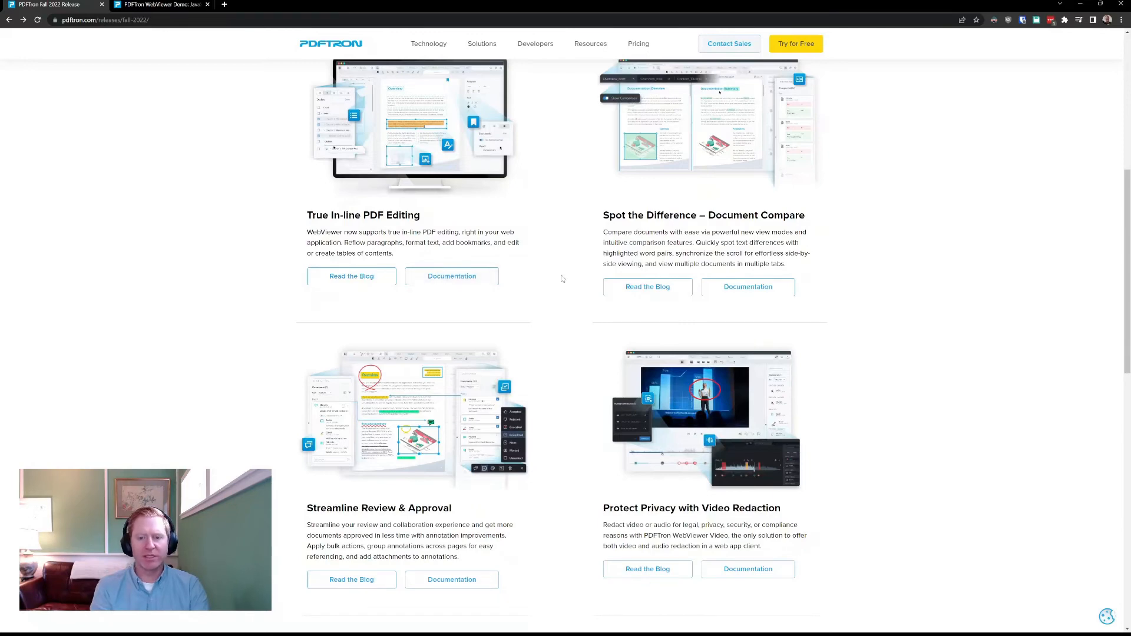
scroll(down, 3)
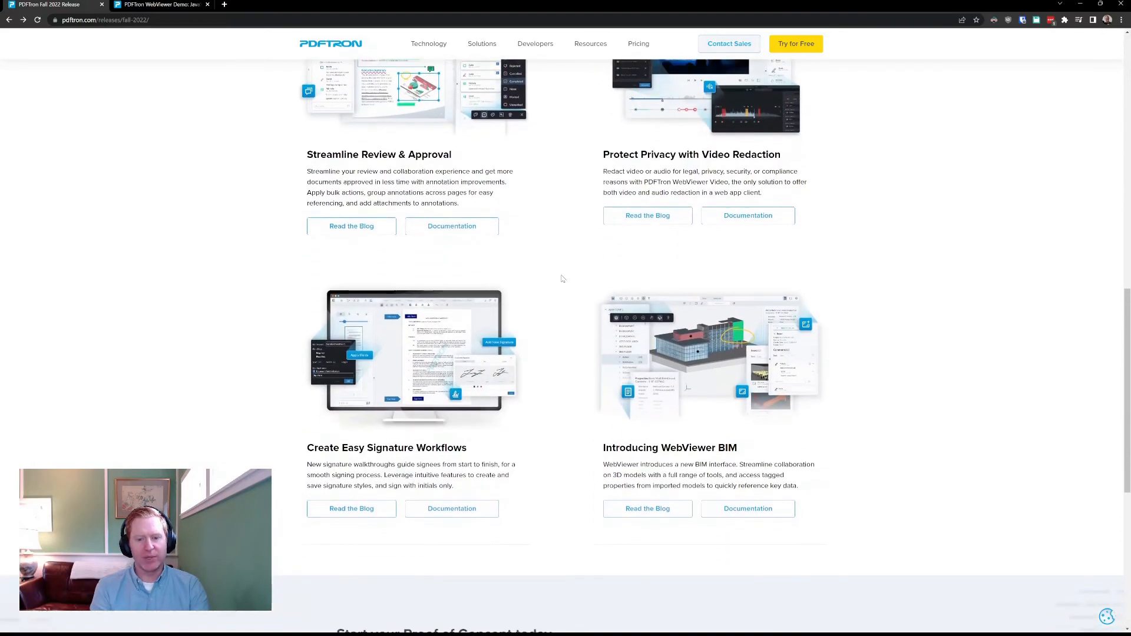
scroll(down, 3)
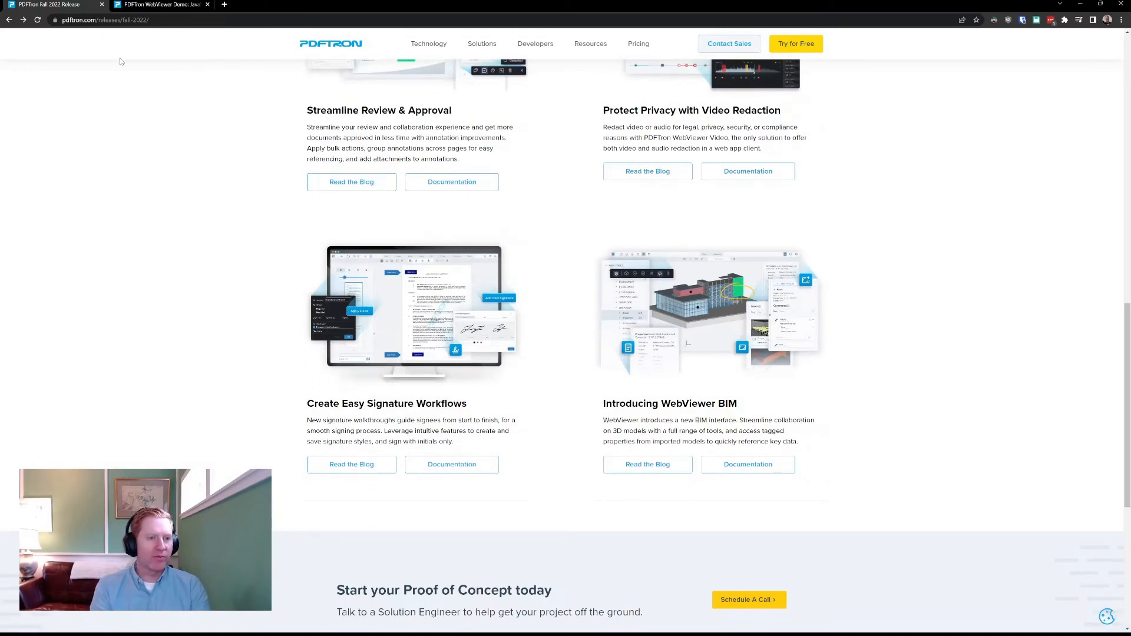
click(160, 4)
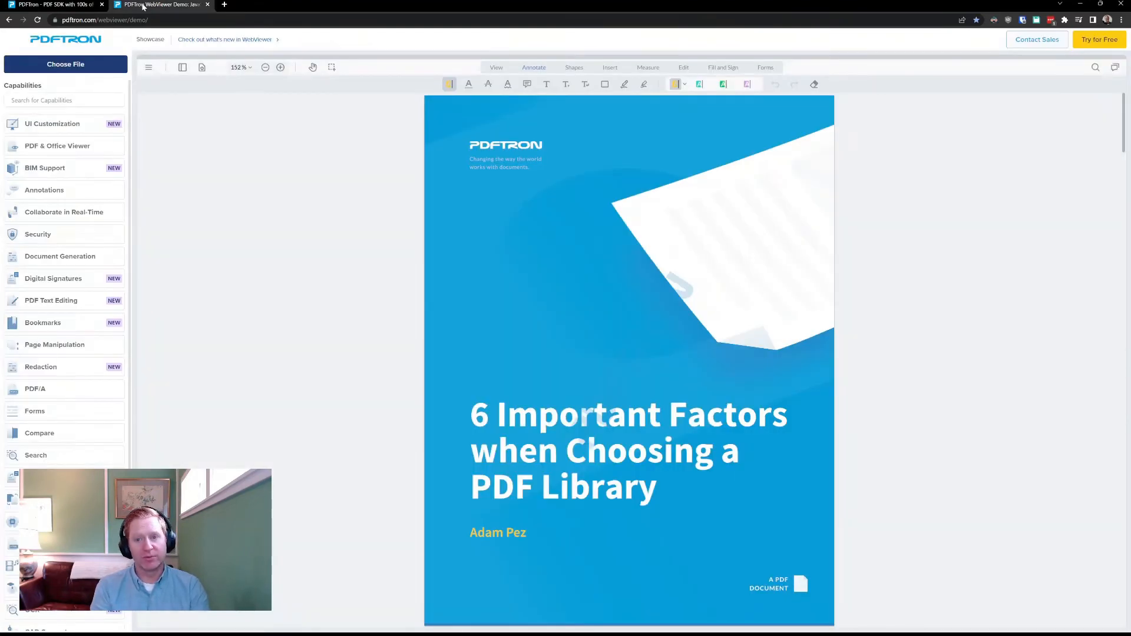
mouse_move(185, 139)
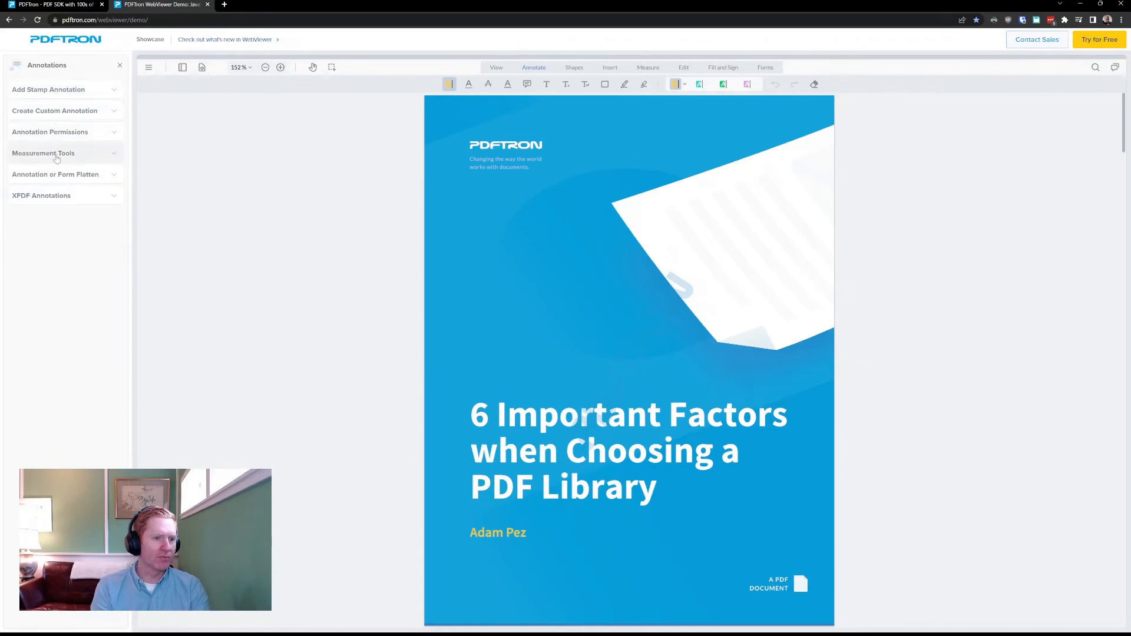
Open the measurement tools demo and review the distance line's colour and stroke options
click(44, 153)
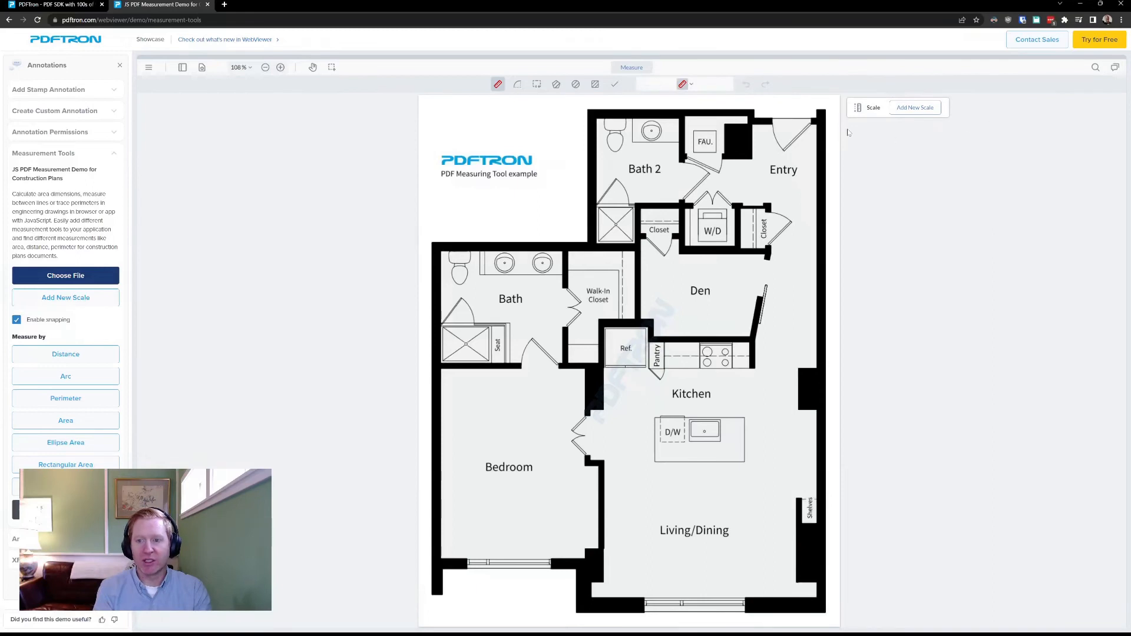
mouse_move(916, 144)
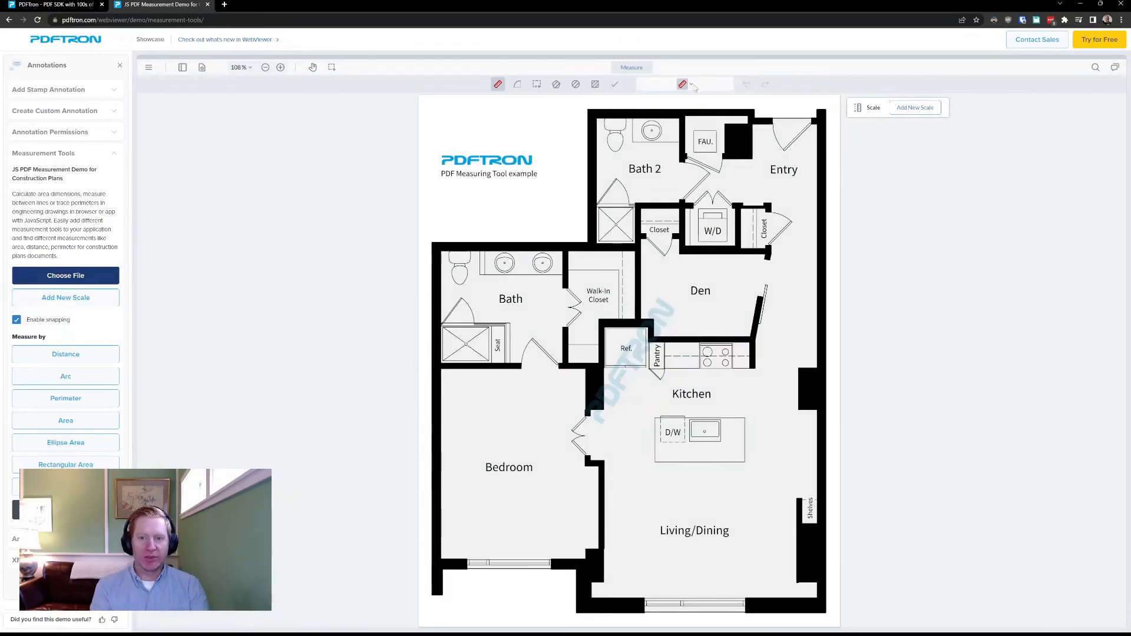
click(682, 84)
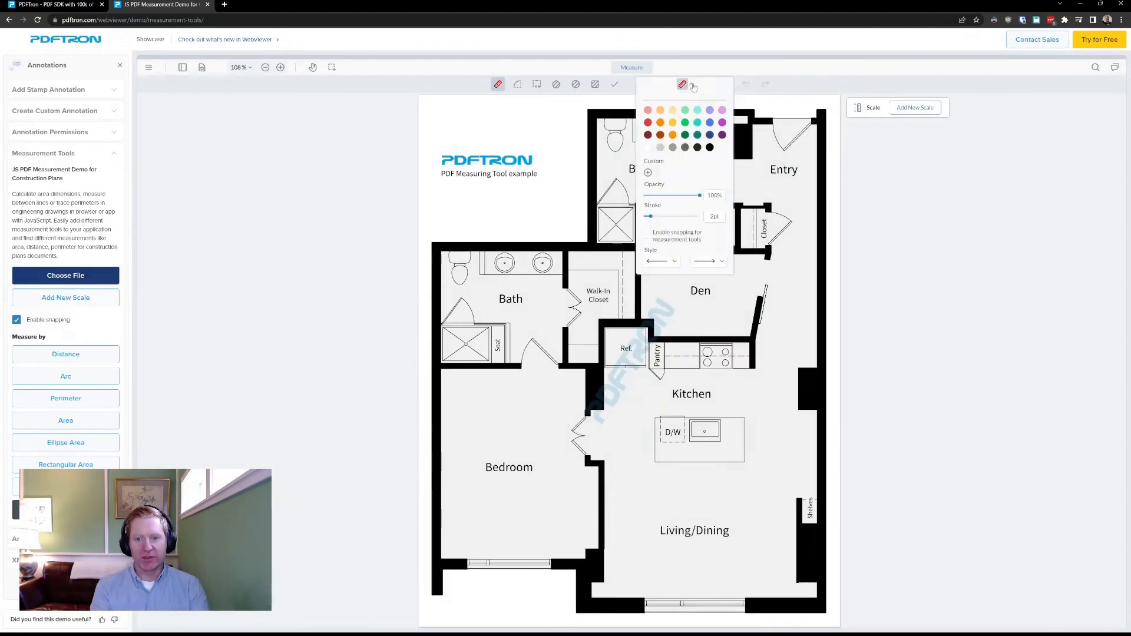
click(714, 87)
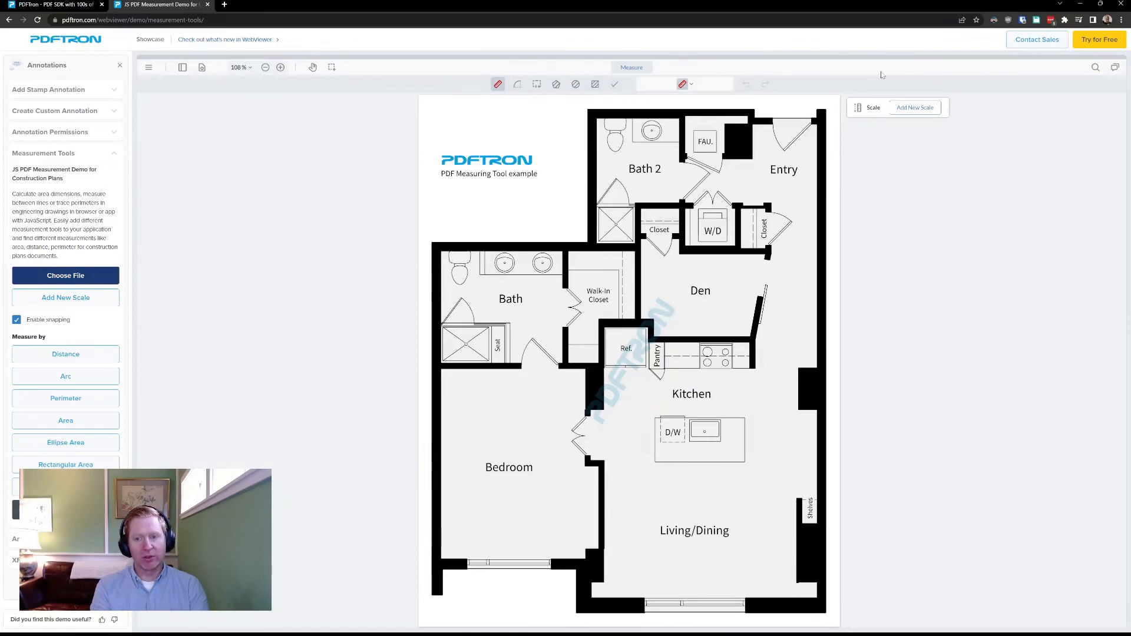
Create a preset scale of 1/16" = 1'-0" with fractional units enabled
click(914, 107)
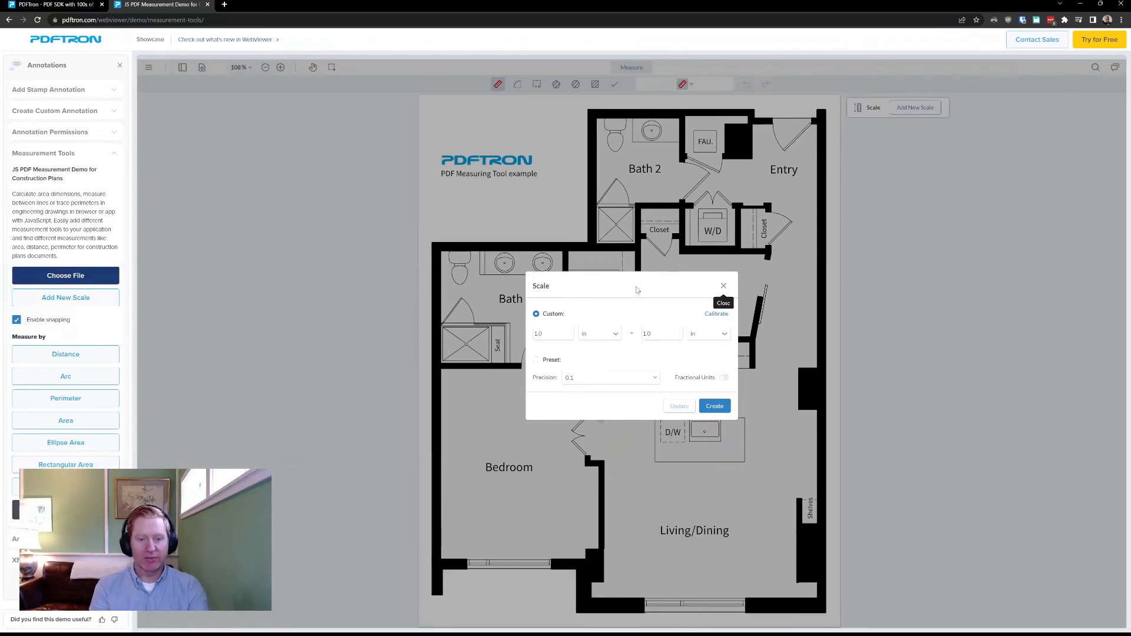
mouse_move(633, 301)
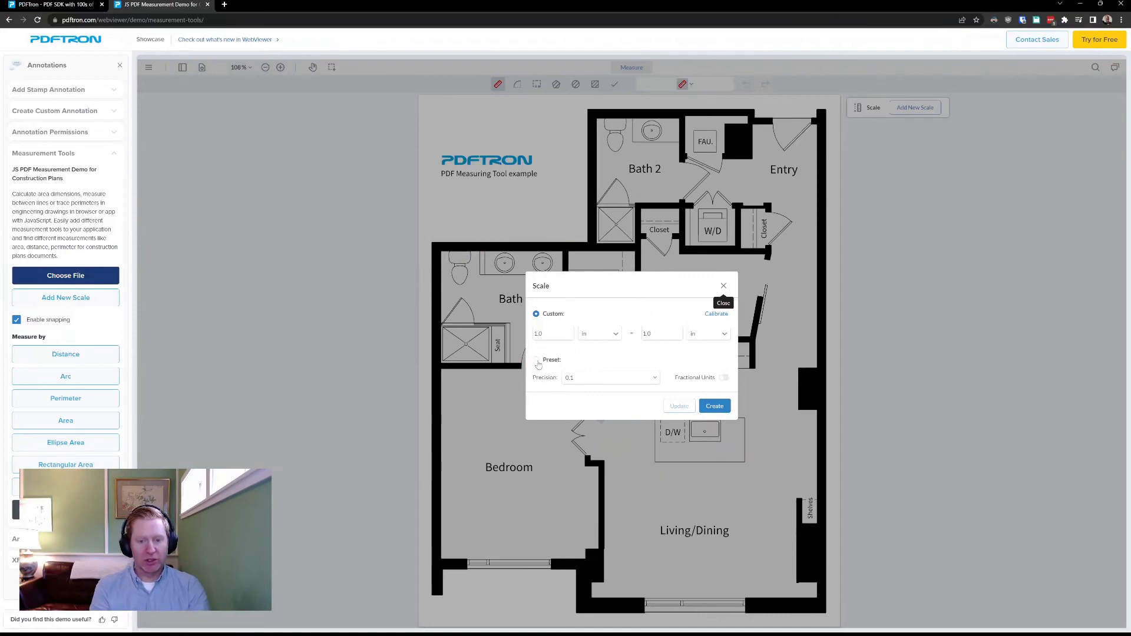
click(537, 340)
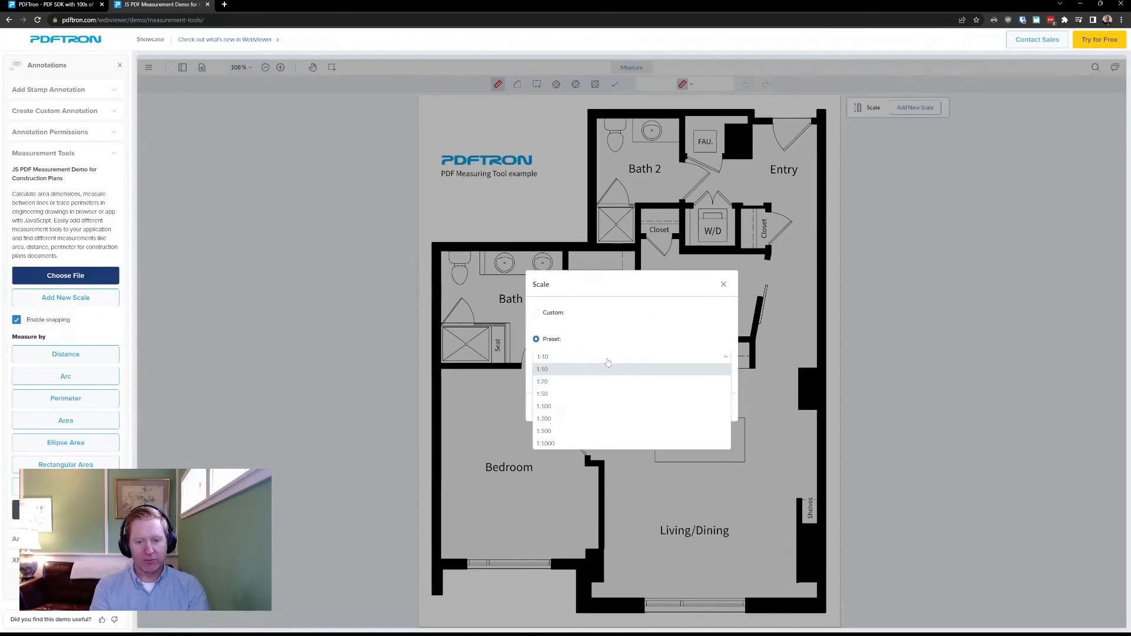
click(542, 369)
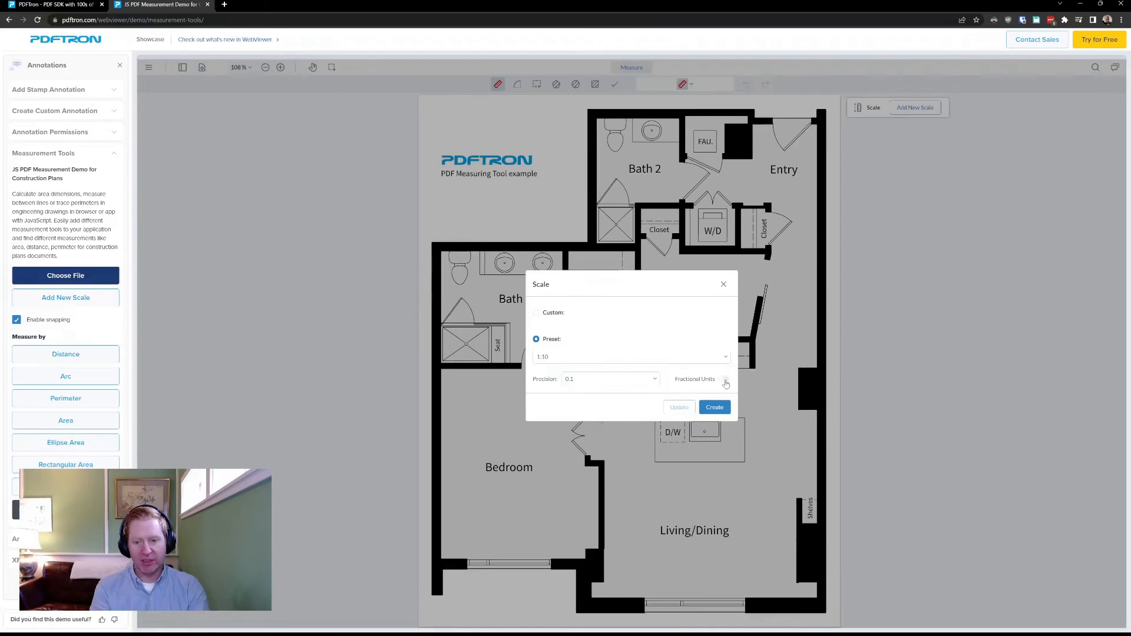
click(723, 378)
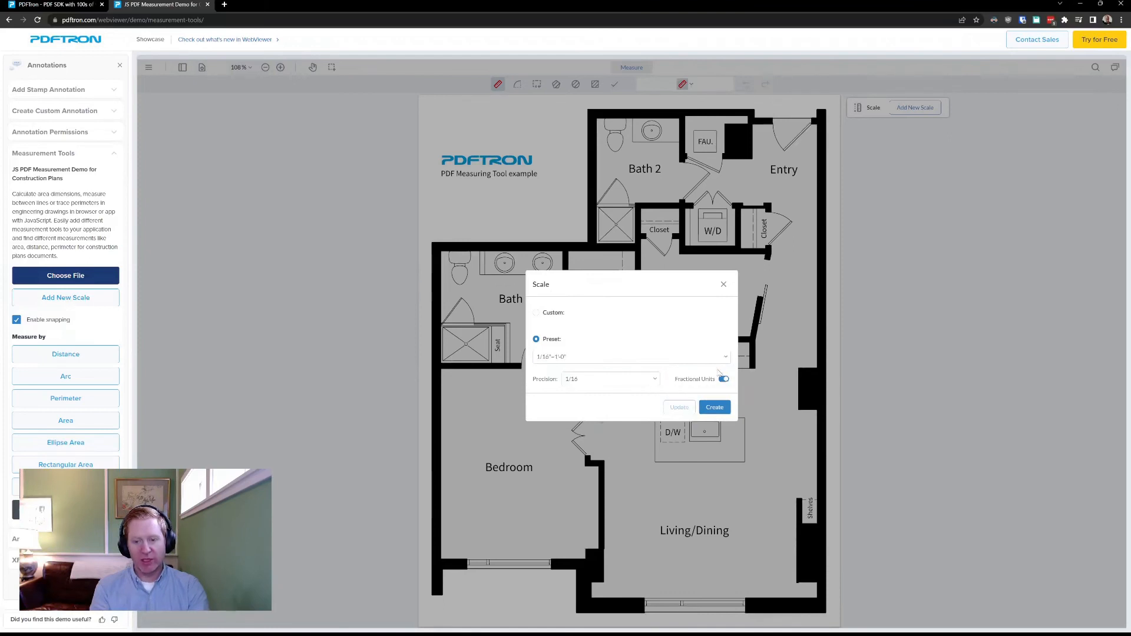
click(630, 356)
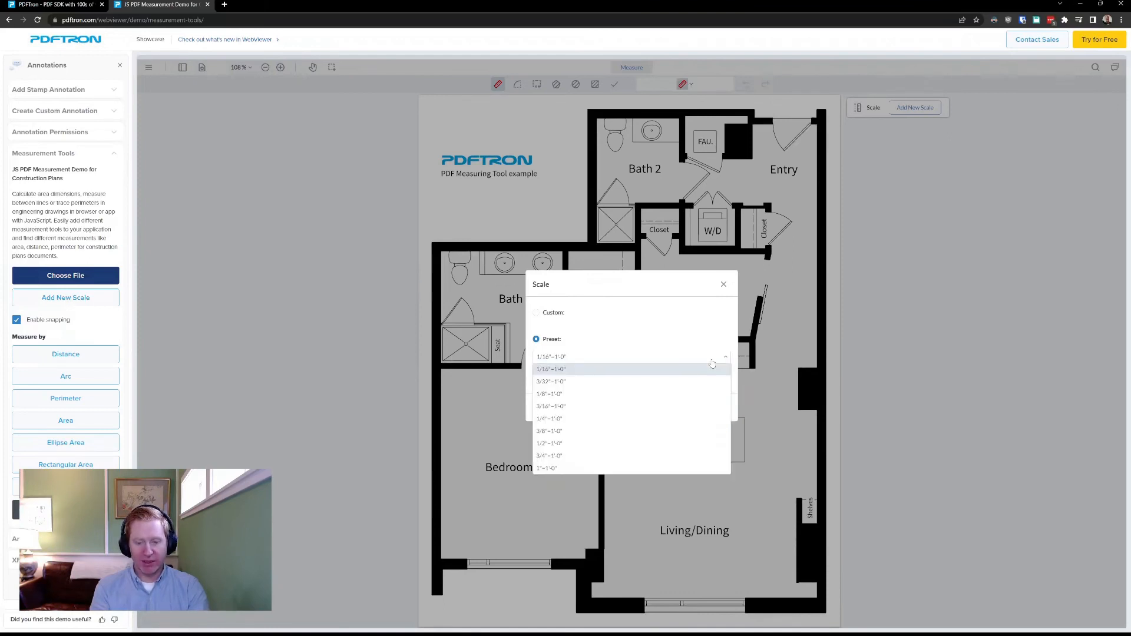
click(552, 369)
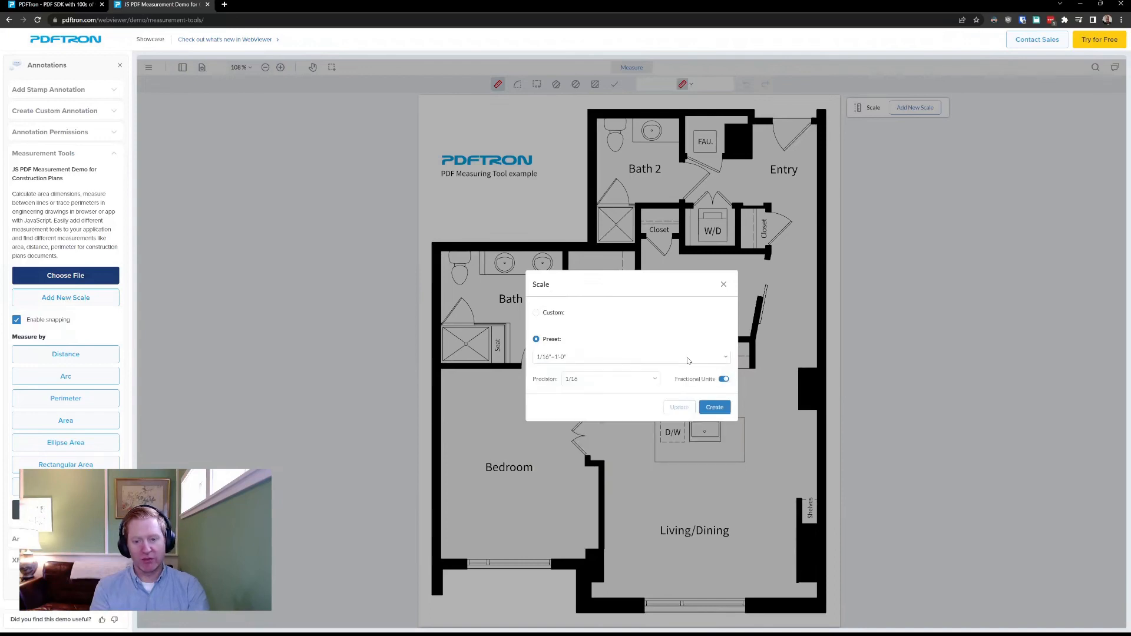
click(714, 406)
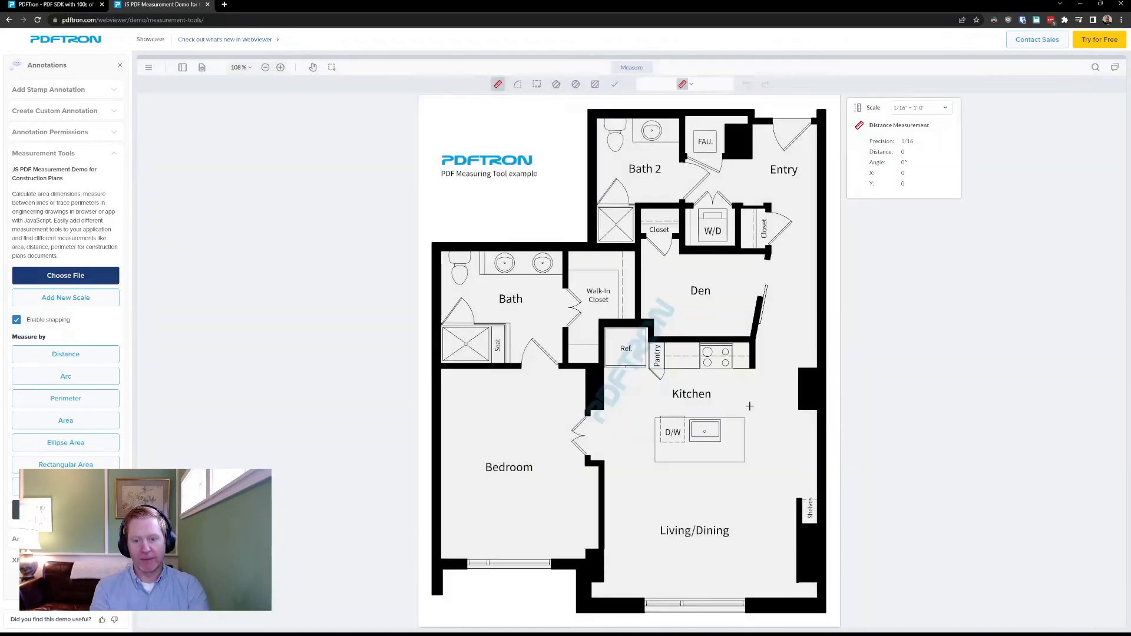
Zoom in twice so the floor plan's kitchen area fills the view
click(281, 68)
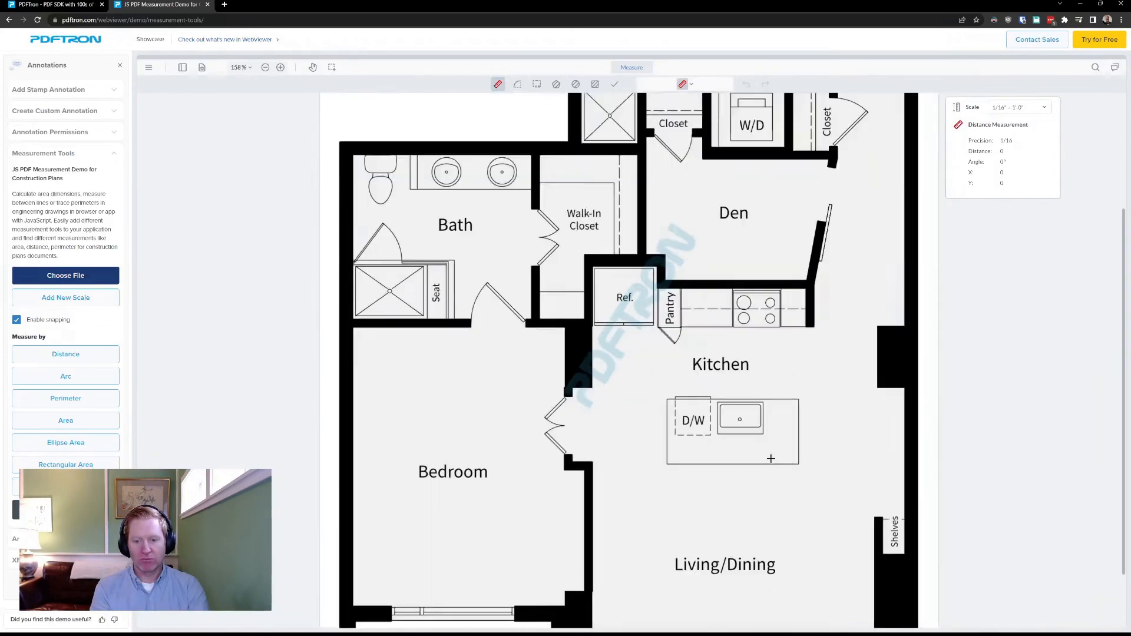
click(281, 68)
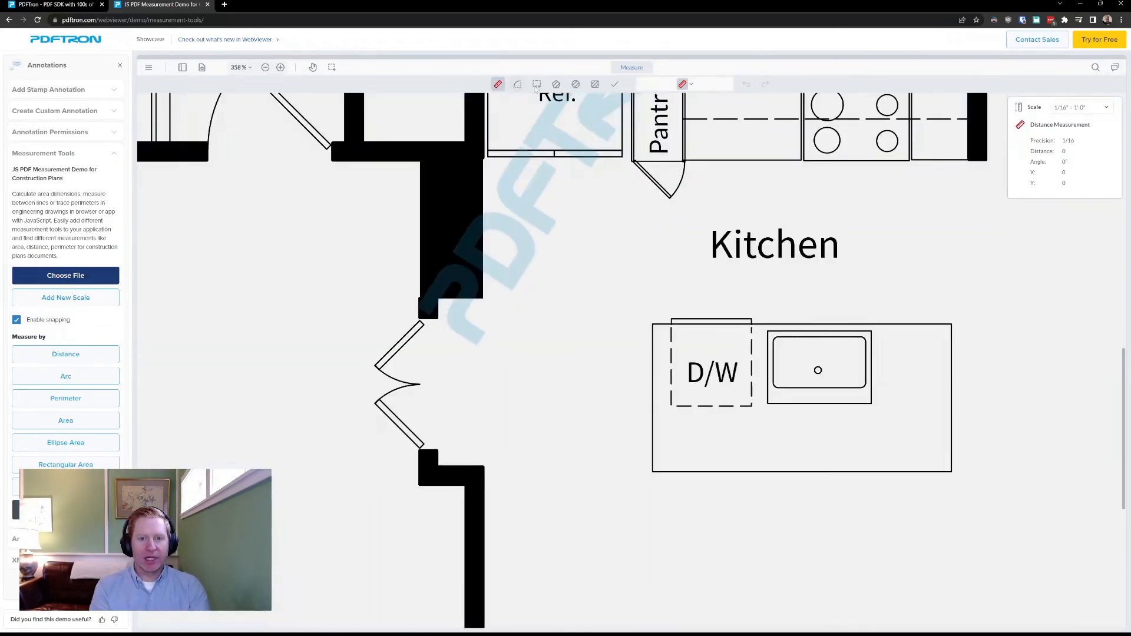
Measure the distance across the full width of the kitchen counter's bottom edge
click(593, 84)
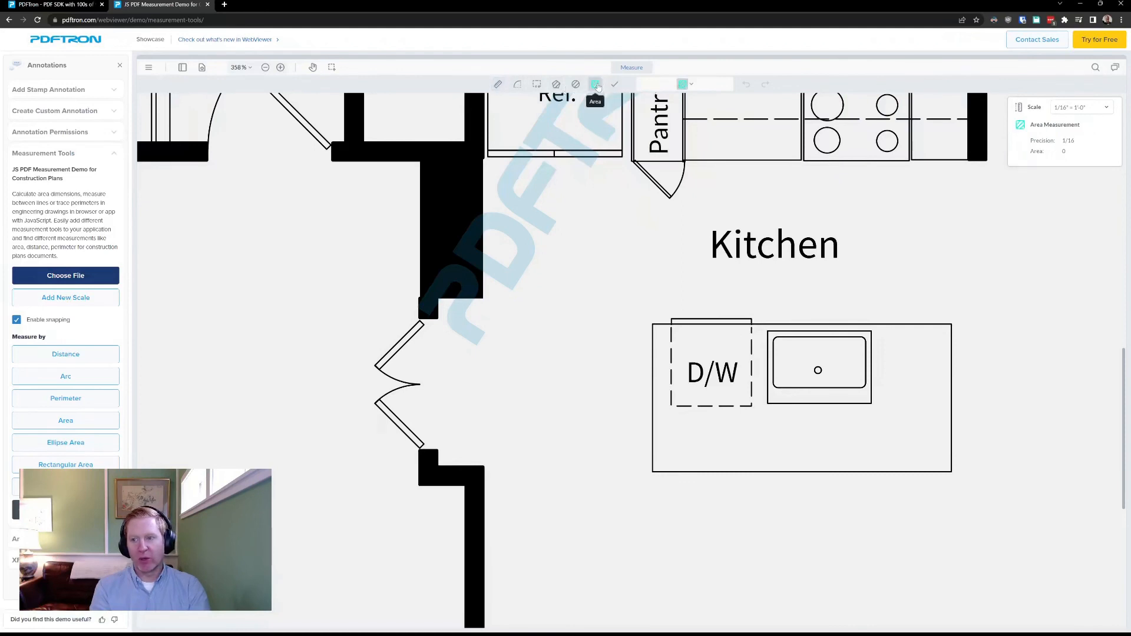
click(497, 83)
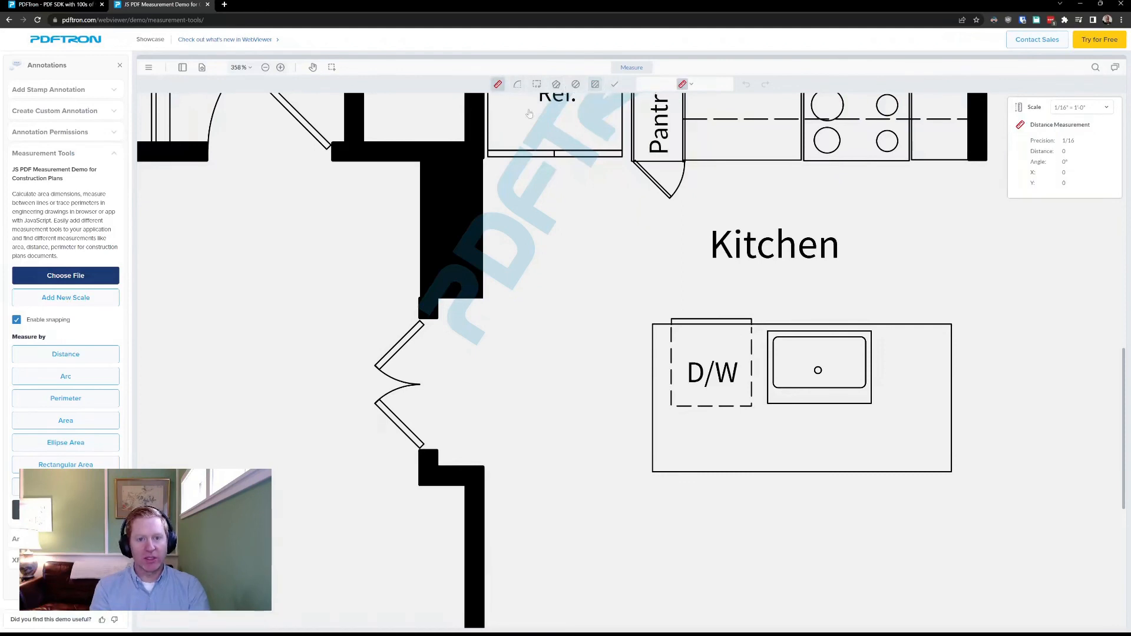
drag(656, 471, 859, 472)
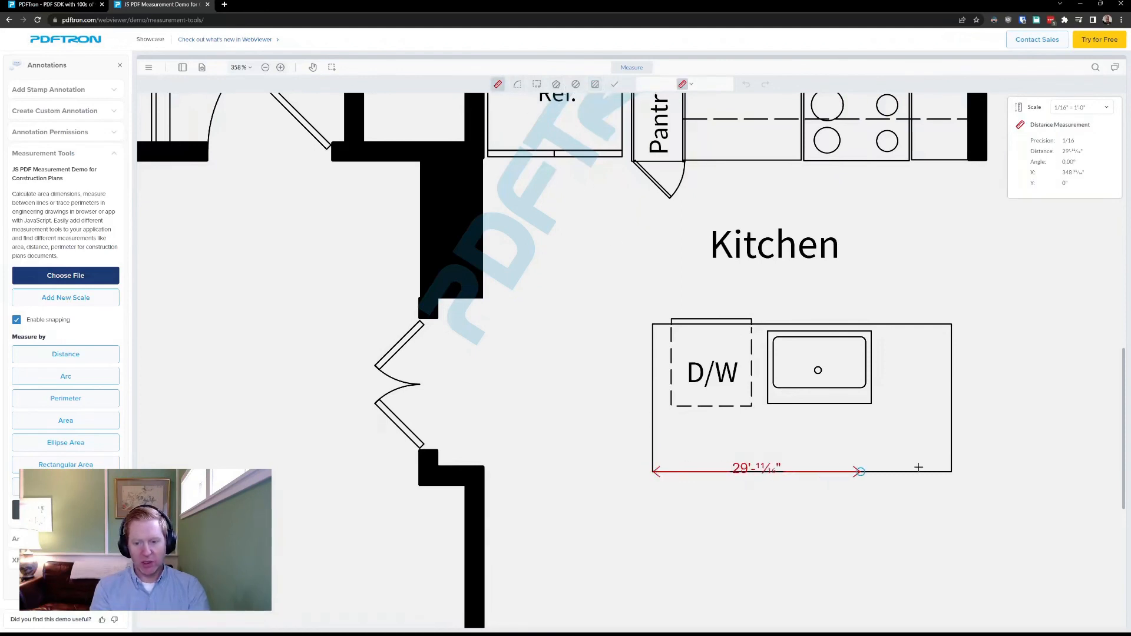
drag(858, 471, 951, 455)
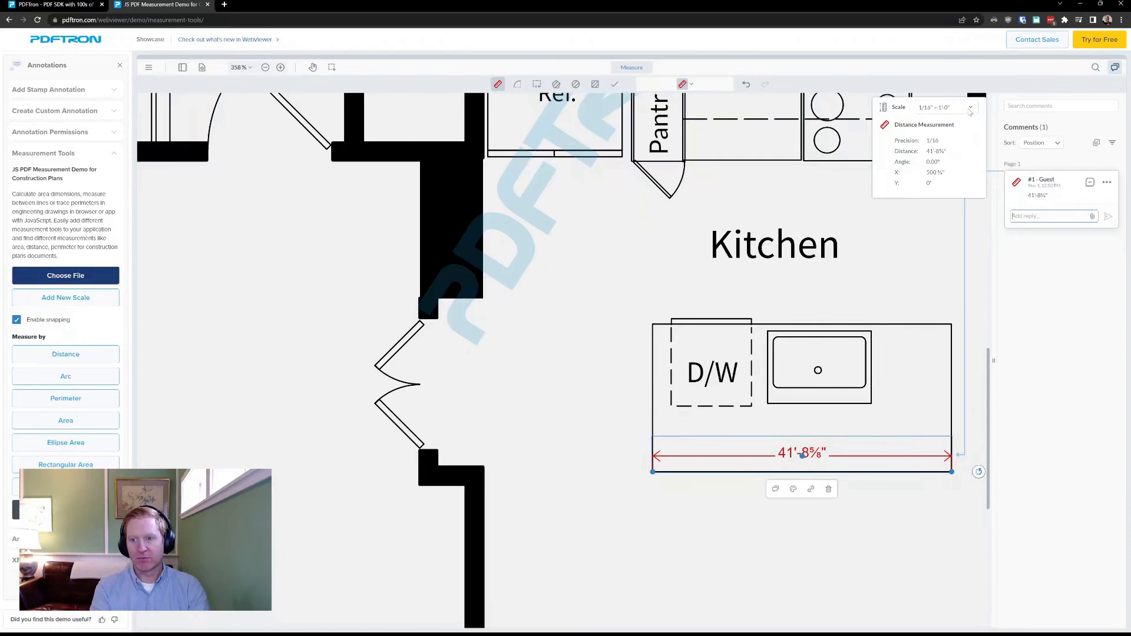
Add a second preset 1/8" = 1'-0" scale so the counter dimension reads 21'-¼"
click(969, 107)
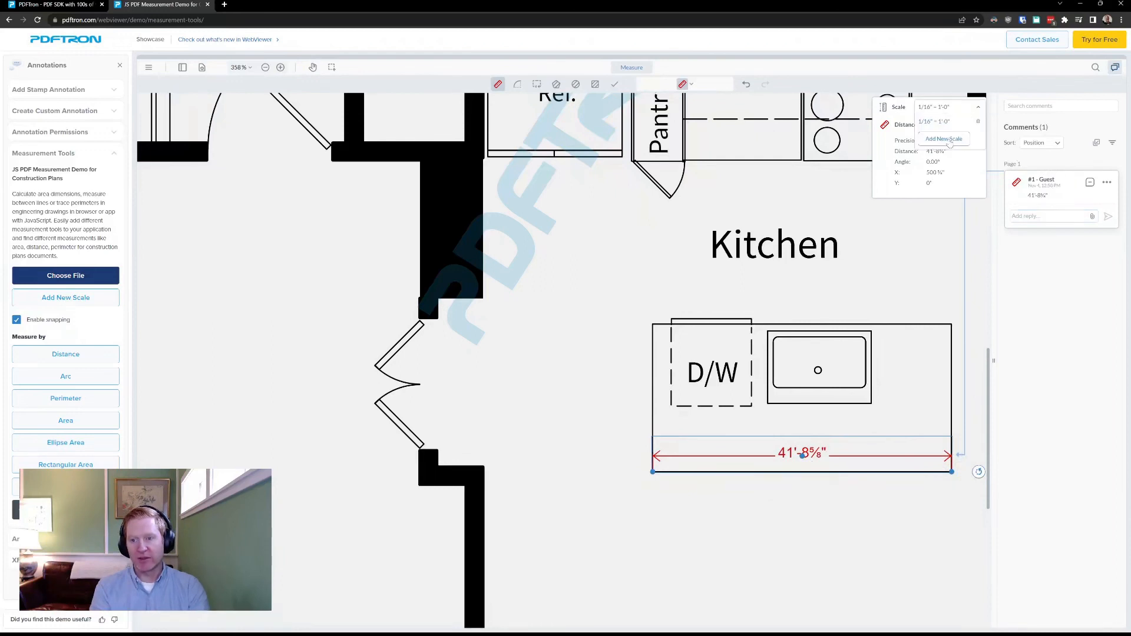
click(944, 139)
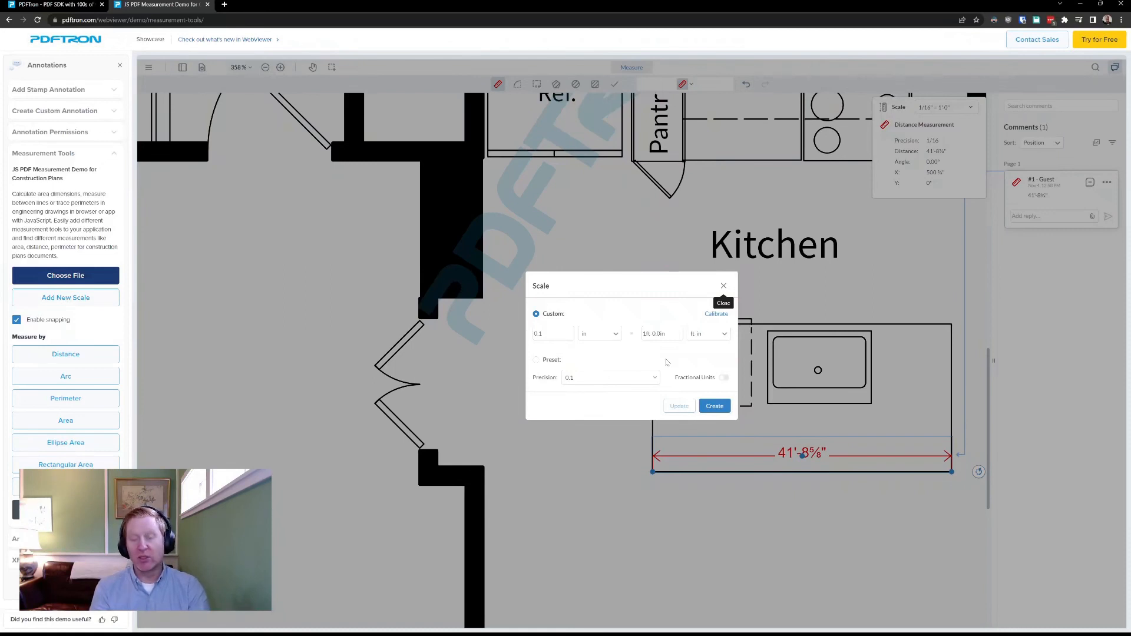
mouse_move(697, 360)
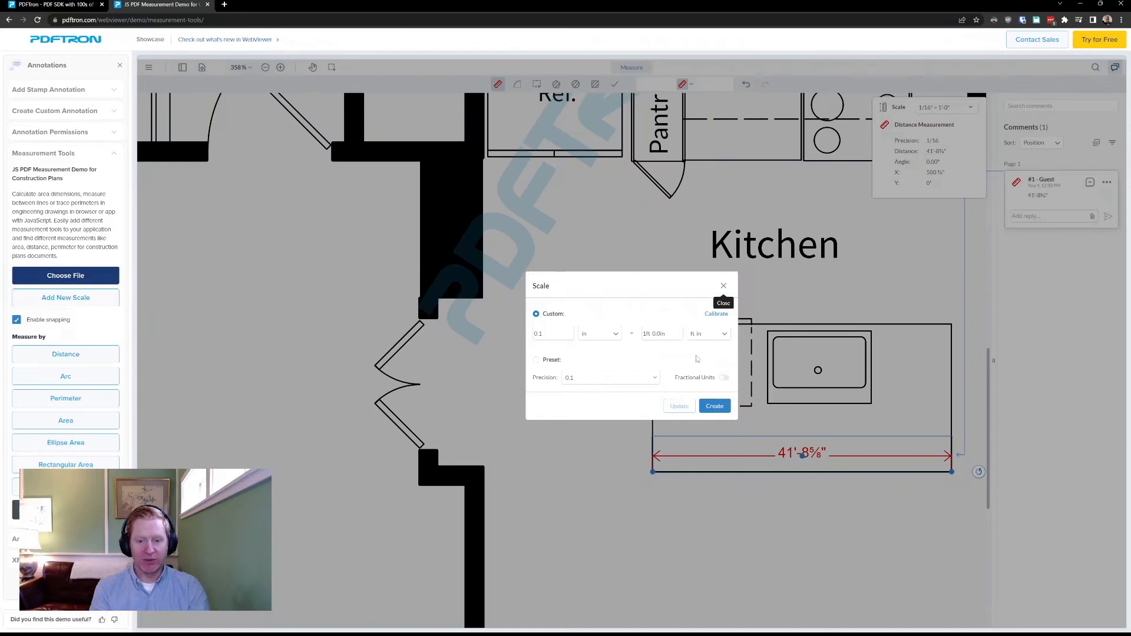
mouse_move(554, 365)
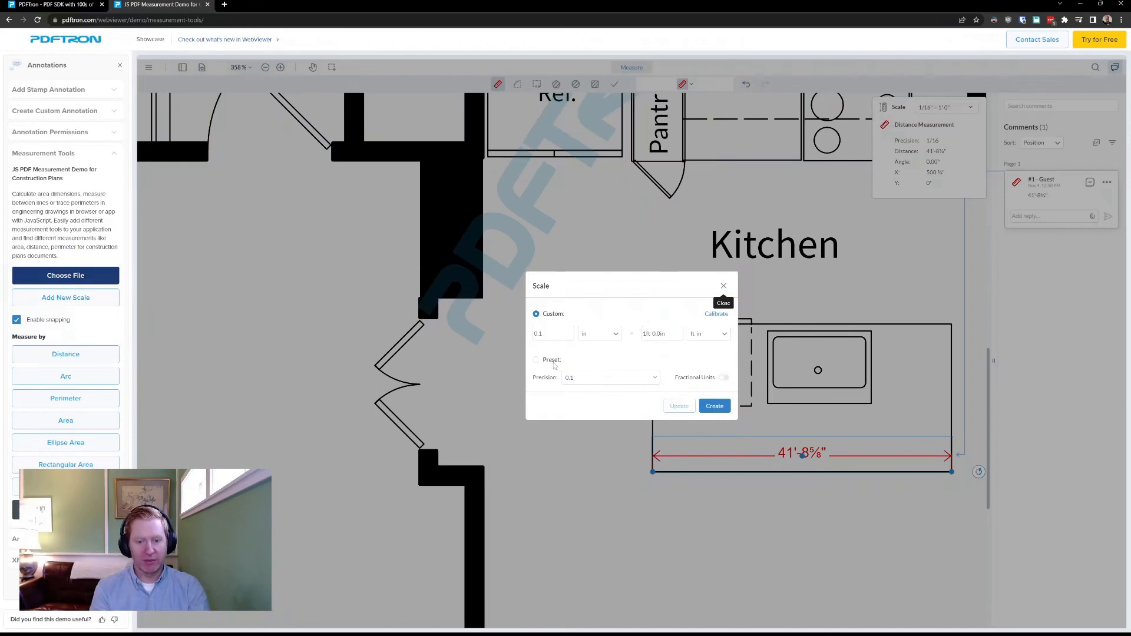
click(536, 339)
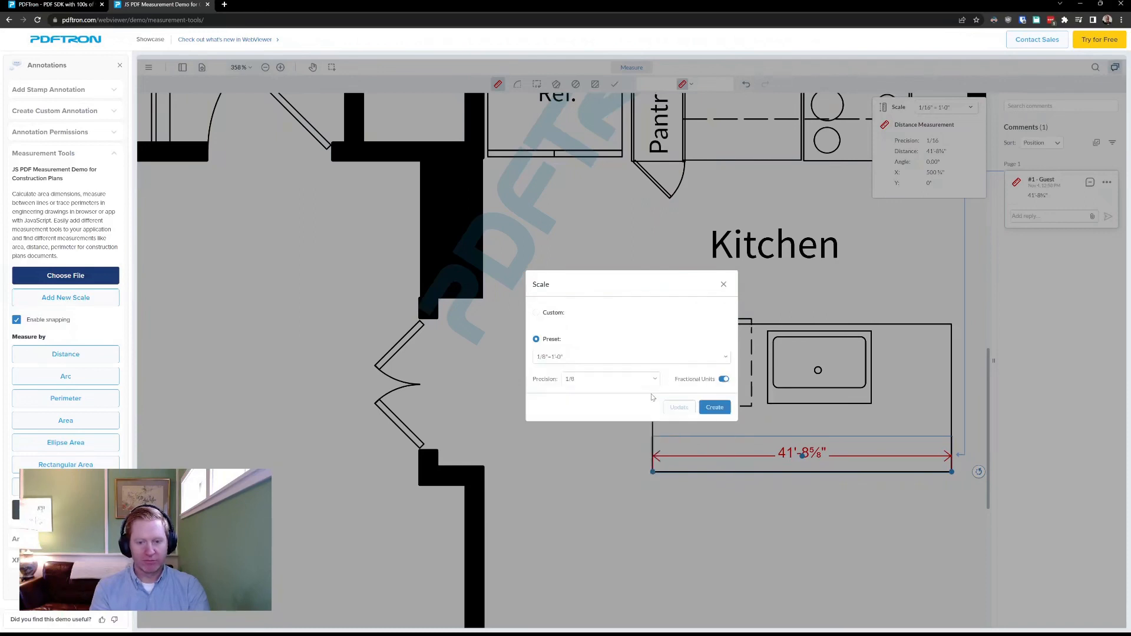
click(714, 406)
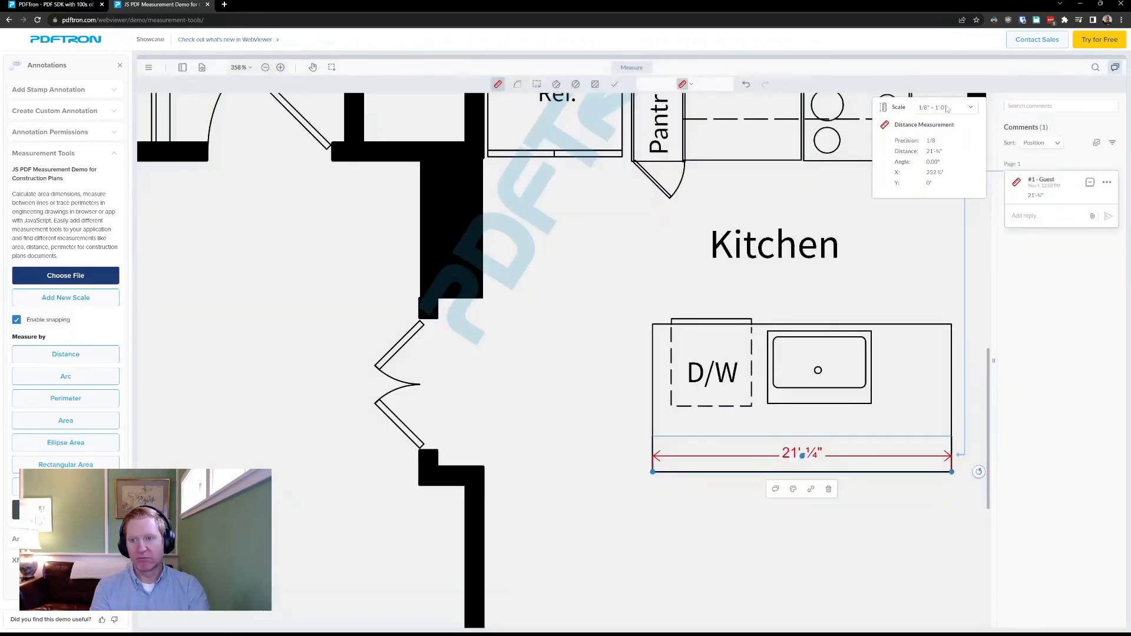
click(970, 108)
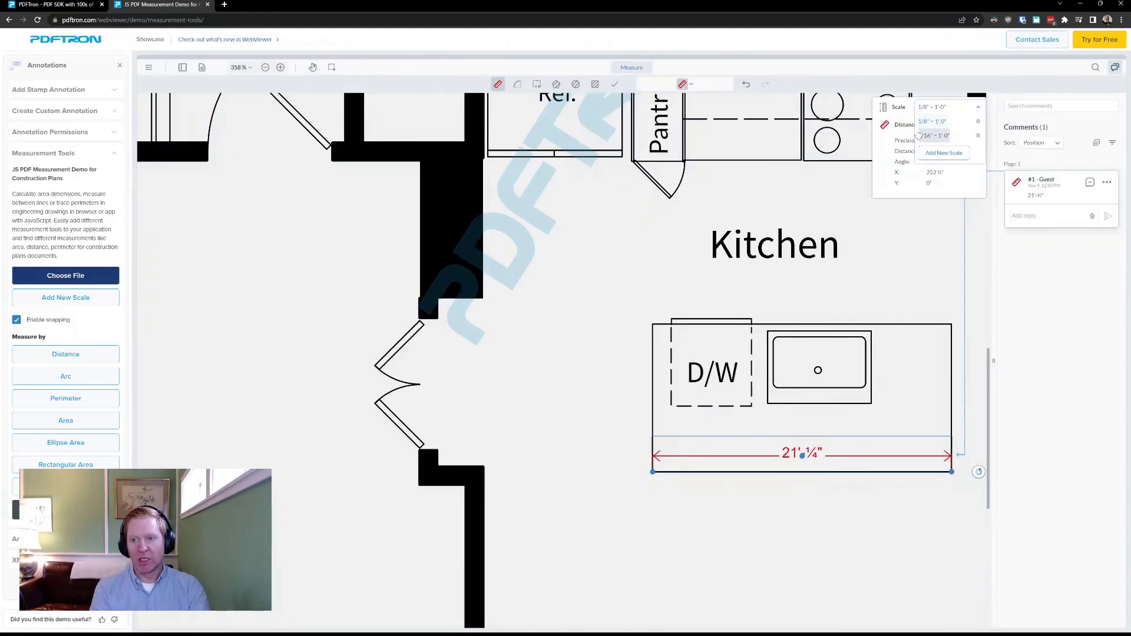